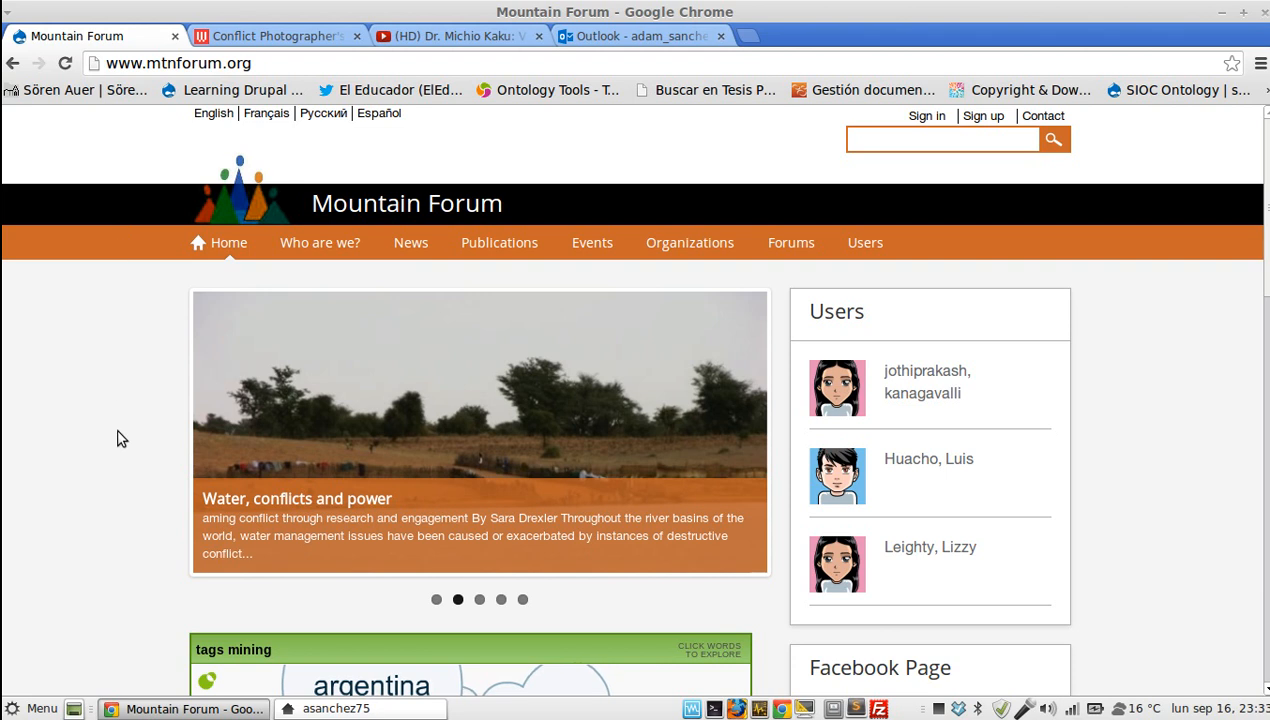
Step: Sign in with the saved e-mail account and password, landing on the member profile page
left_click(926, 114)
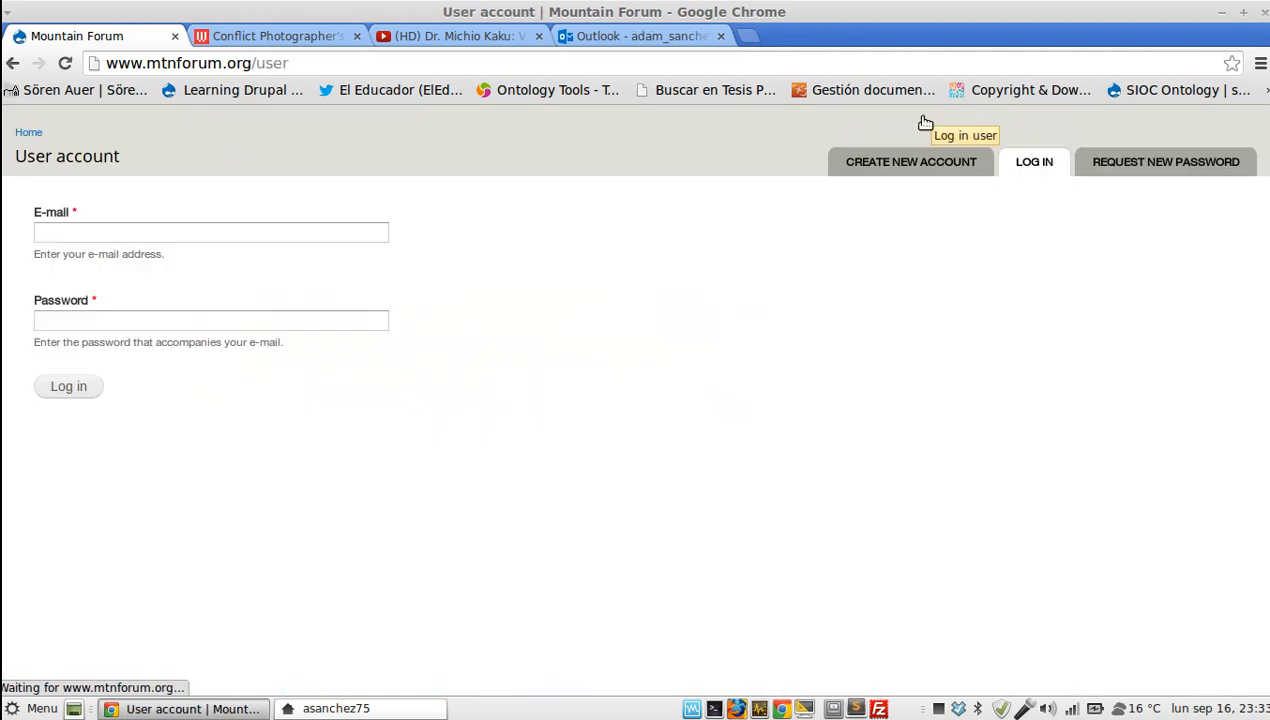
type("a")
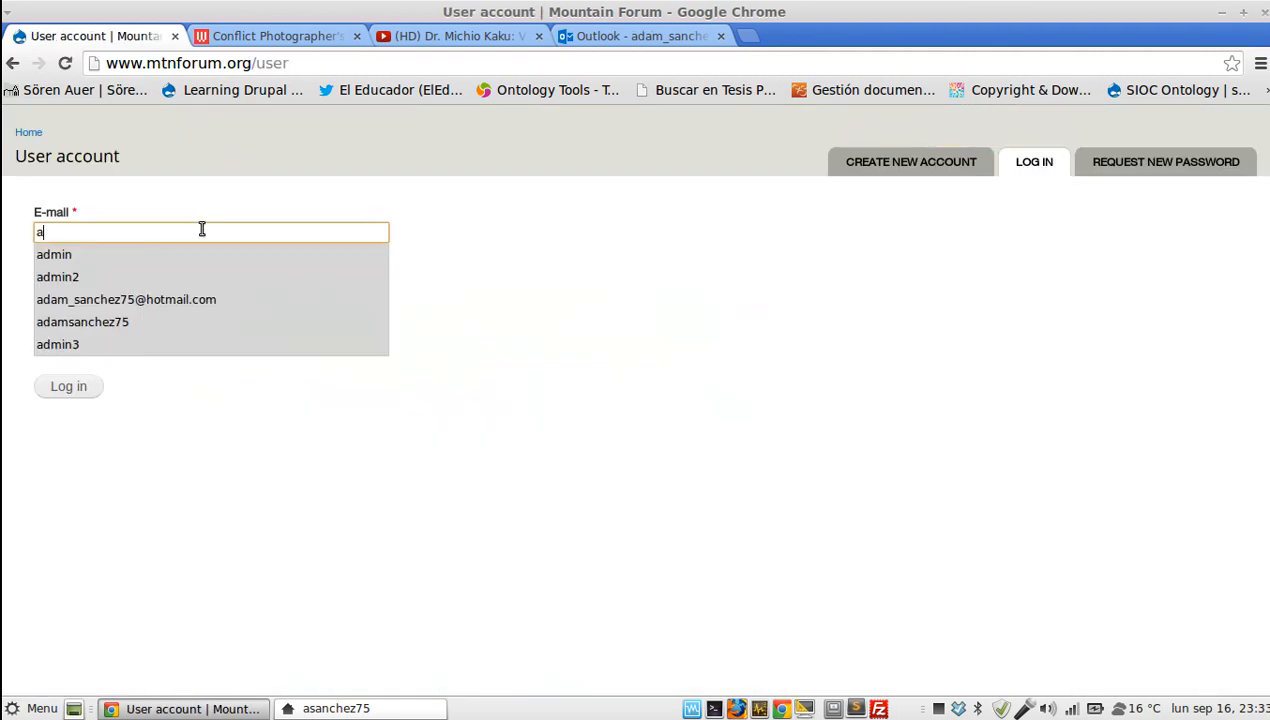
left_click(126, 300)
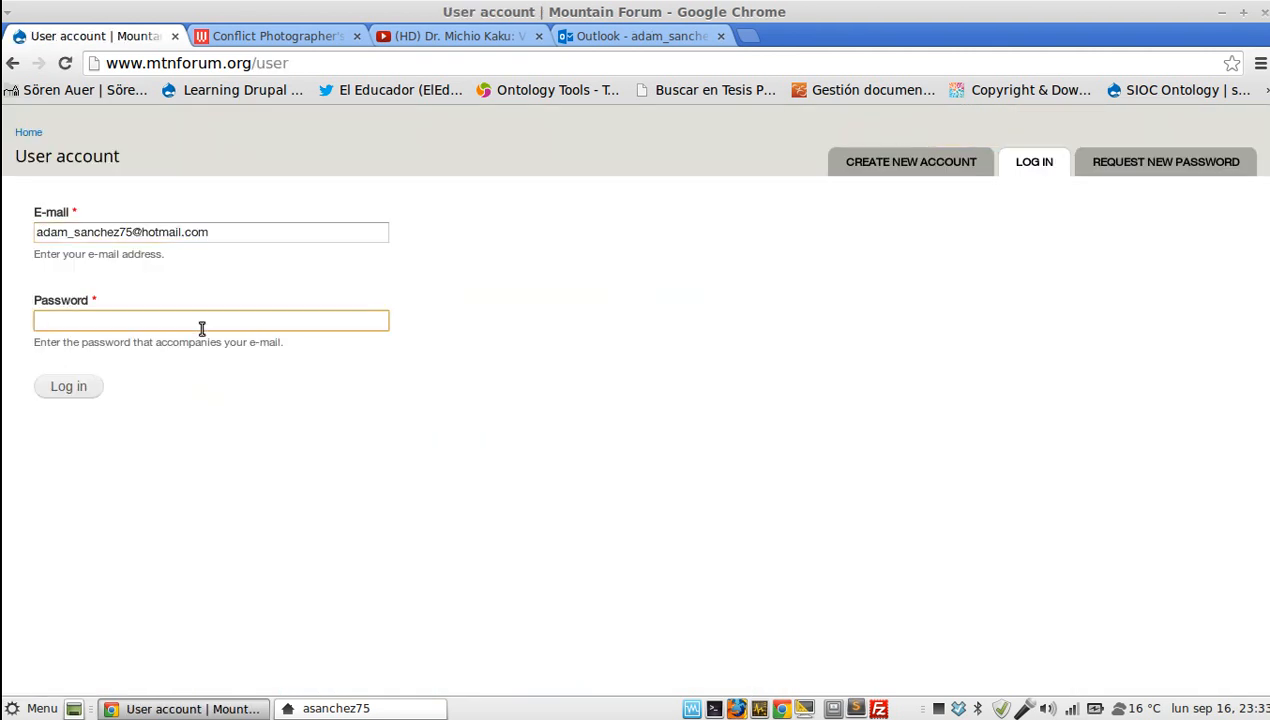
type("••••••••")
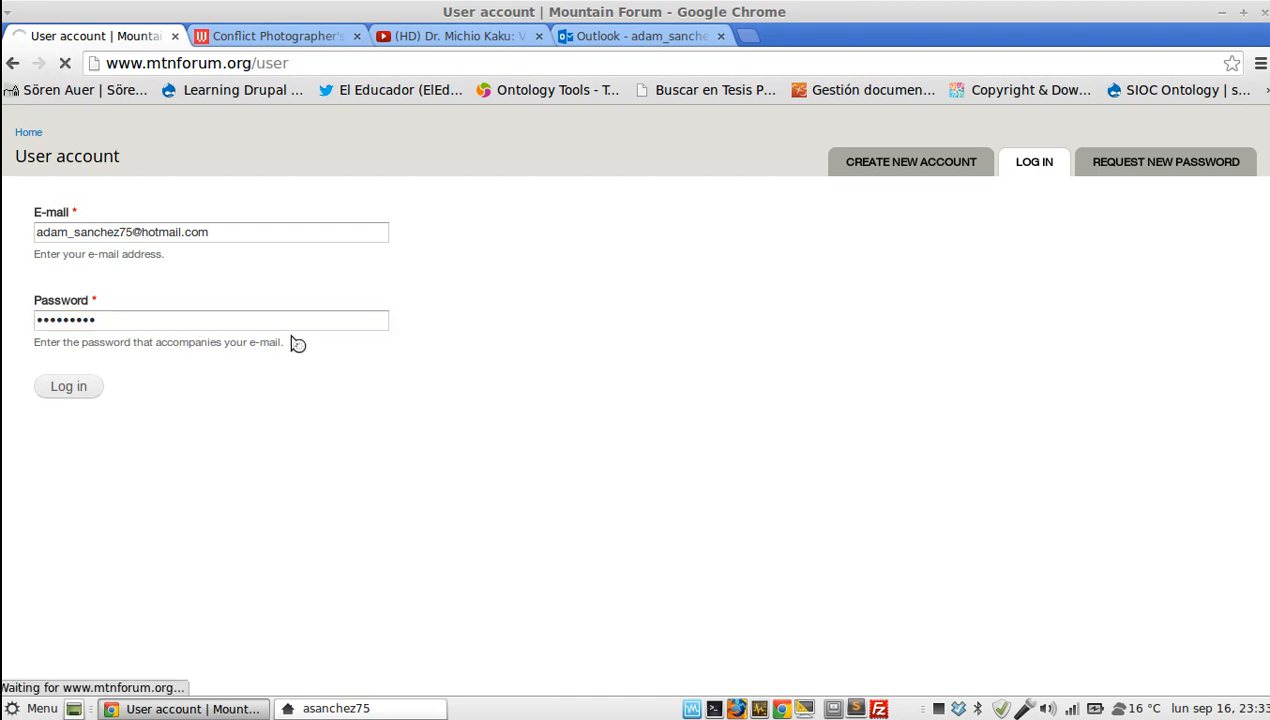
left_click(68, 386)
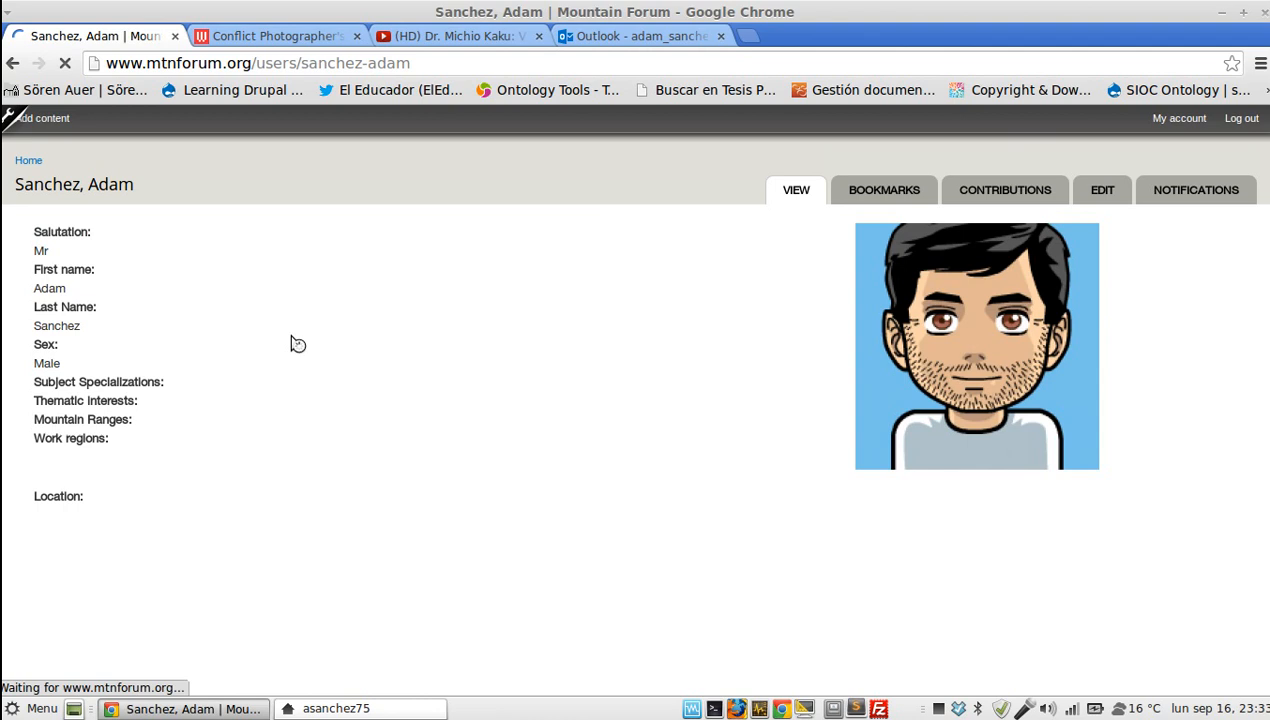
Step: Start a new News item via Add content, with the Wired article brought up alongside
left_click(42, 118)
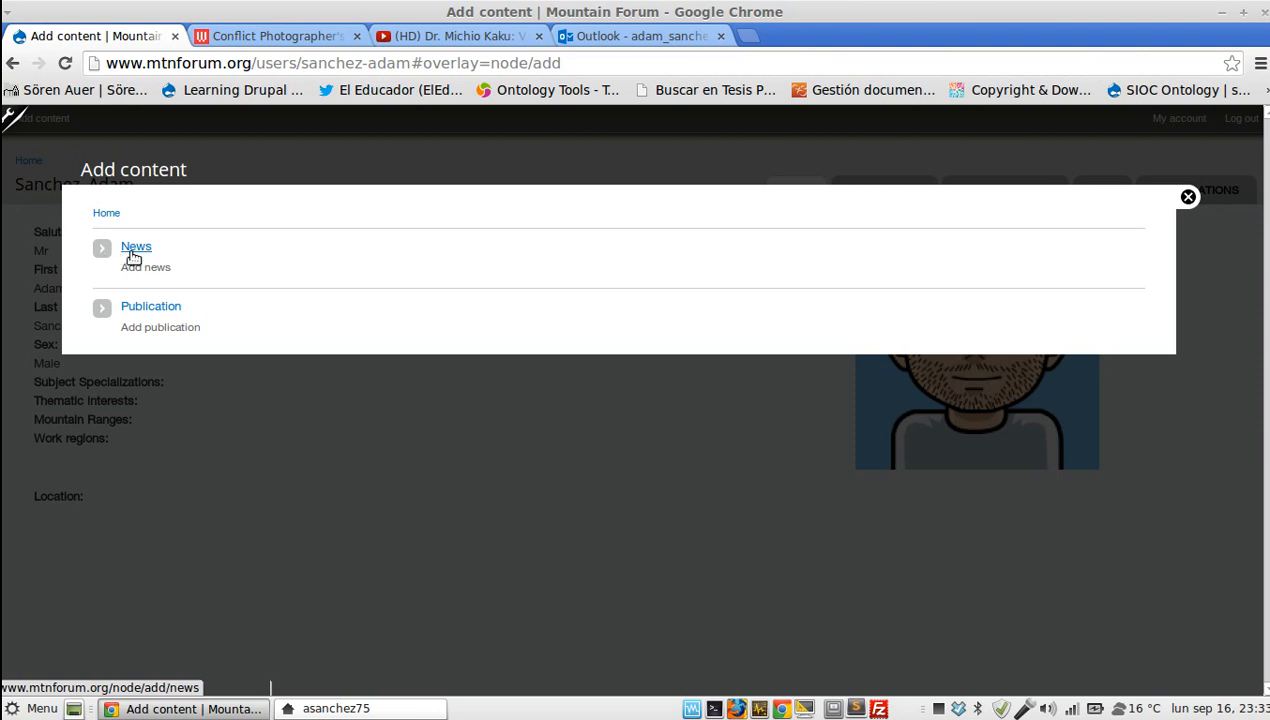
left_click(136, 246)
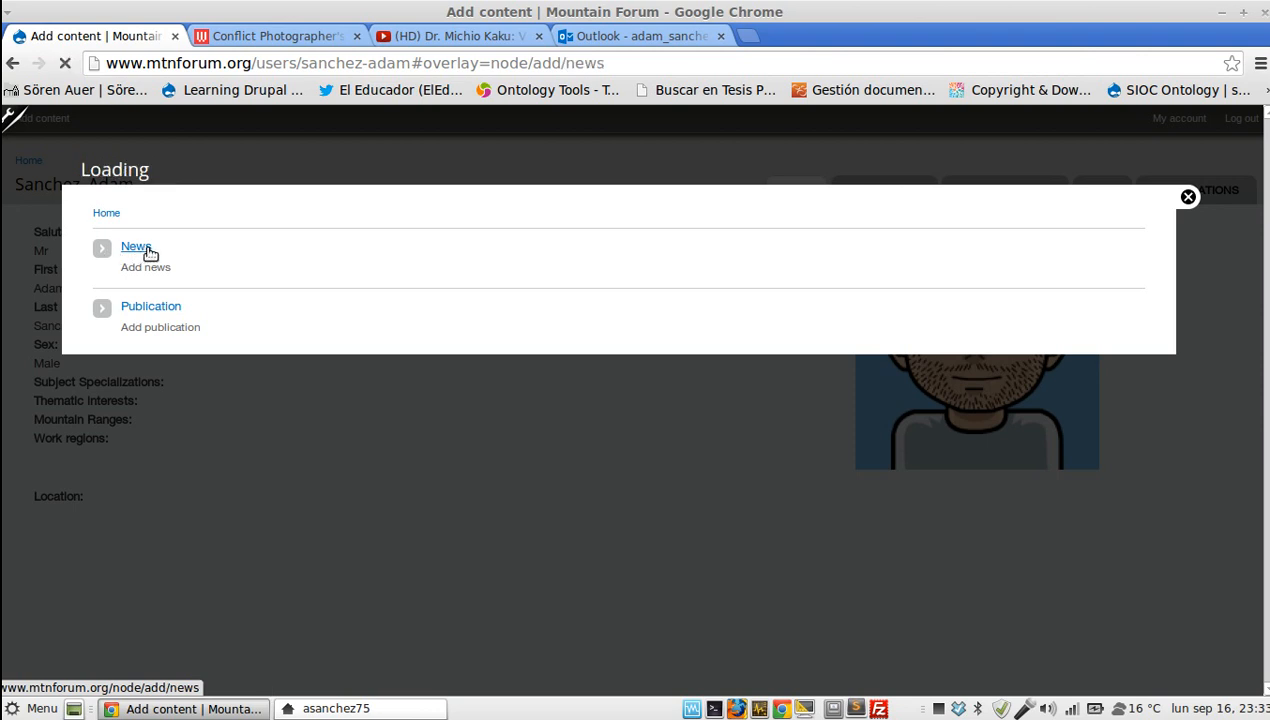
left_click(136, 246)
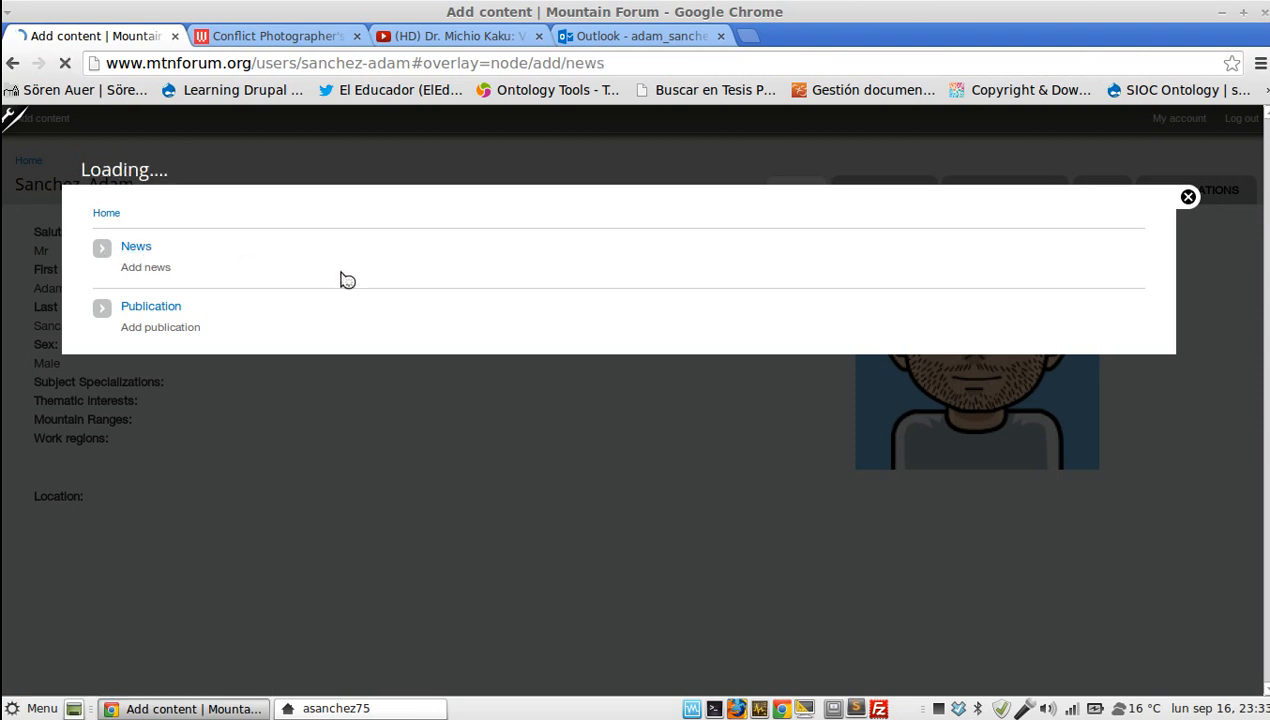
left_click(146, 268)
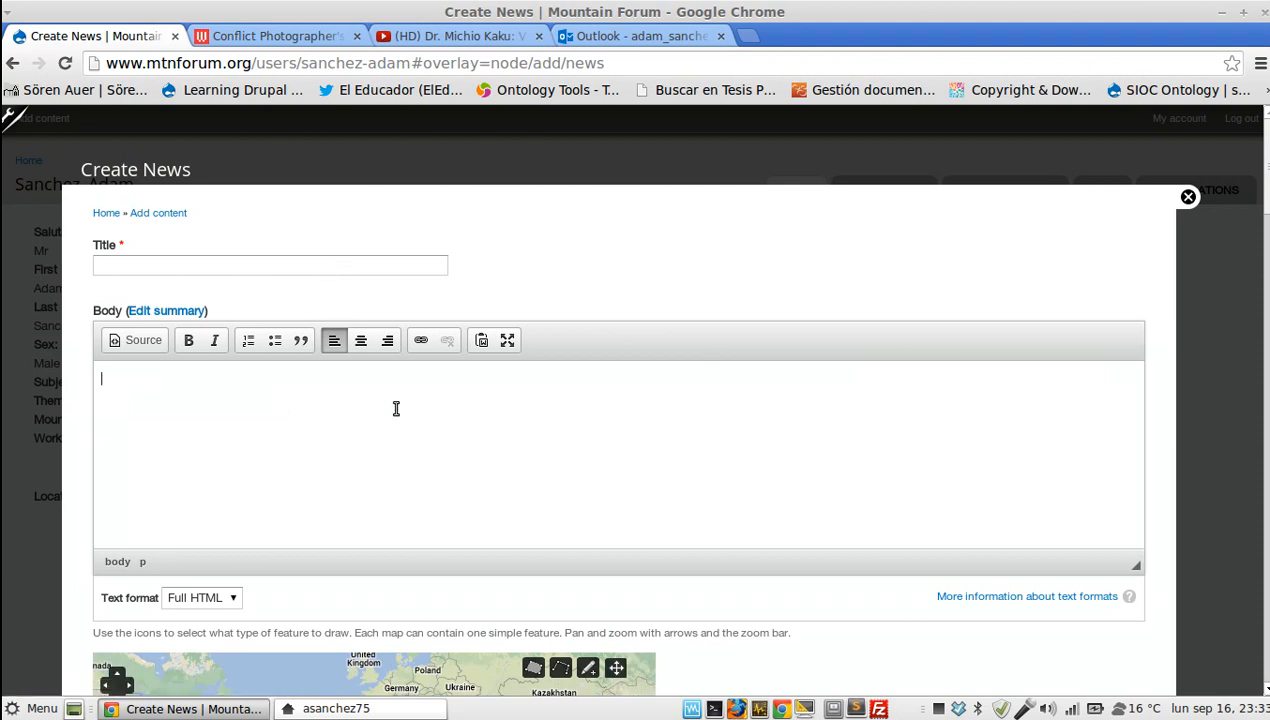
mouse_move(444, 420)
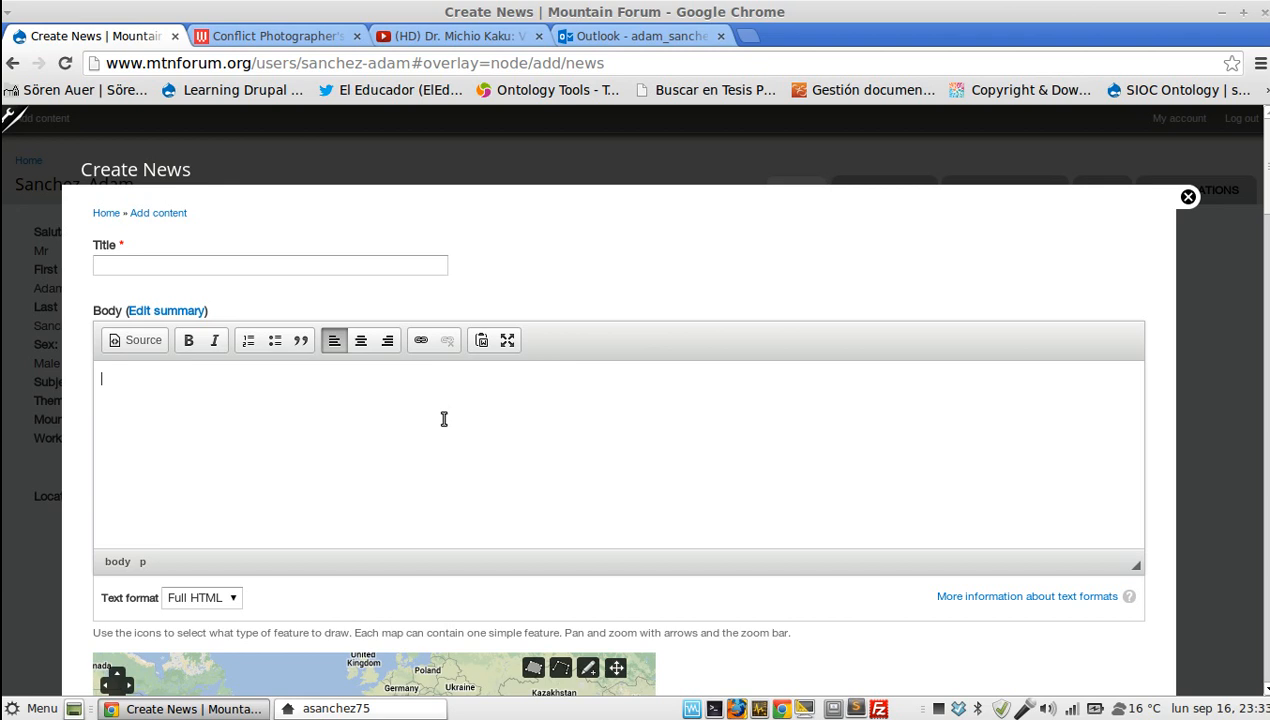
left_click(270, 36)
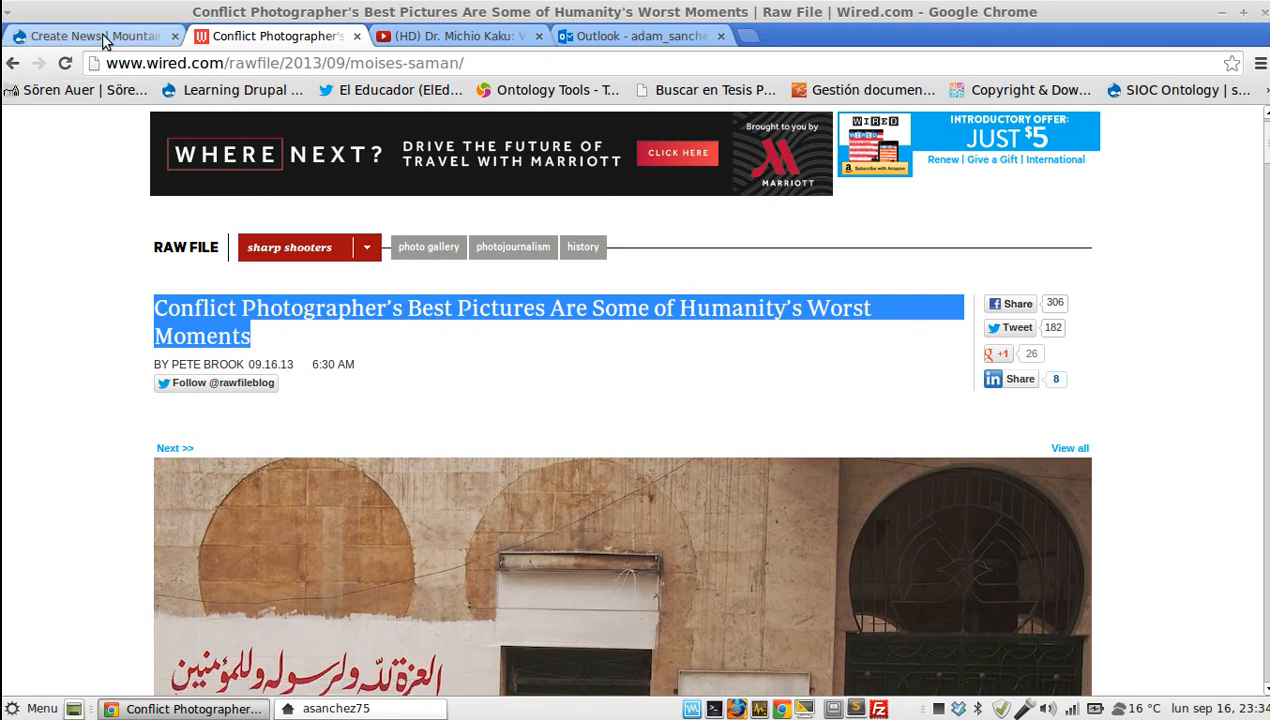
Step: Paste the Wired headline as the title and copy the article's two opening paragraphs
left_click(90, 36)
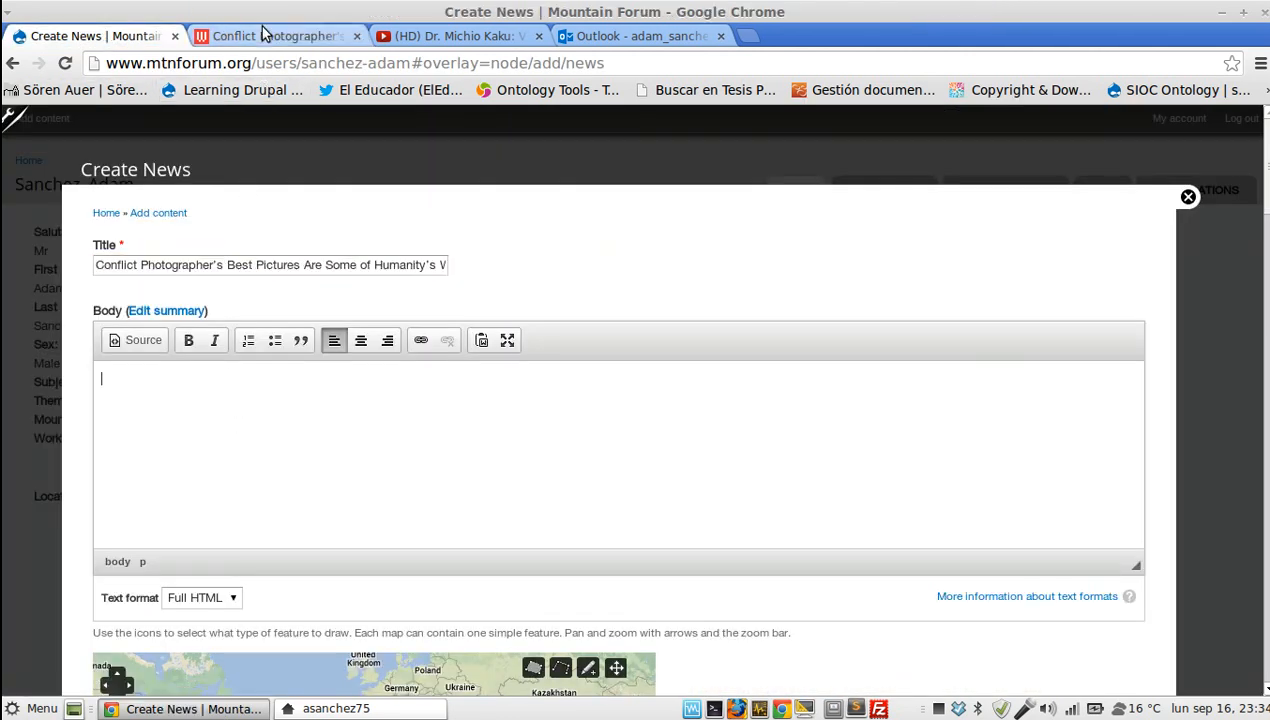
left_click(270, 36)
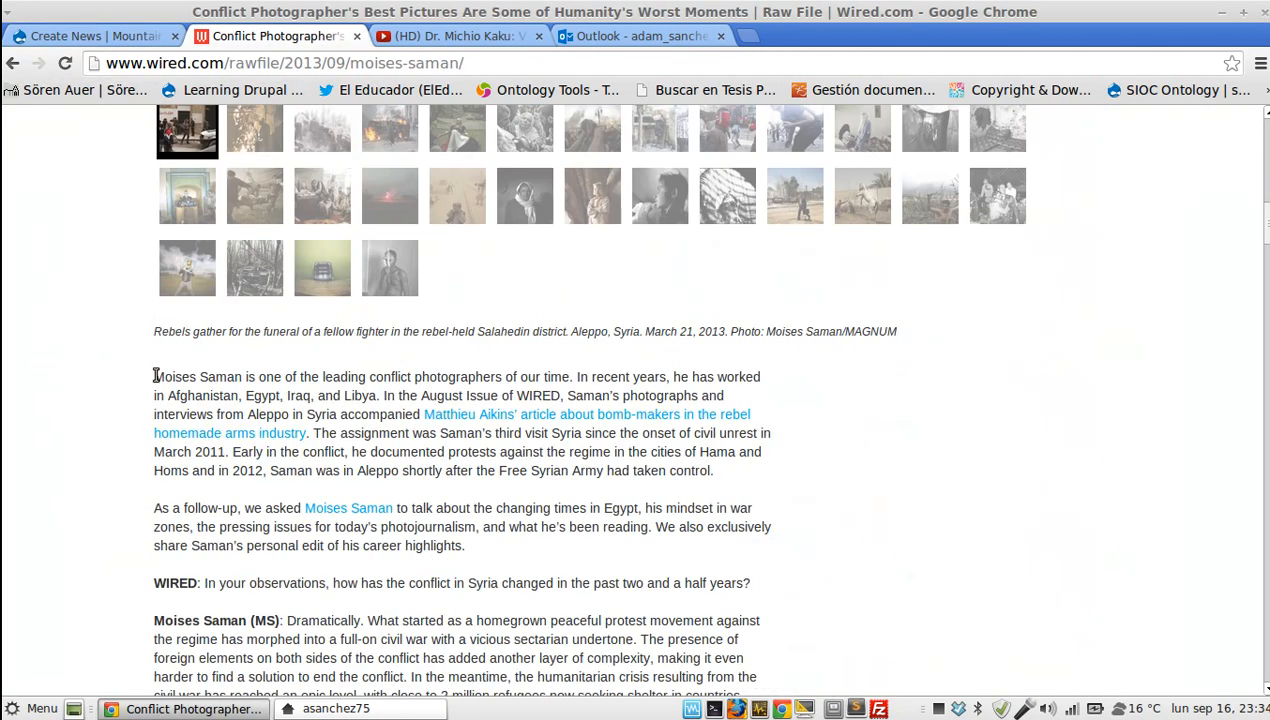
left_click_drag(154, 376, 462, 544)
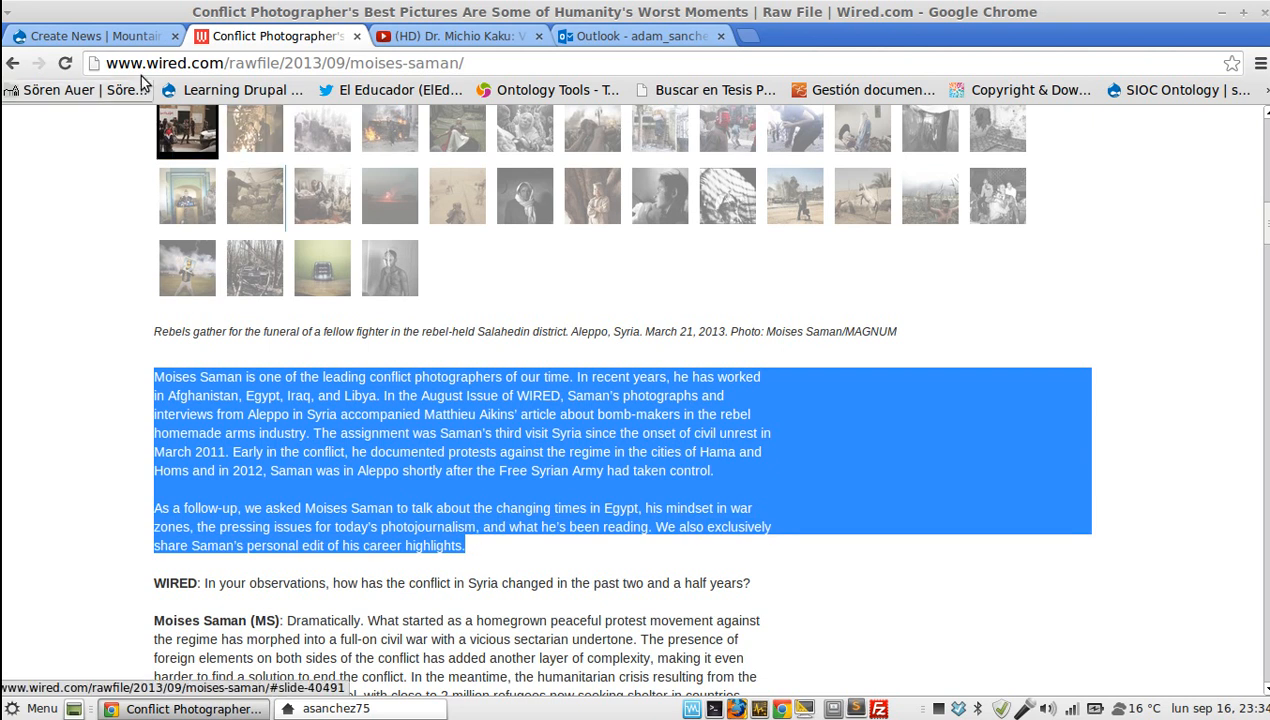
left_click(90, 36)
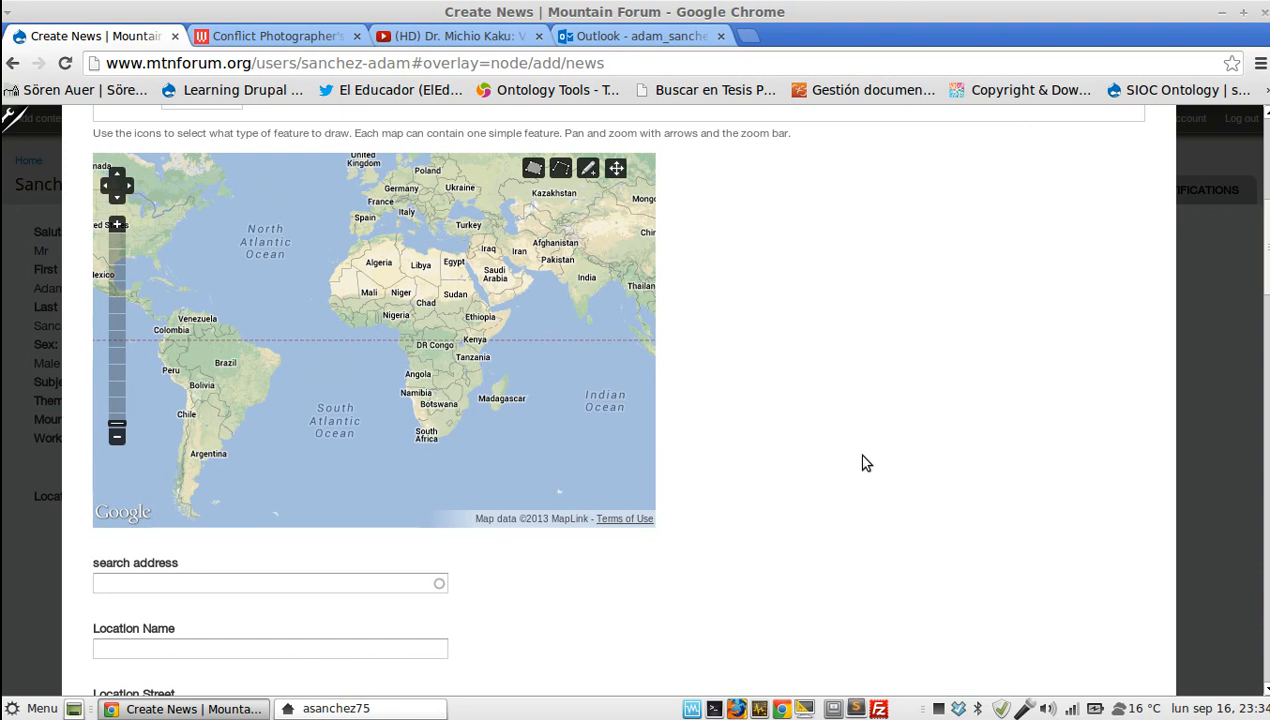
Step: Search the map address for Aleppo and pick Aleppo, Syria from the suggestions
scroll("down", 3)
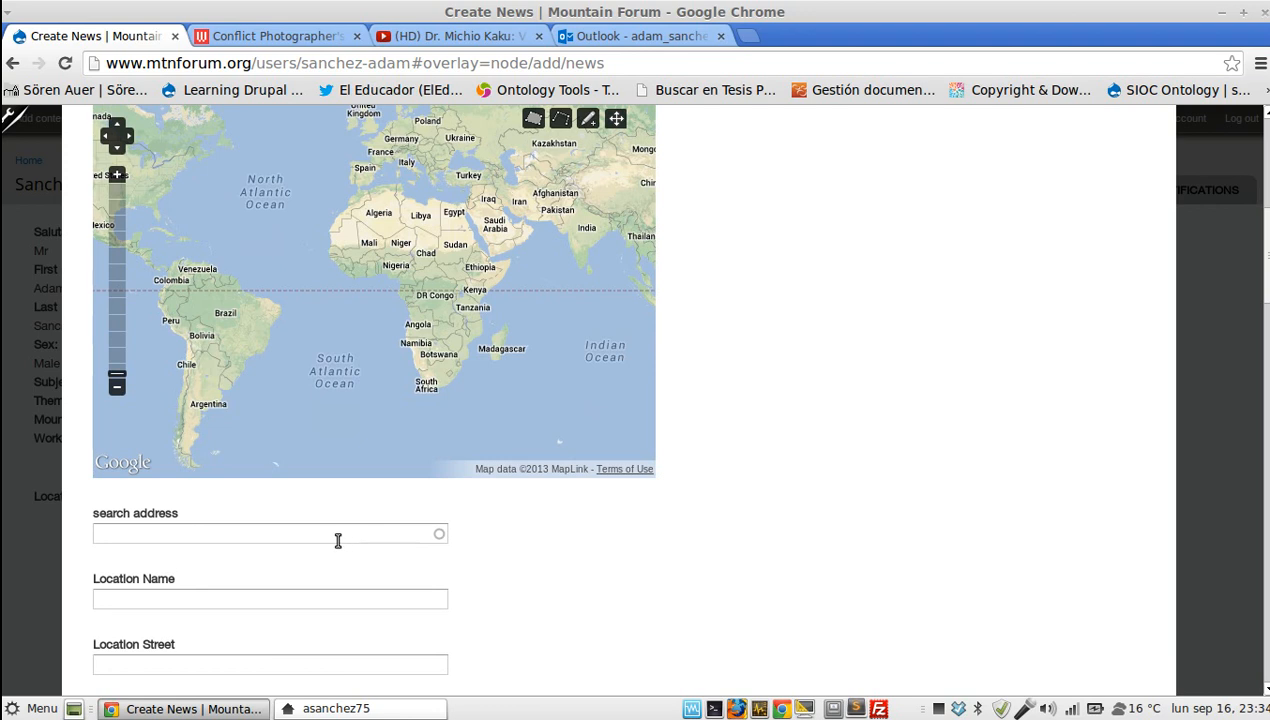
left_click(270, 532)
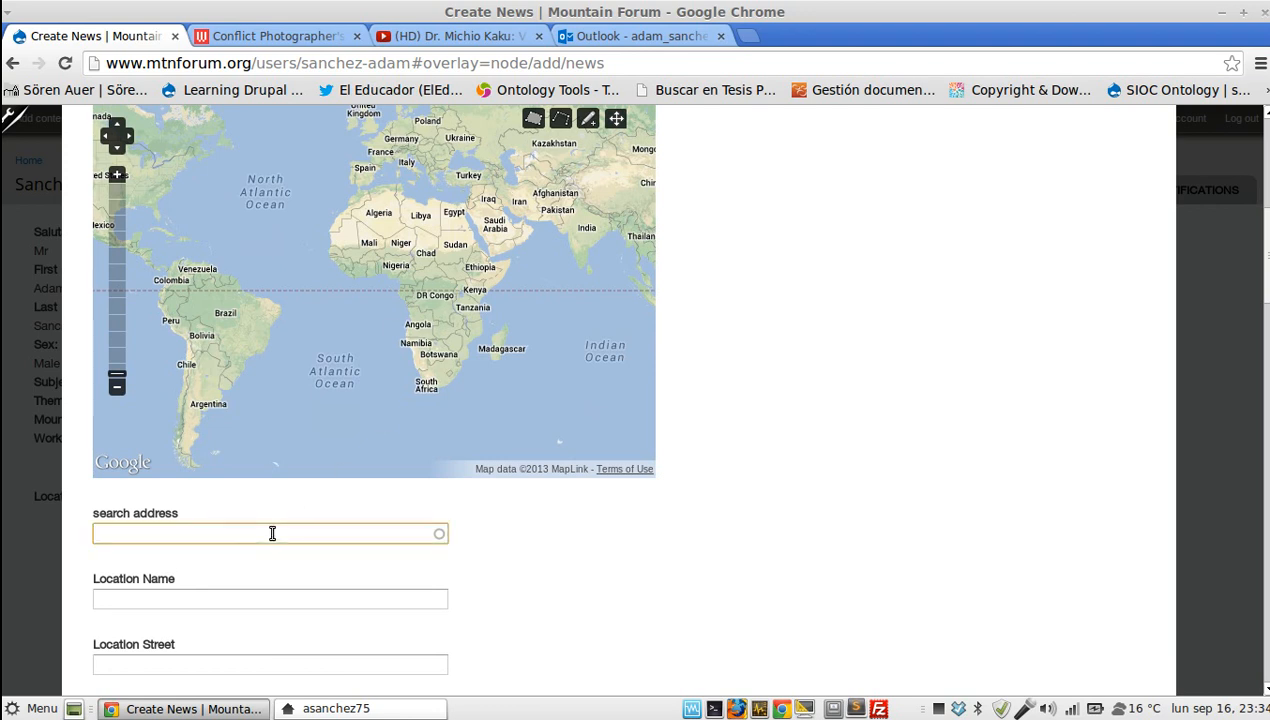
left_click(270, 532)
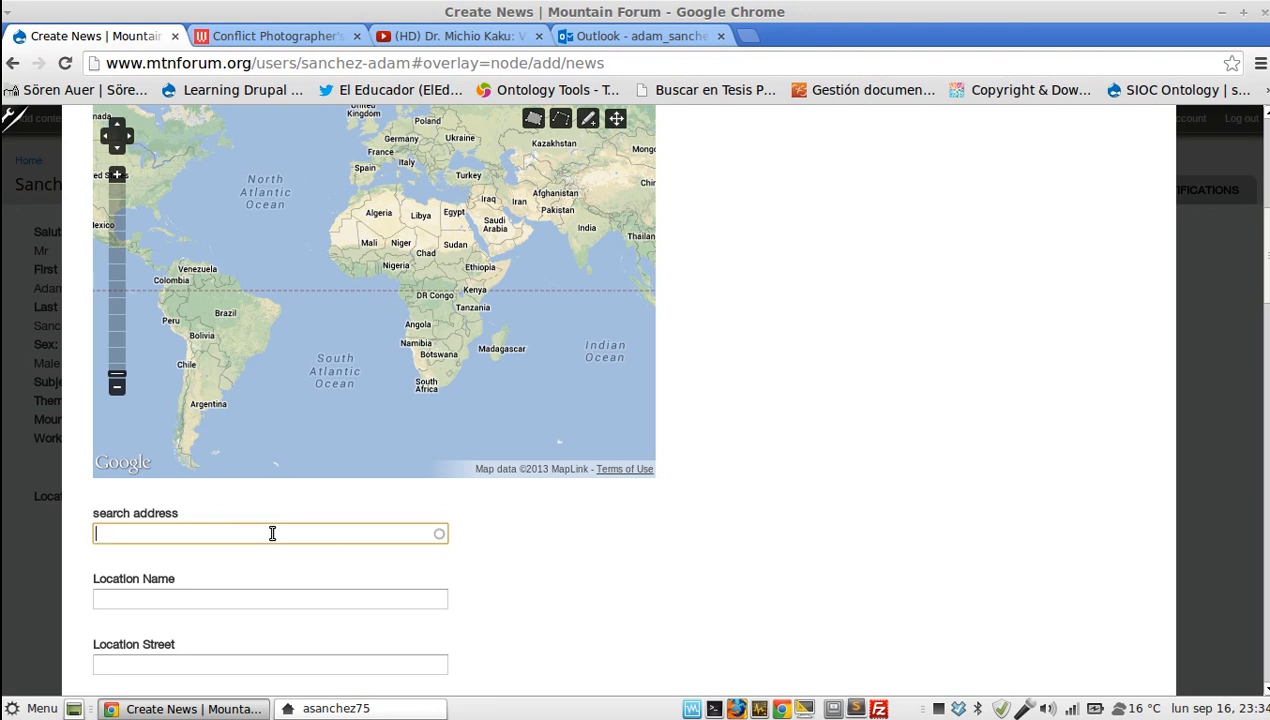
type("ale")
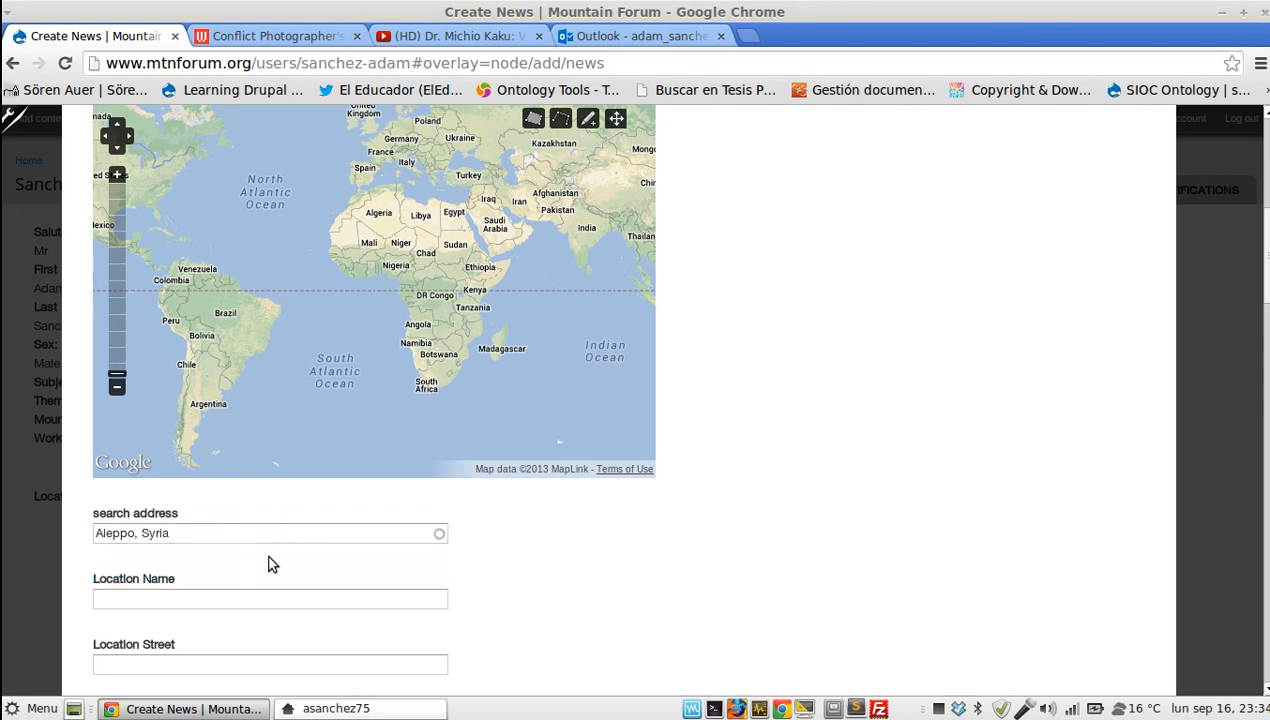
left_click(438, 532)
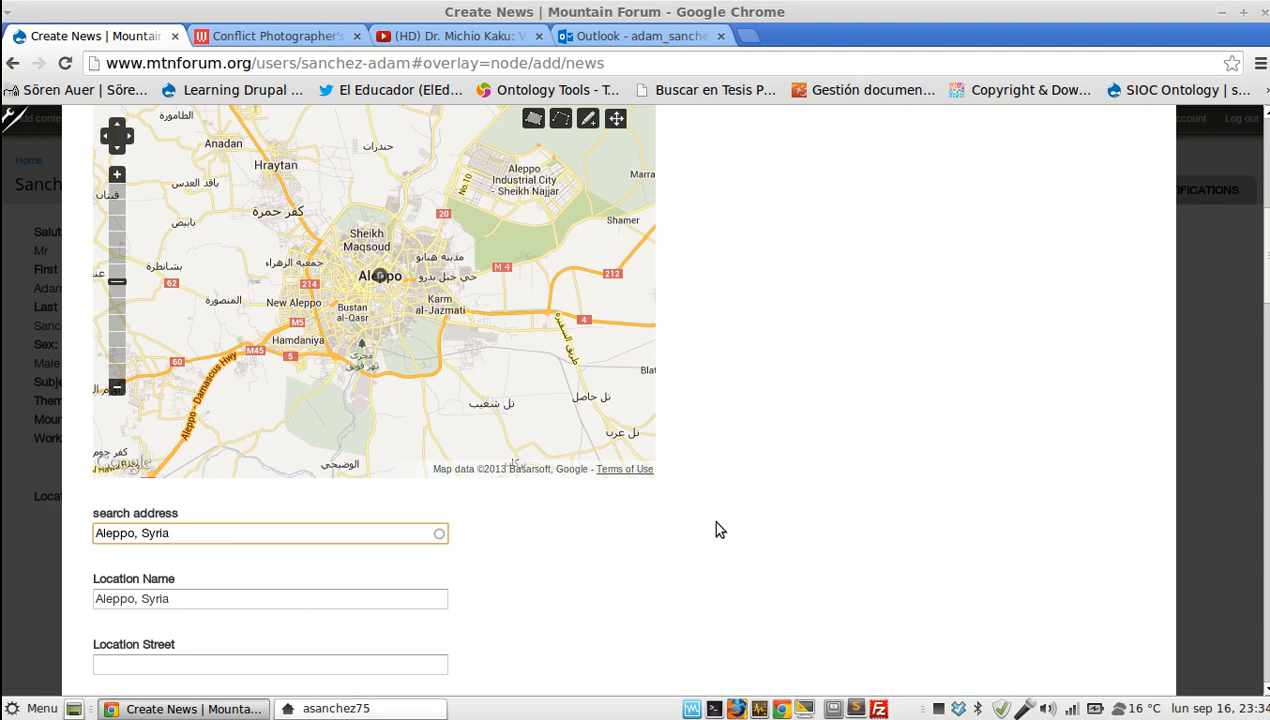
Step: Let the city, Aleppo Governorate province and country fields fill in below the map
scroll("down", 3)
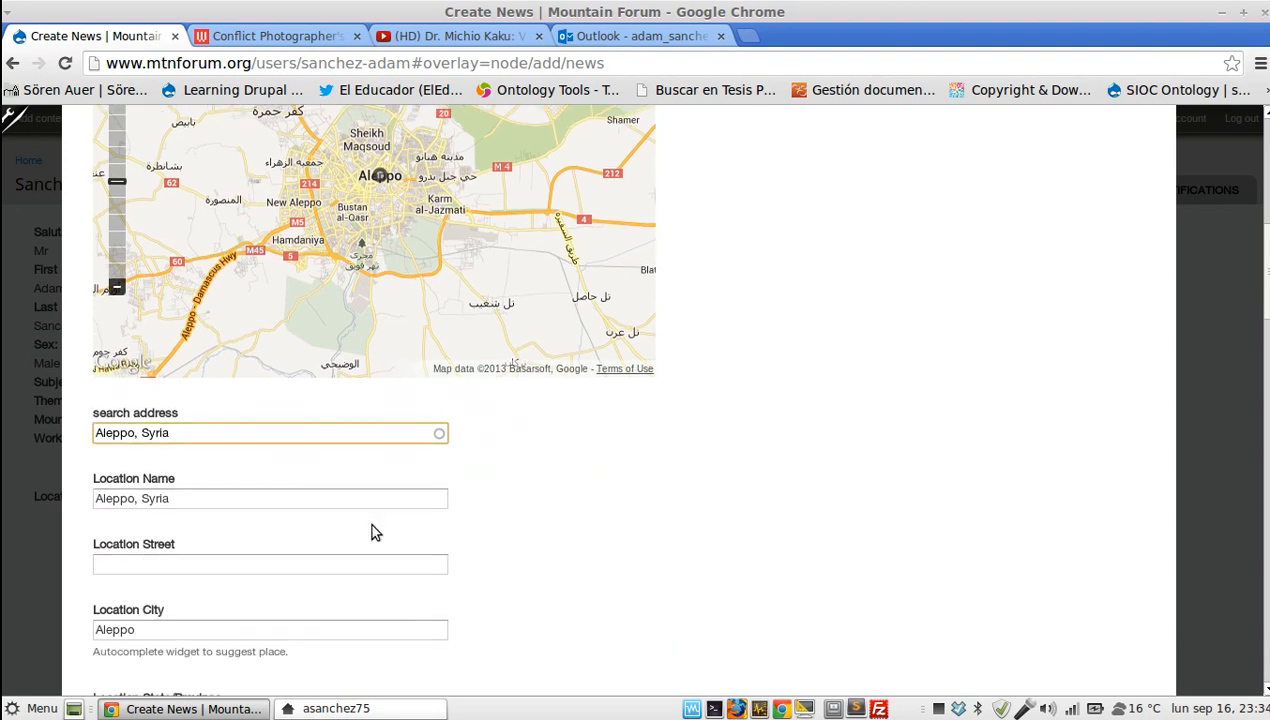
left_click(270, 432)
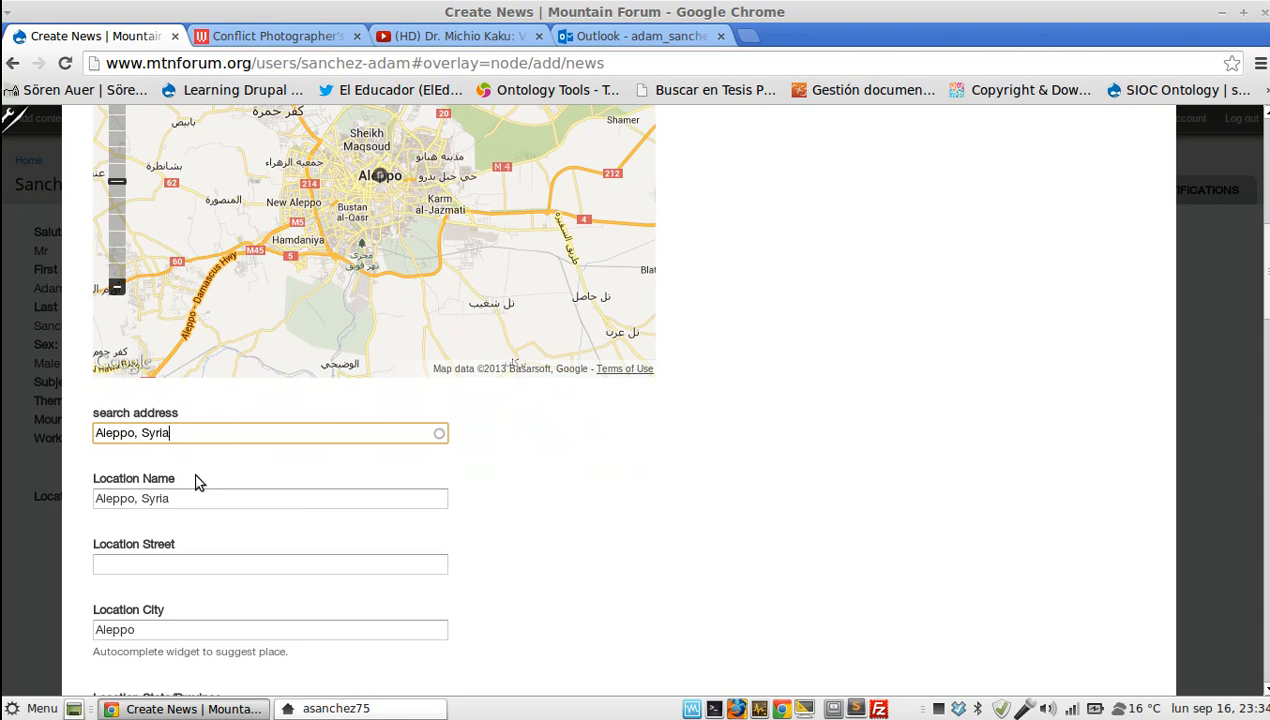
scroll("down", 3)
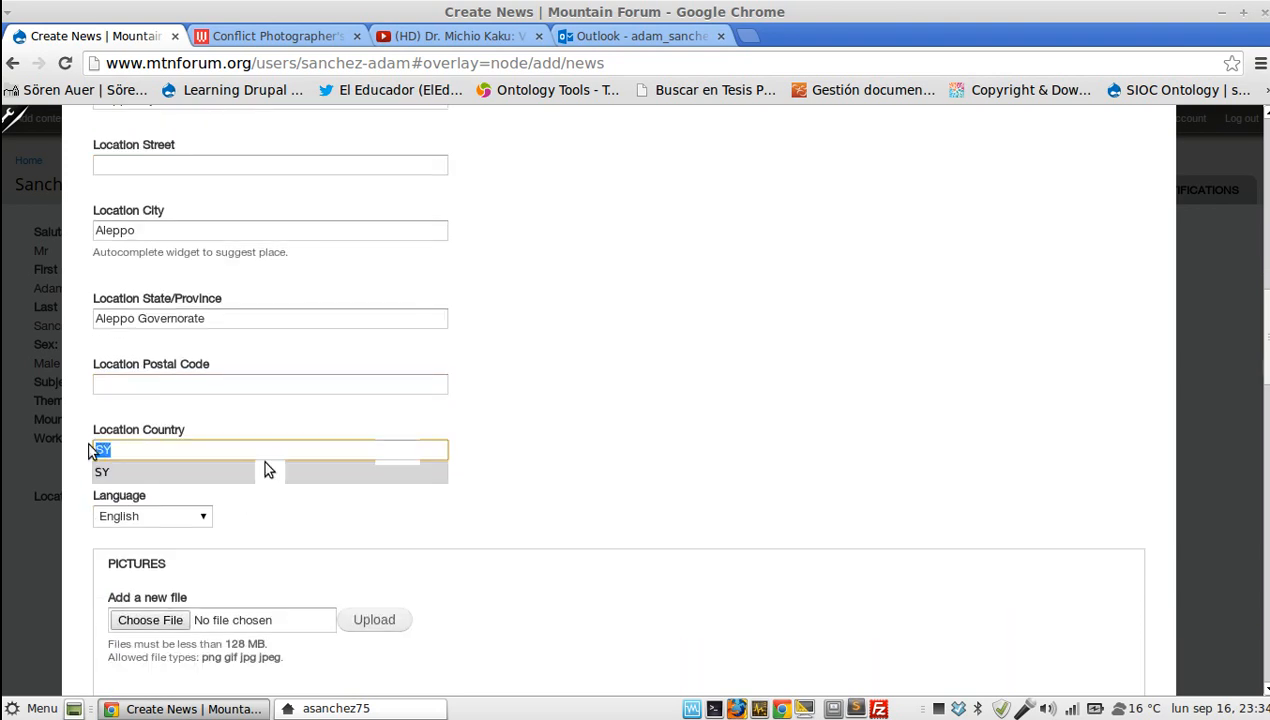
mouse_move(484, 486)
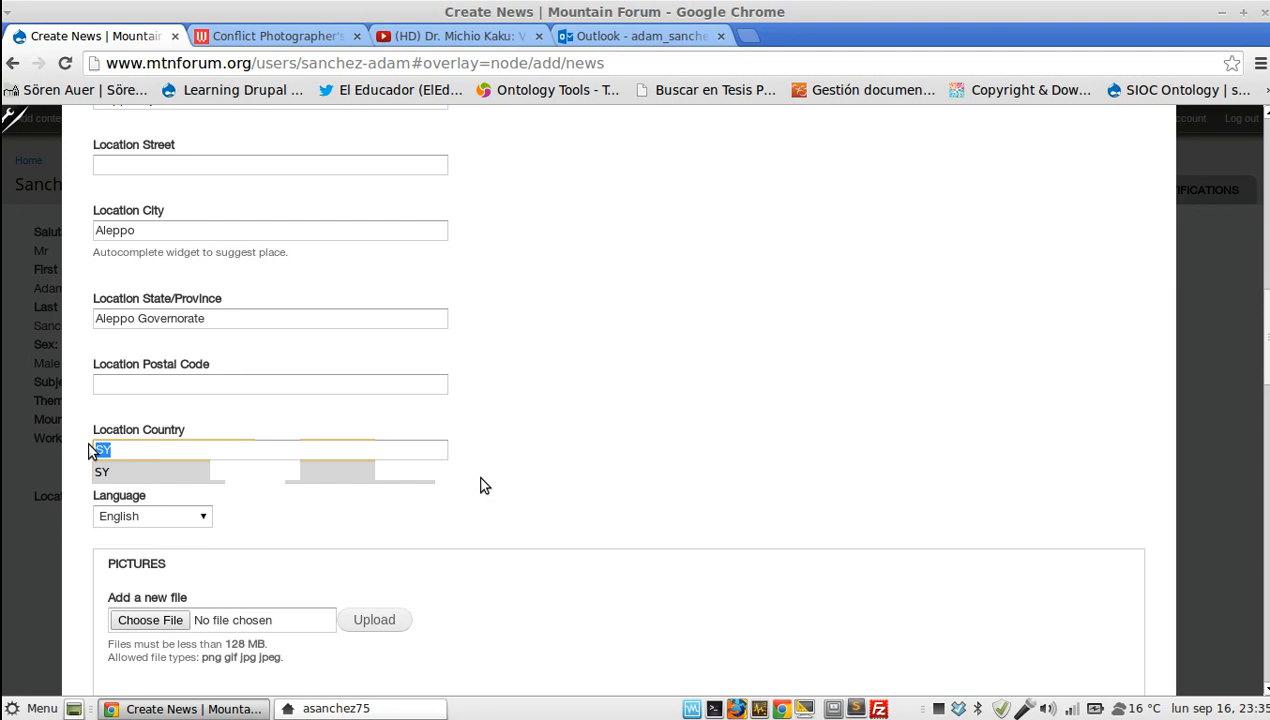
Step: With country SY set, bring up the file chooser for the Pictures field
scroll("down", 3)
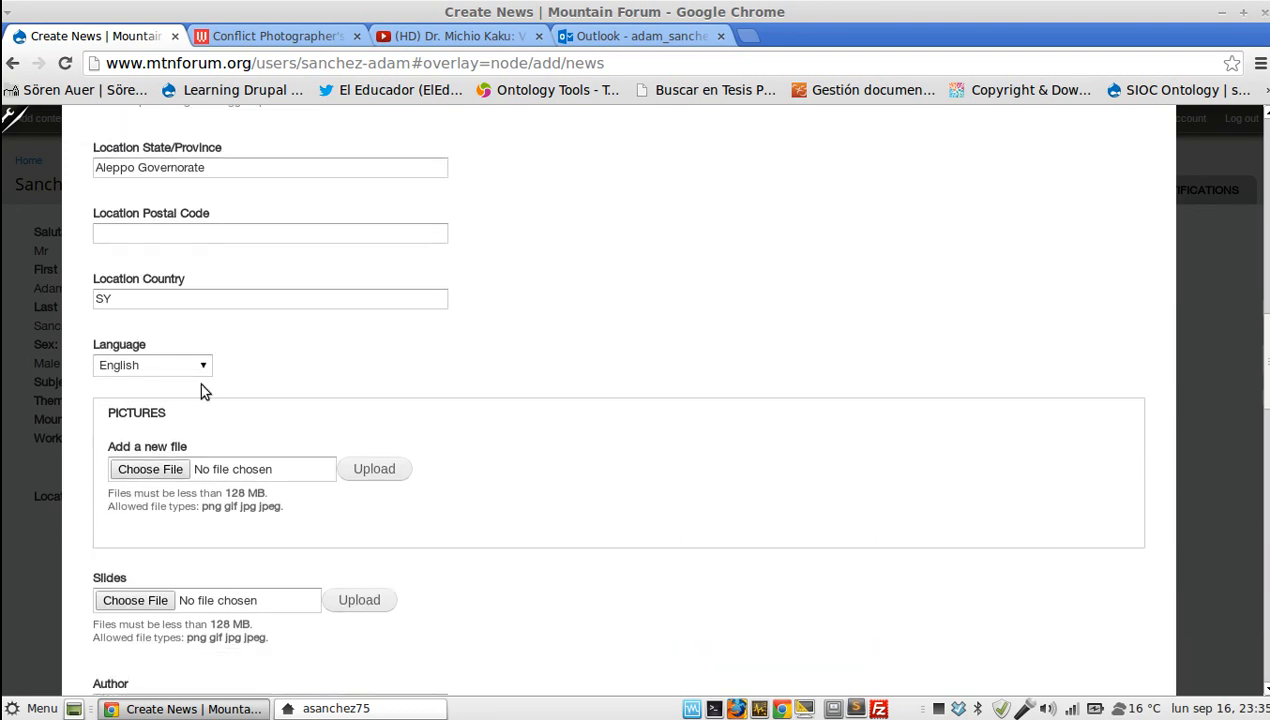
left_click(152, 364)
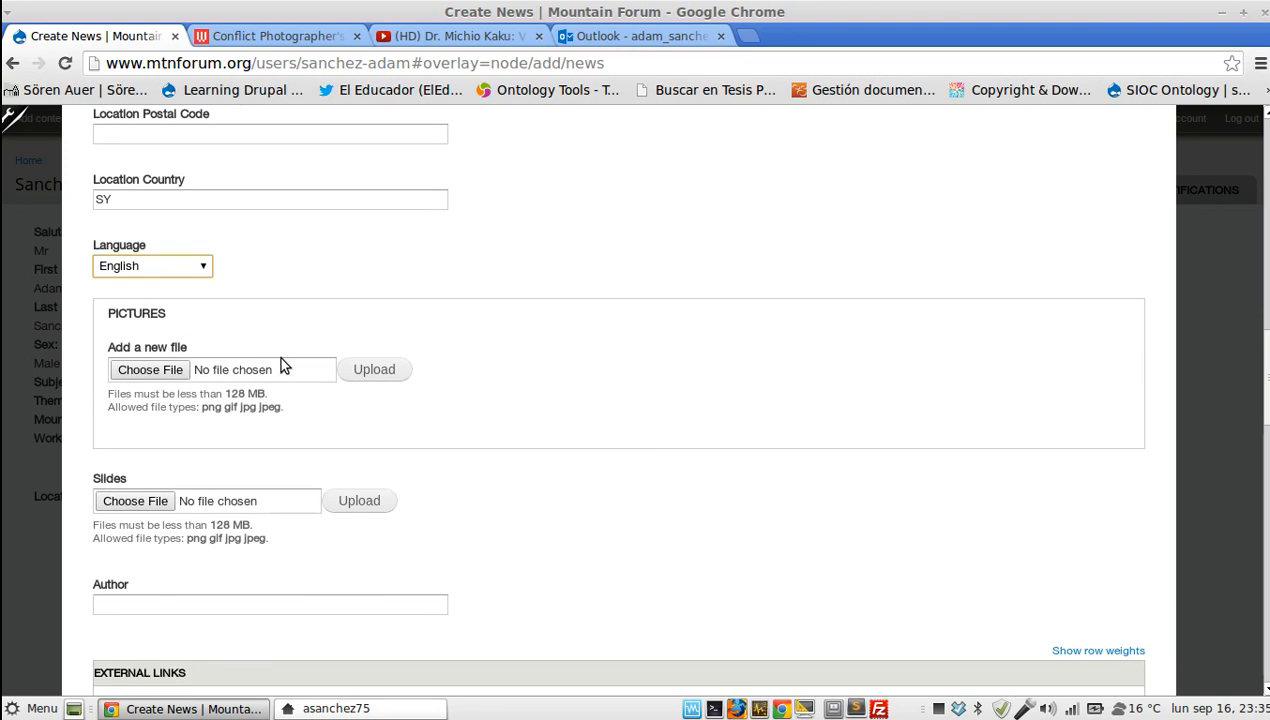
left_click(150, 368)
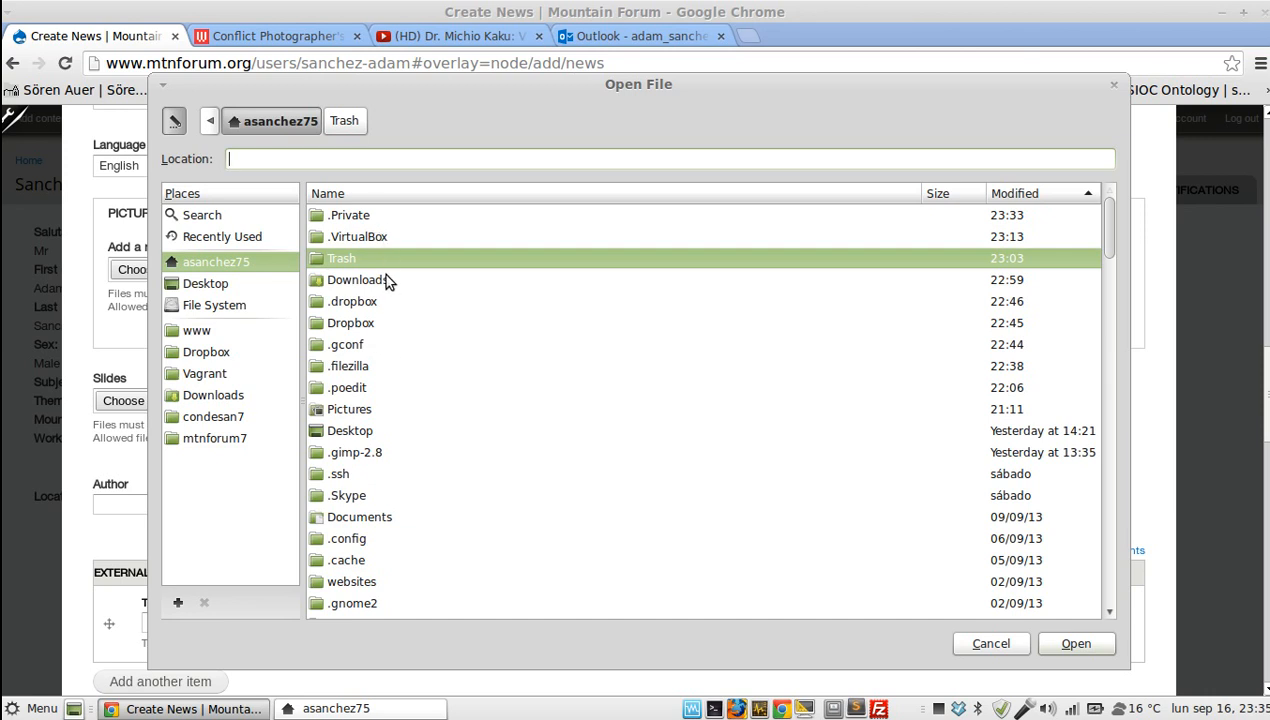
Step: Pick a photo from Pictures > landscape for the pictures field, and likewise for slides
double_click(348, 408)
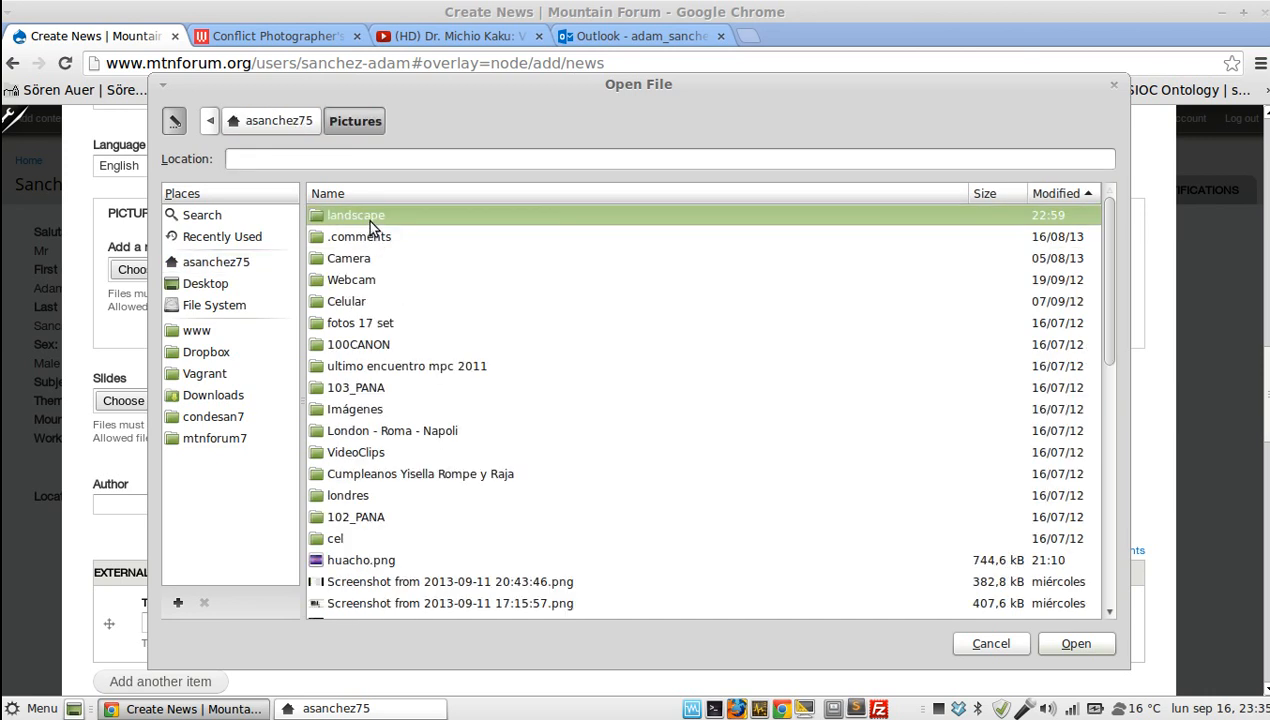
left_click(1076, 644)
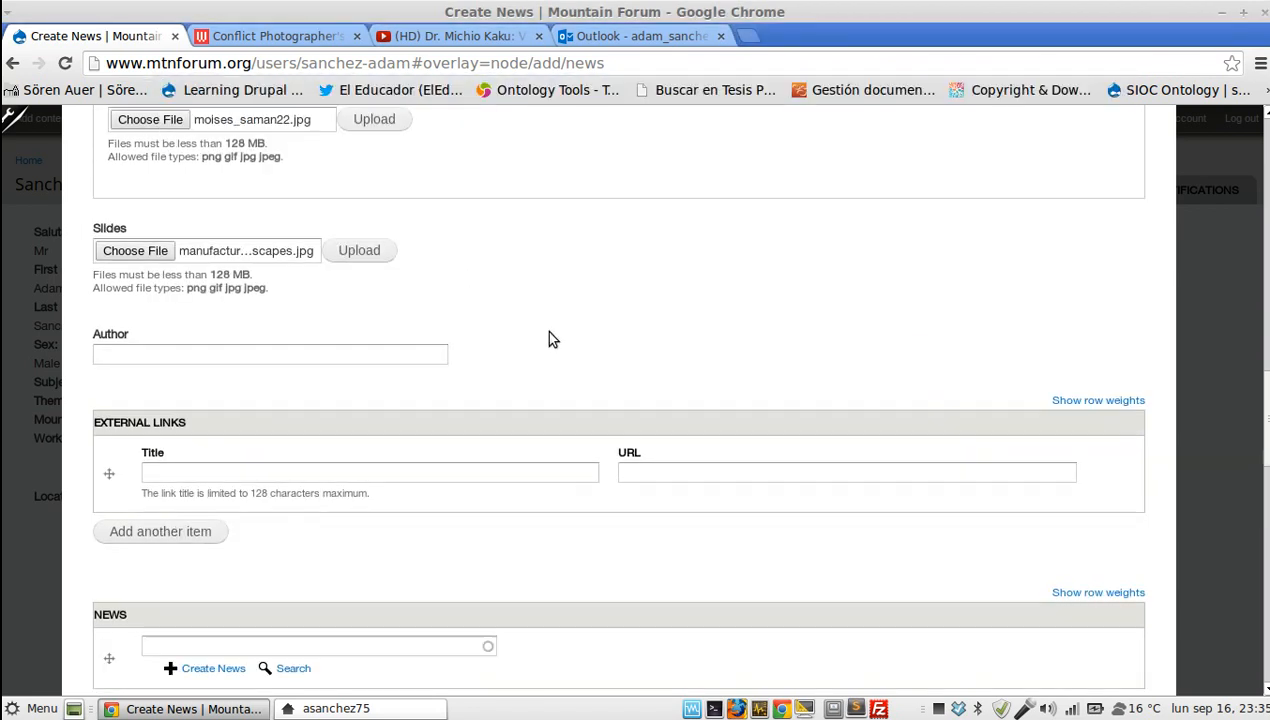
Step: Set the author to Pete Brooks and title the external link 'Link'
left_click(270, 352)
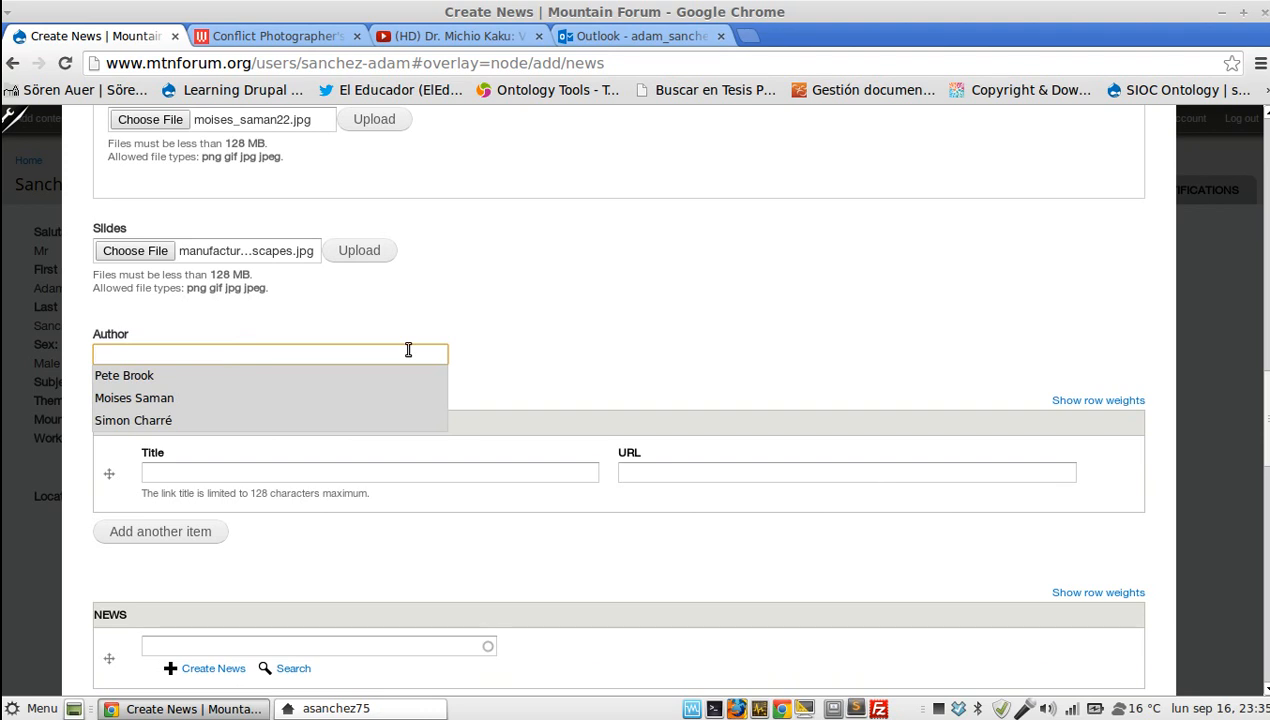
type("Pete Brooks")
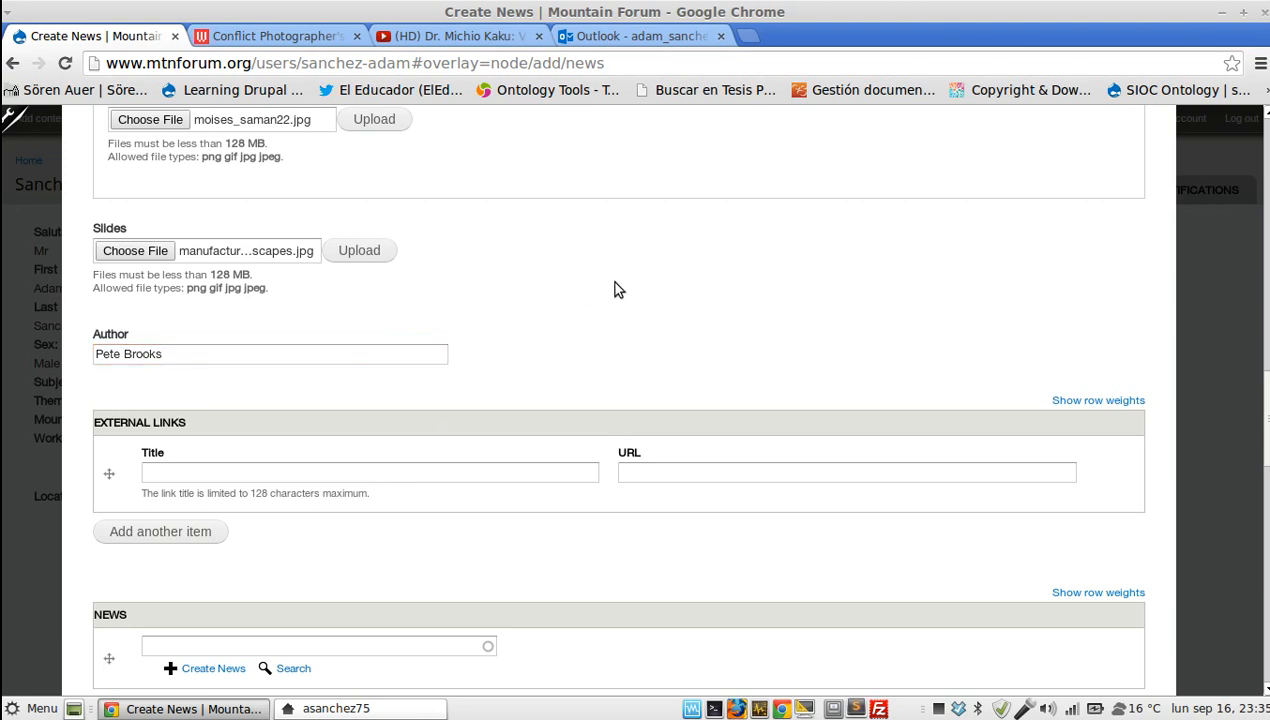
type("Link")
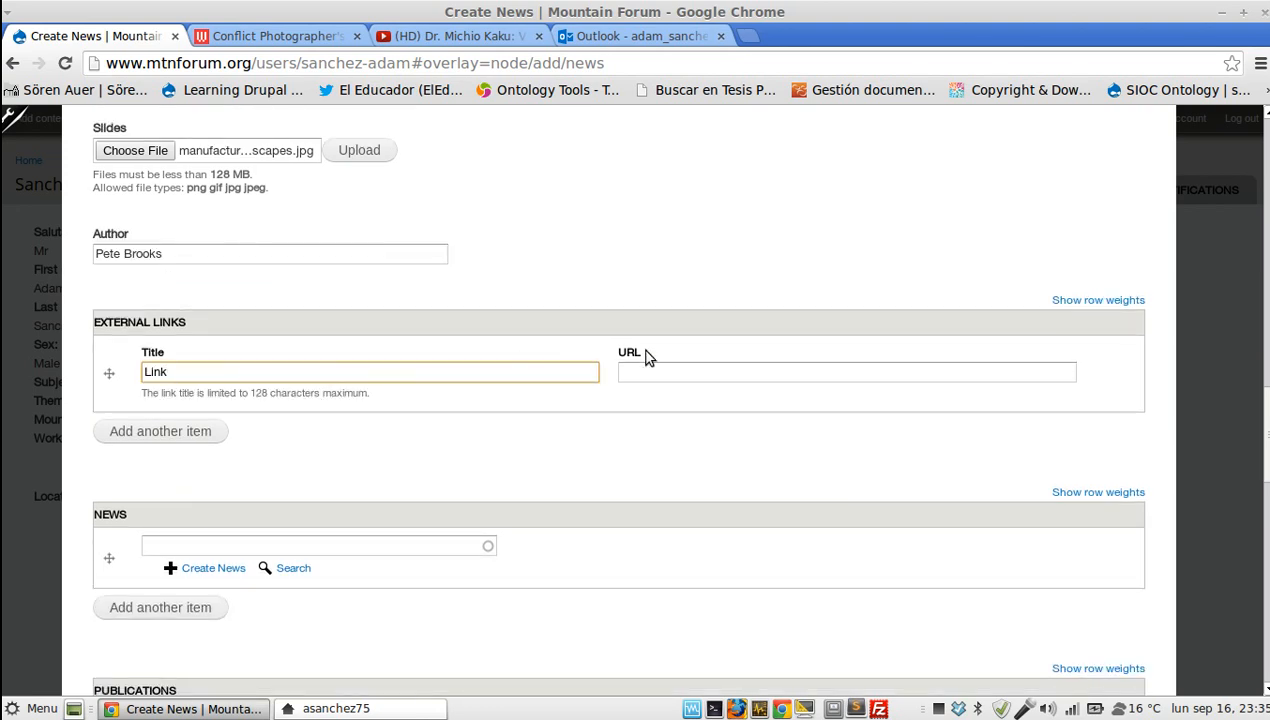
left_click(270, 36)
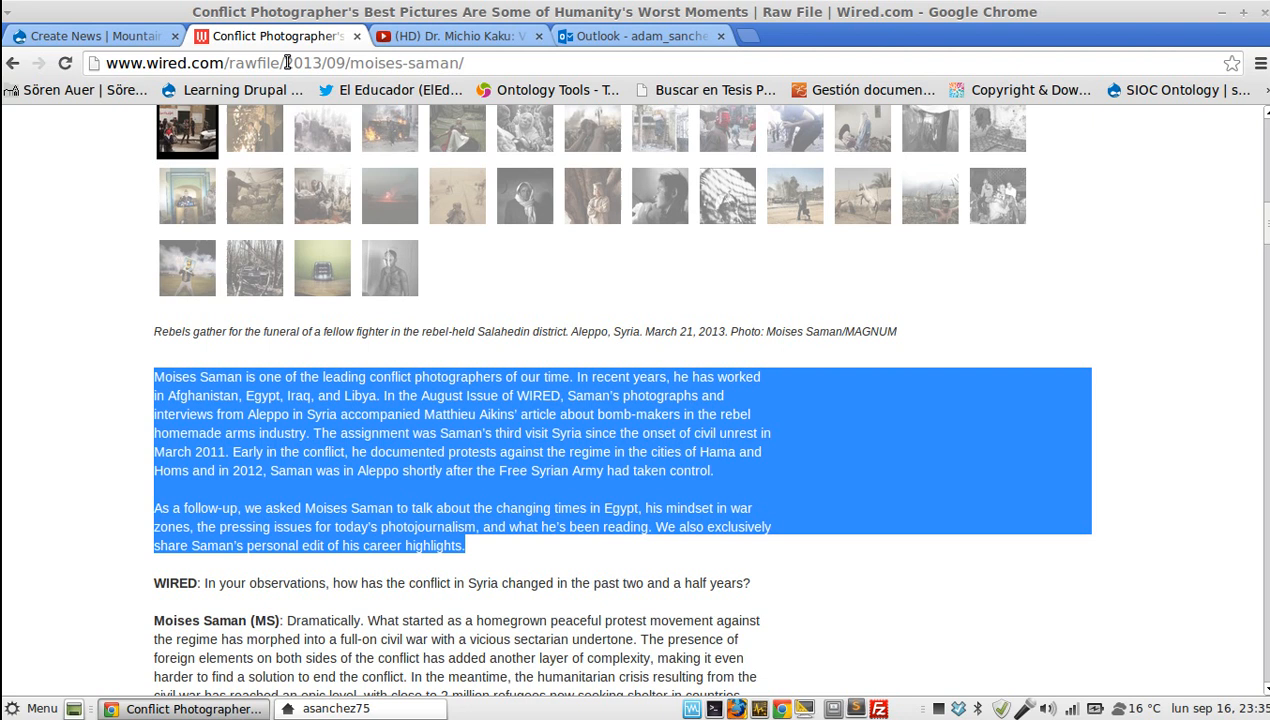
left_click(90, 36)
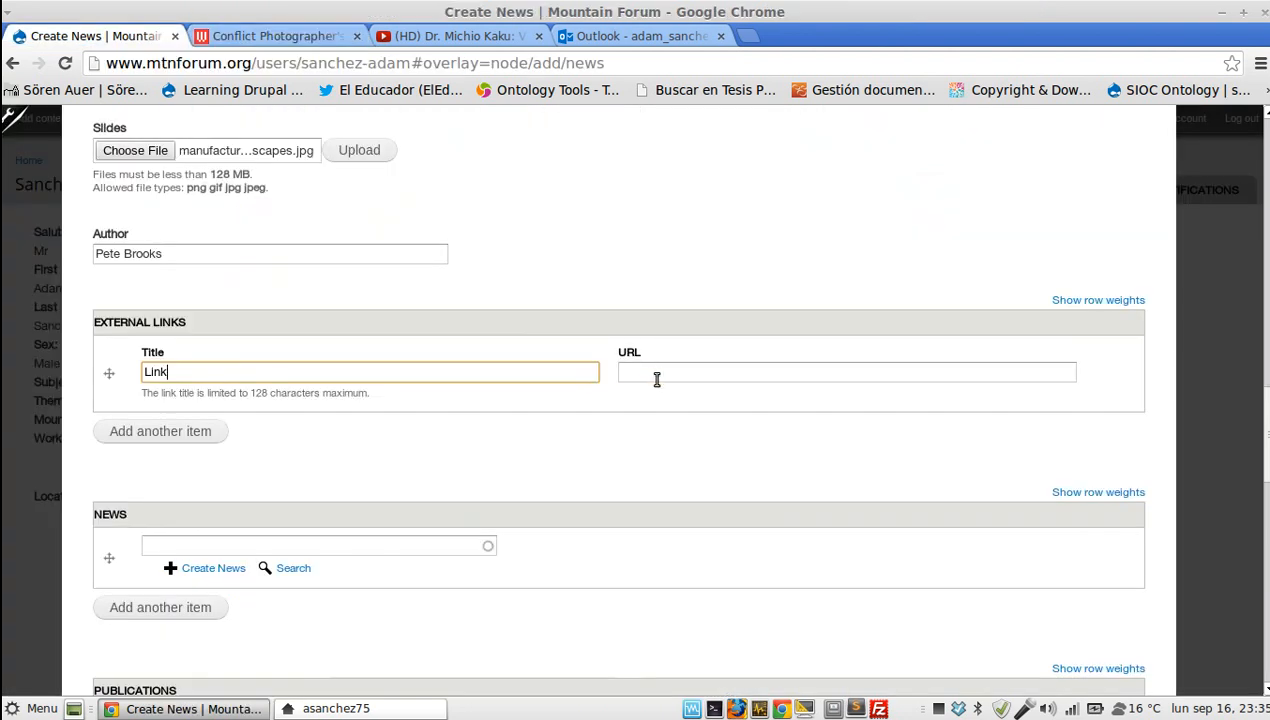
type("http://www.wired.com/rawfile/2013/09/moises-saman/")
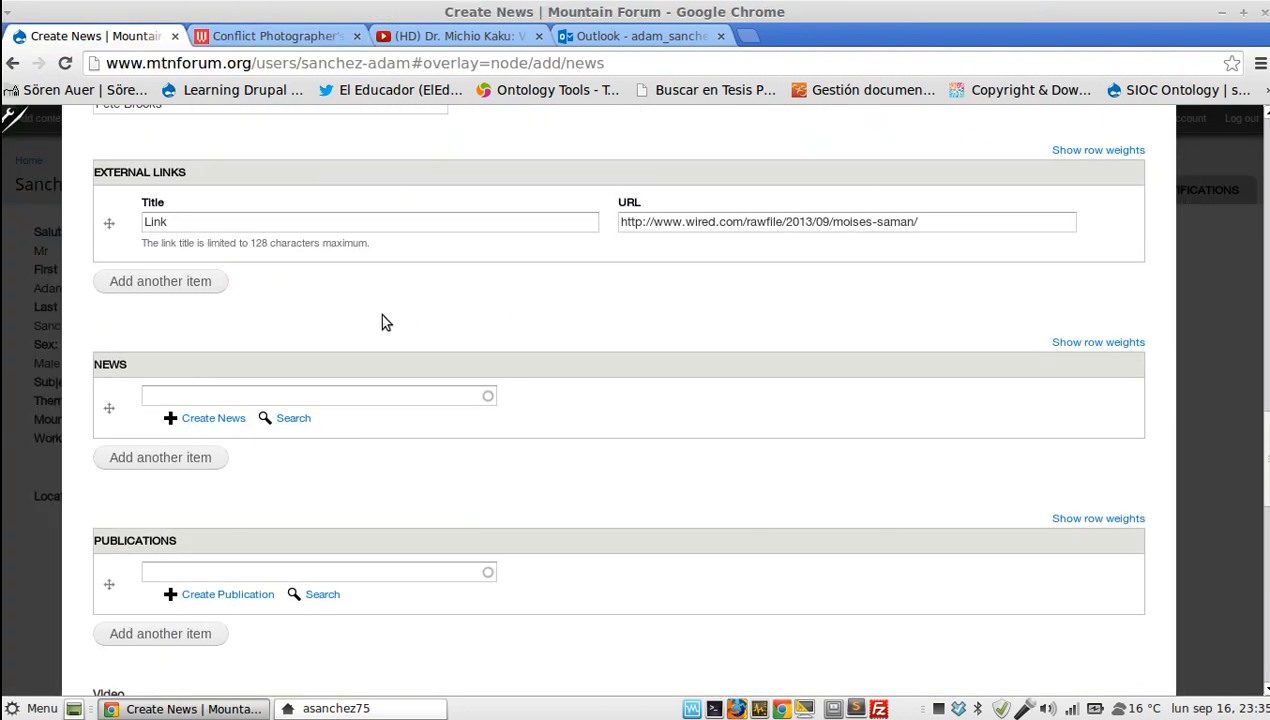
scroll("down", 3)
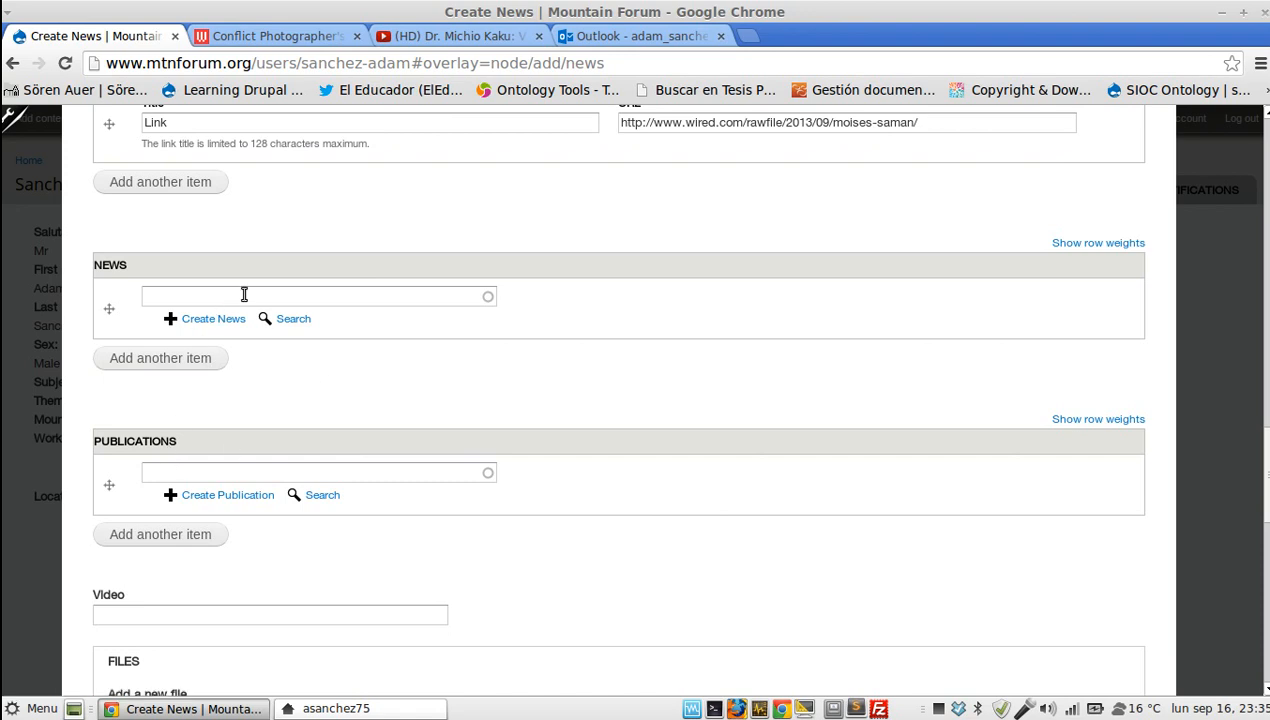
Step: Link the related news story found by 'arabian': CEPF Eastern Afromontane Hotspot launched in Arabian Peninsula
left_click(292, 318)
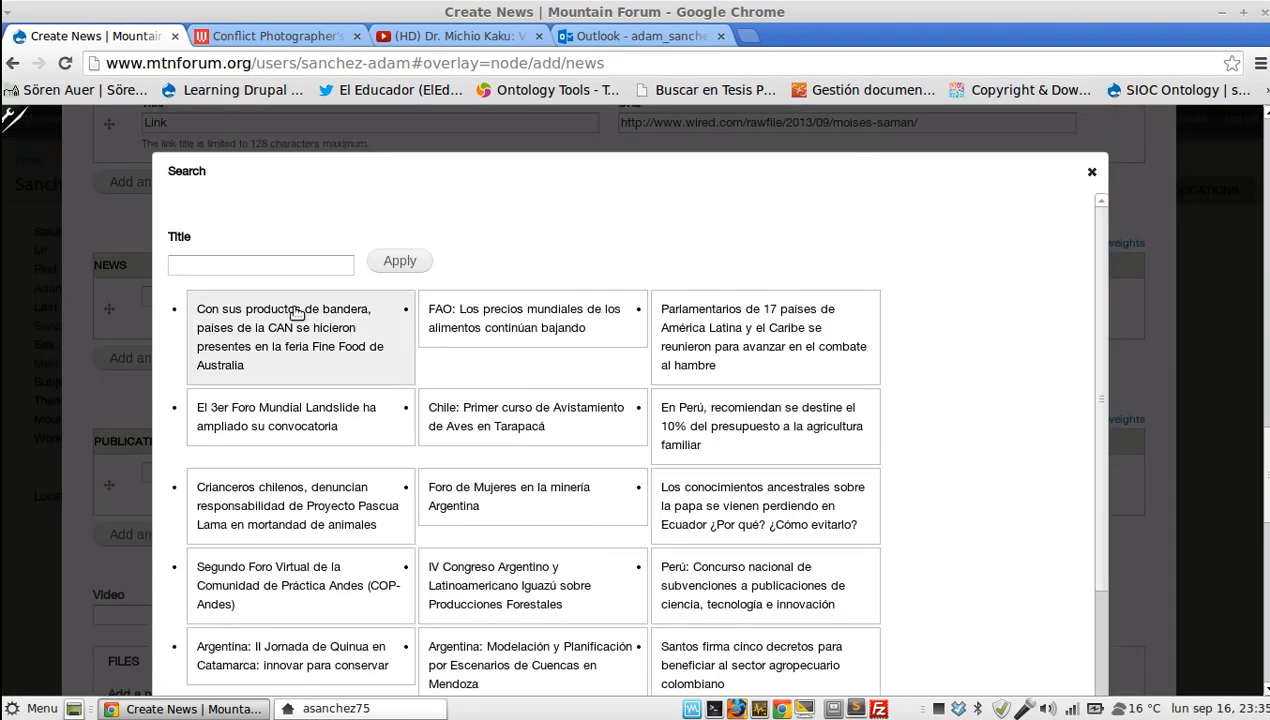
type("arabian")
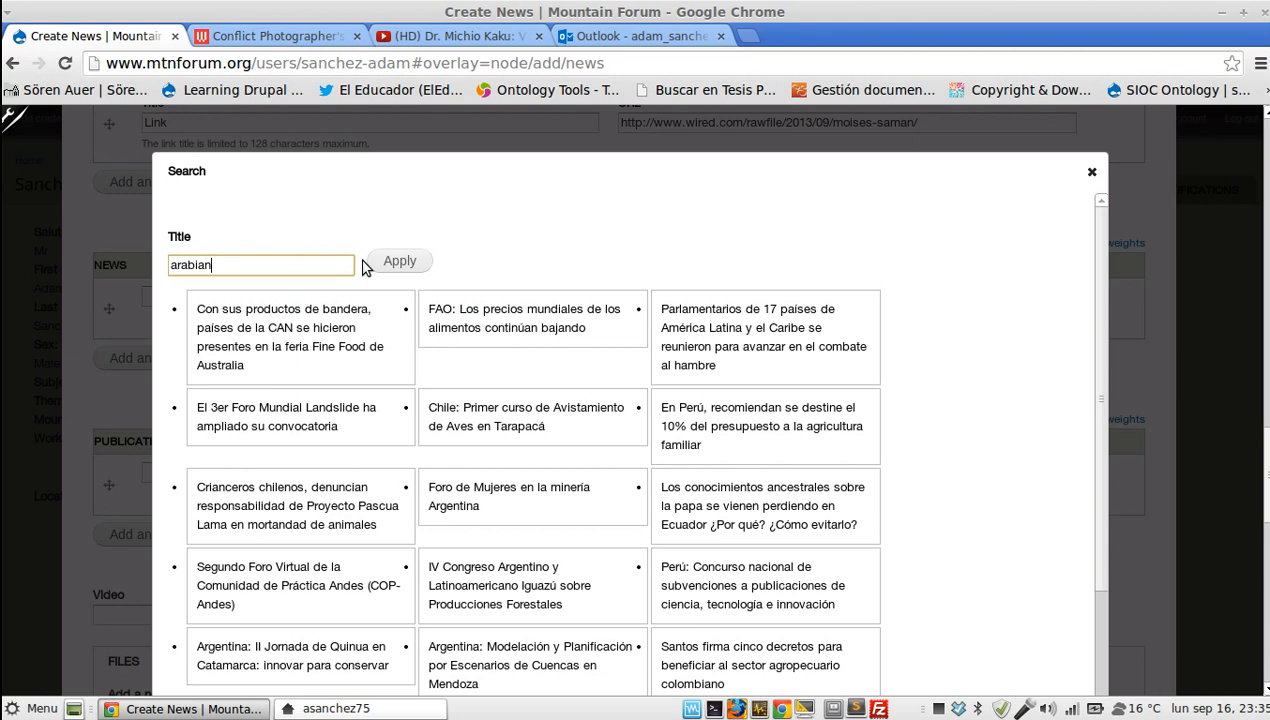
left_click(398, 260)
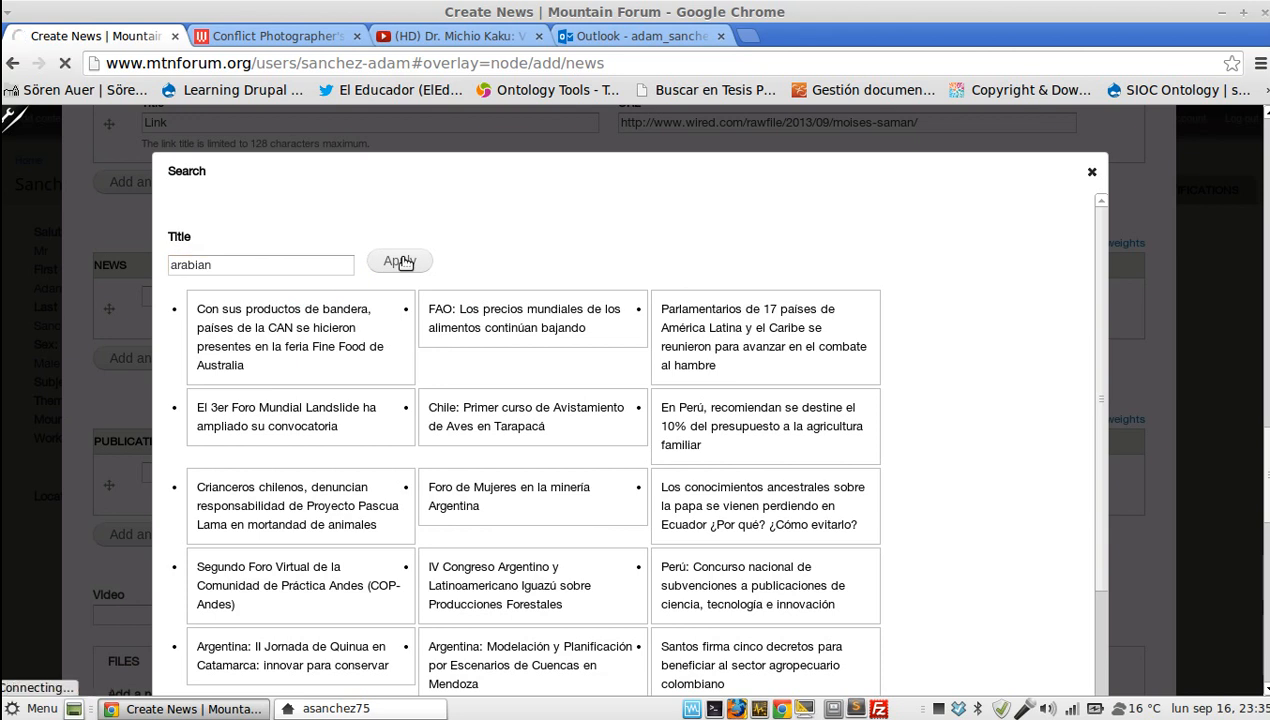
left_click(398, 260)
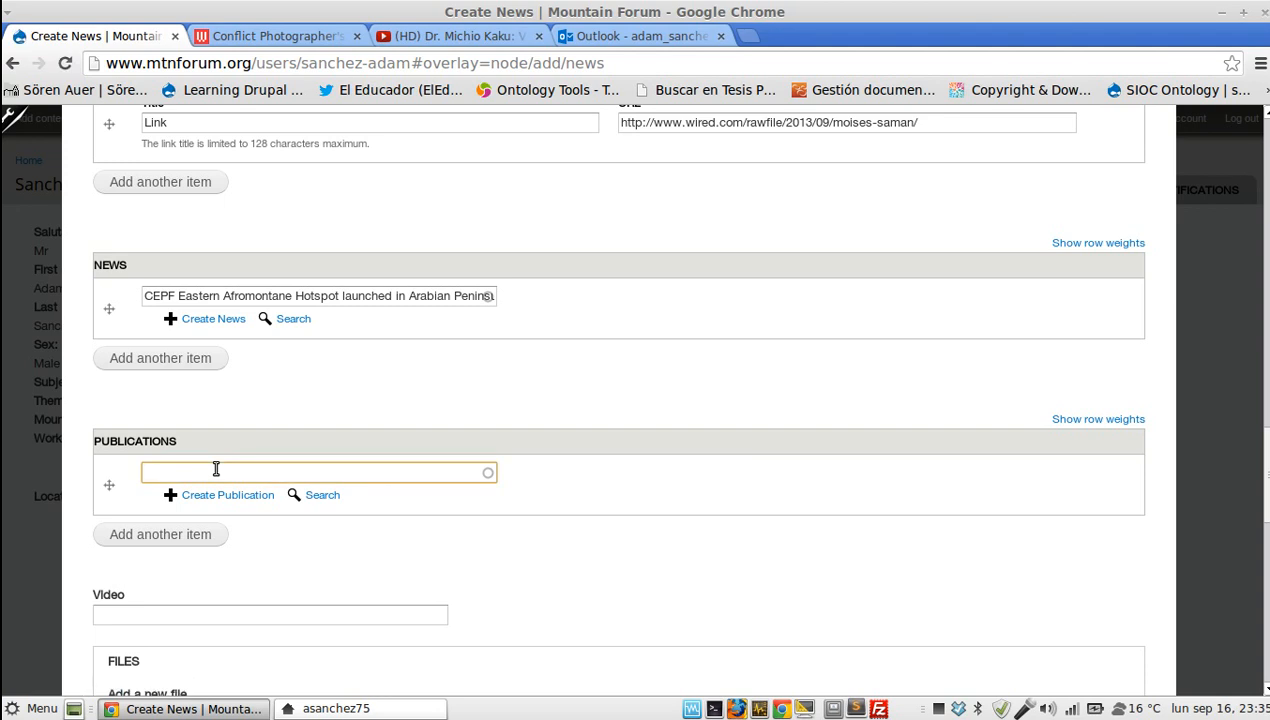
Step: Link the related publication found by 'syria': Towards integrated natural resources management (NRM)
left_click(322, 496)
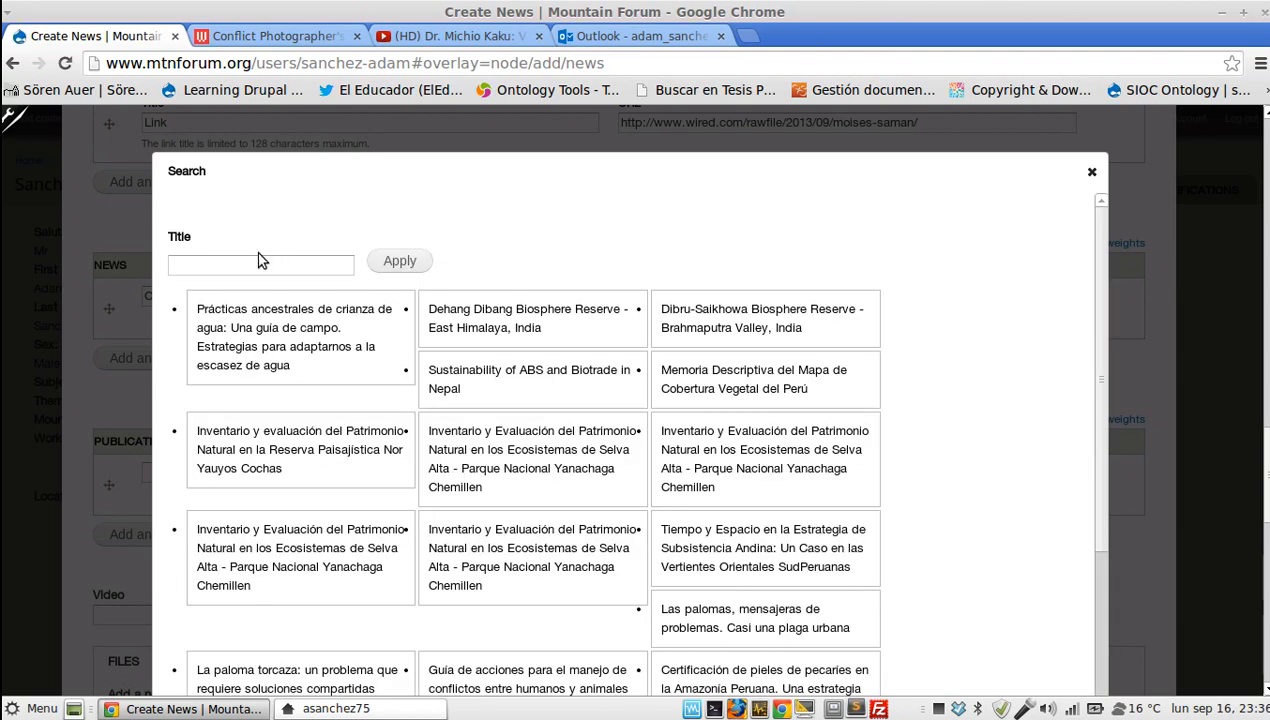
type("syria")
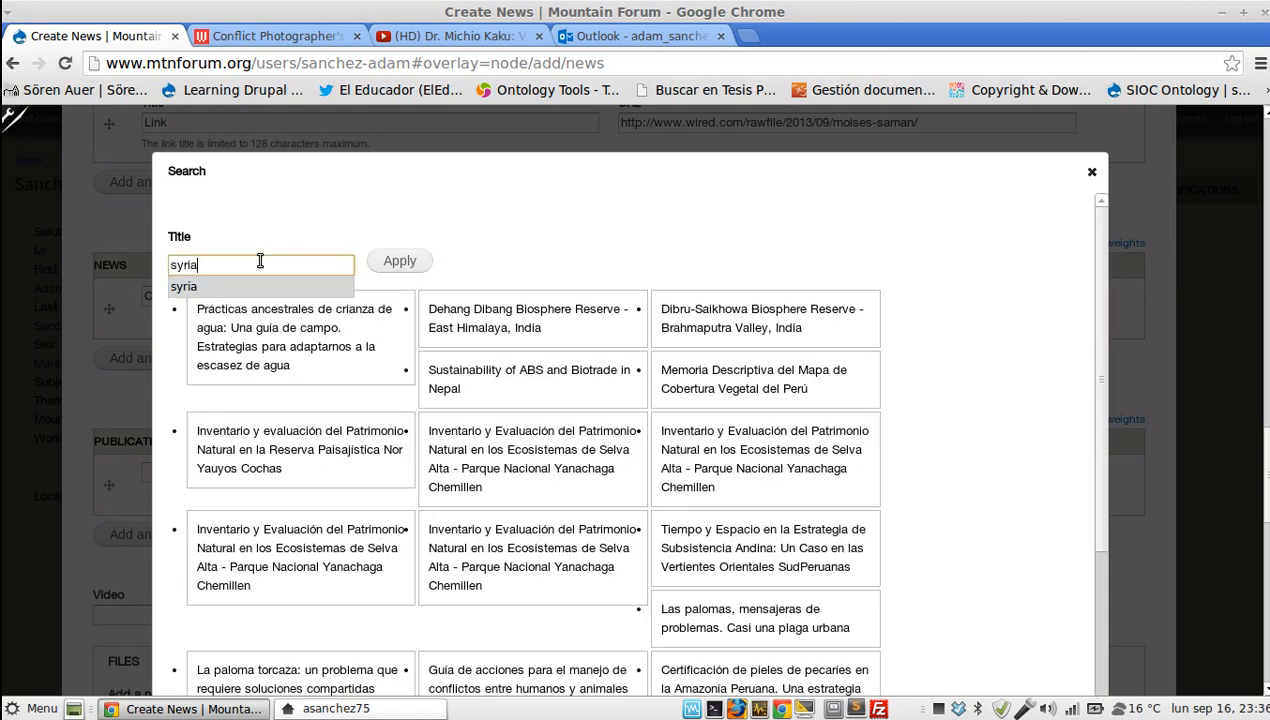
left_click(398, 260)
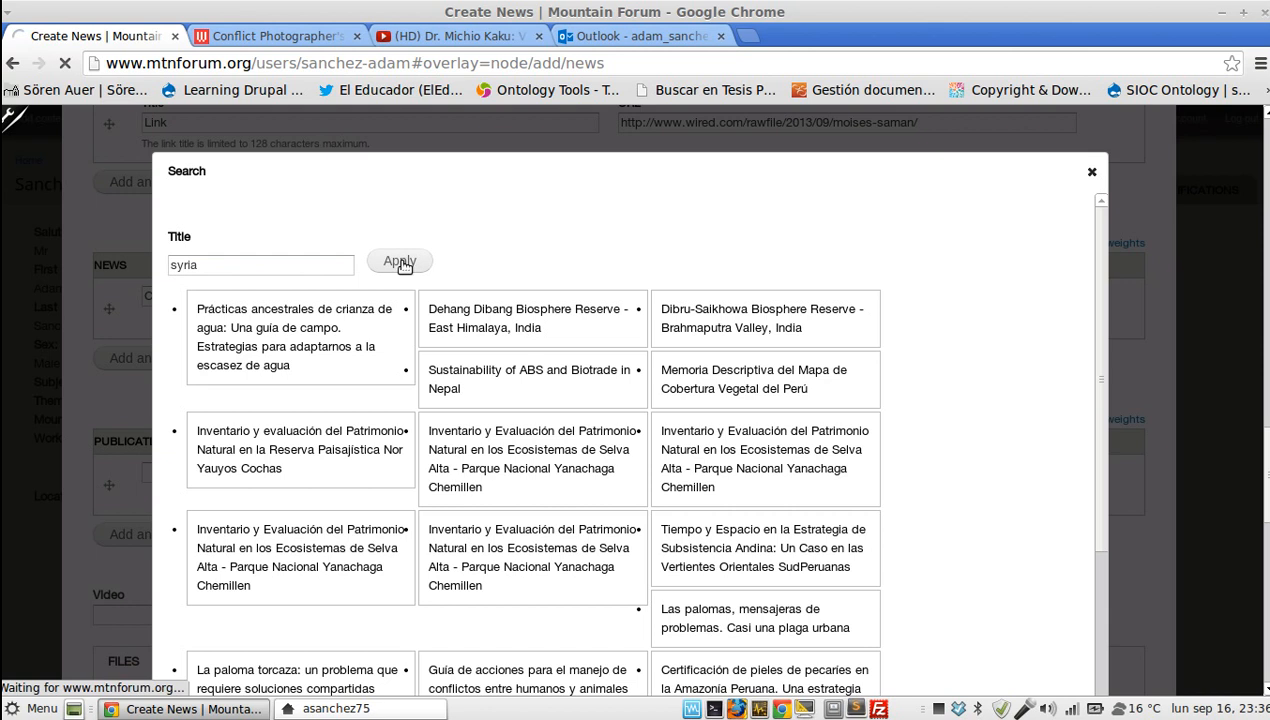
left_click(398, 260)
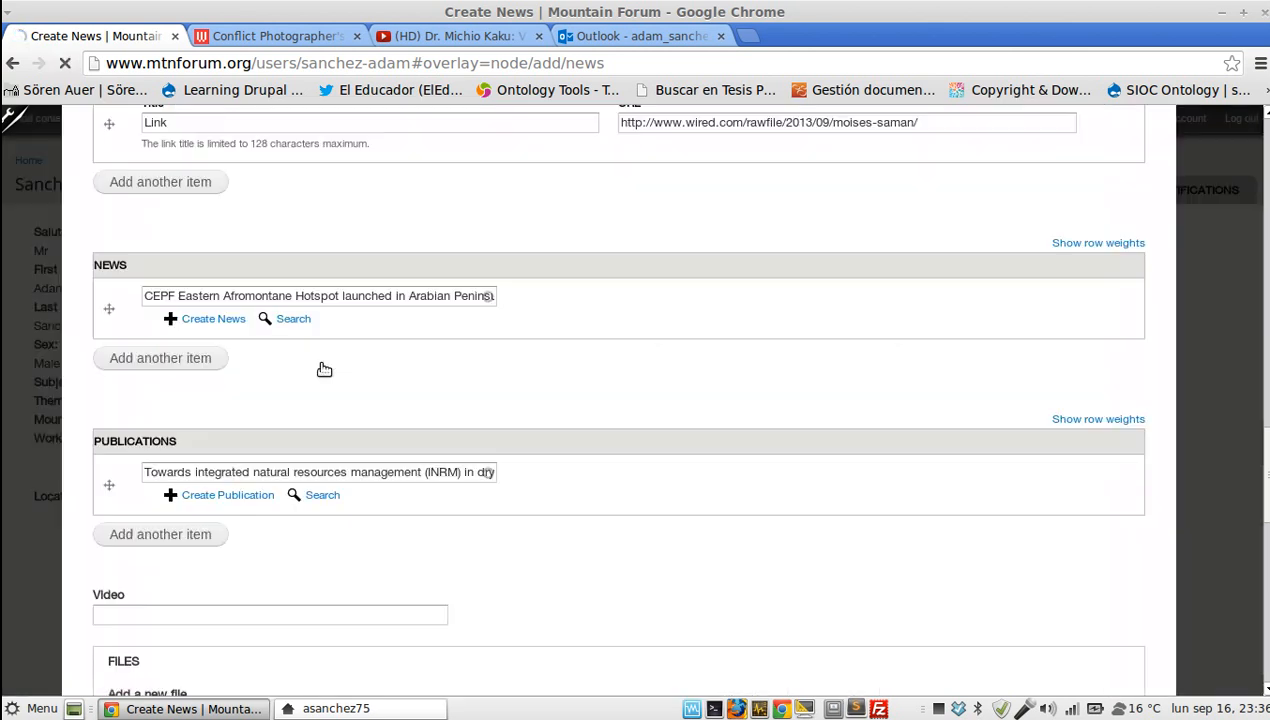
Step: Copy the YouTube video address from its tab into the Video field
scroll("down", 3)
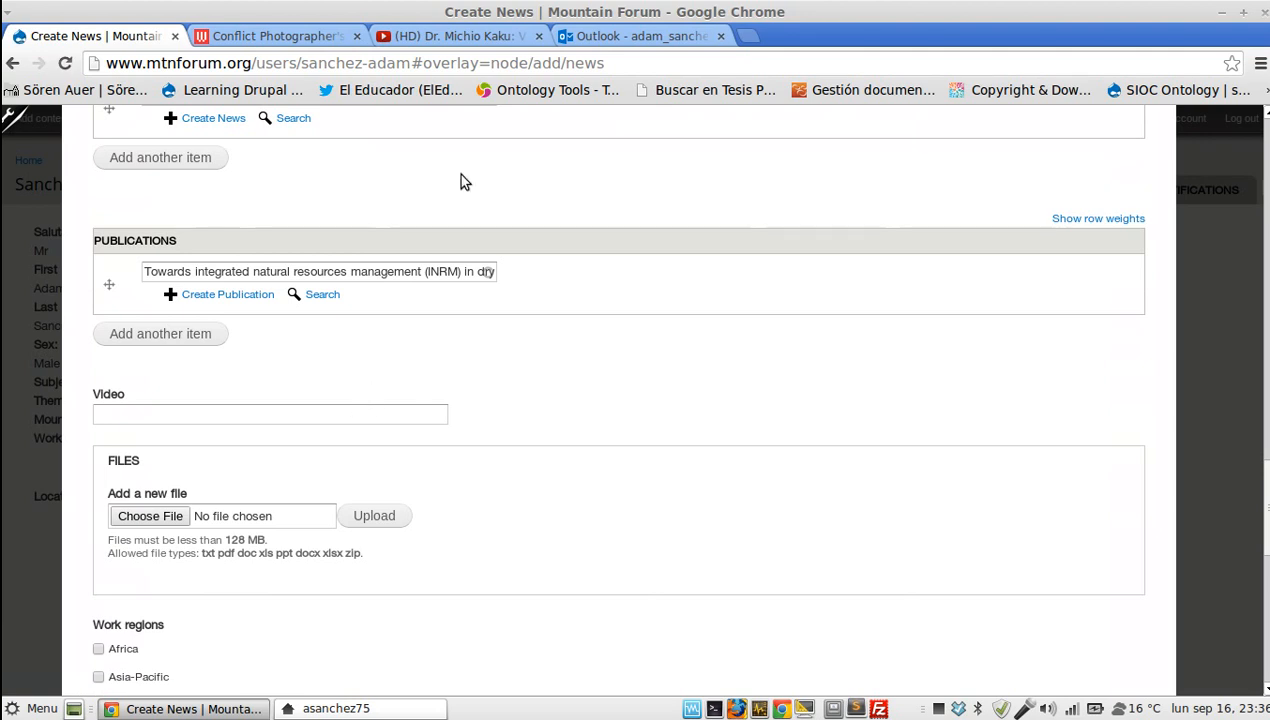
left_click(450, 36)
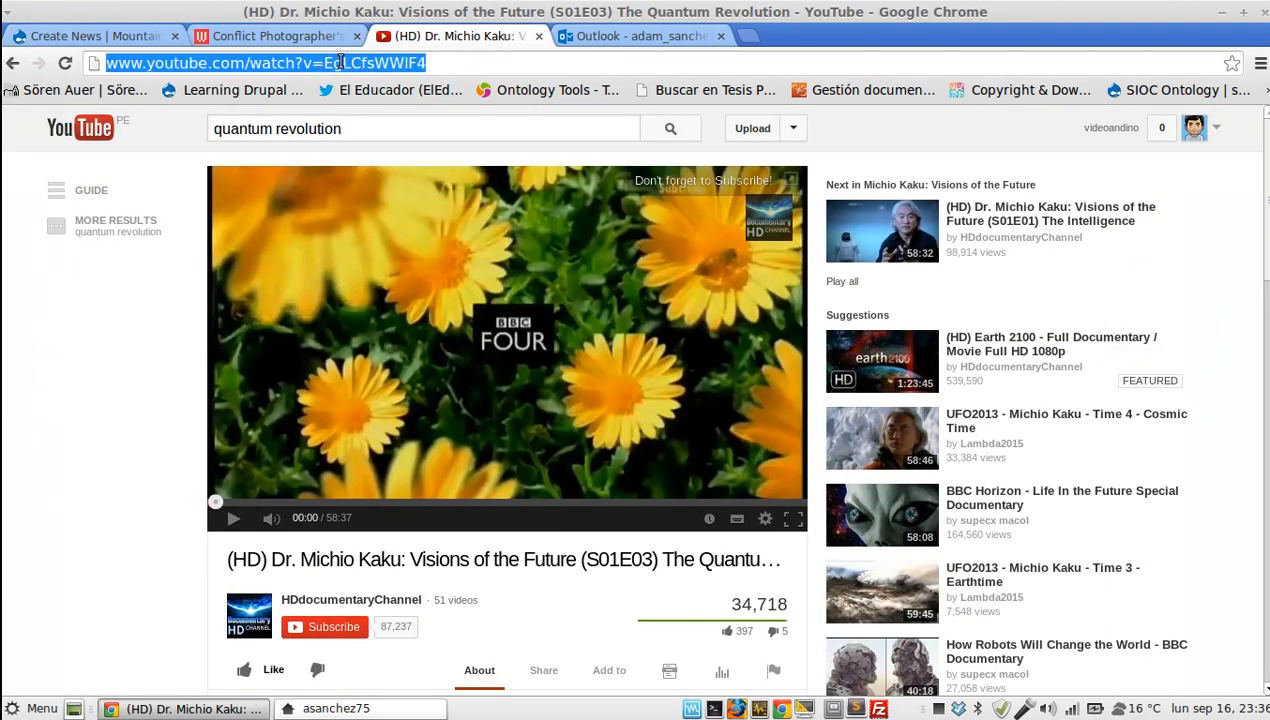
left_click(90, 36)
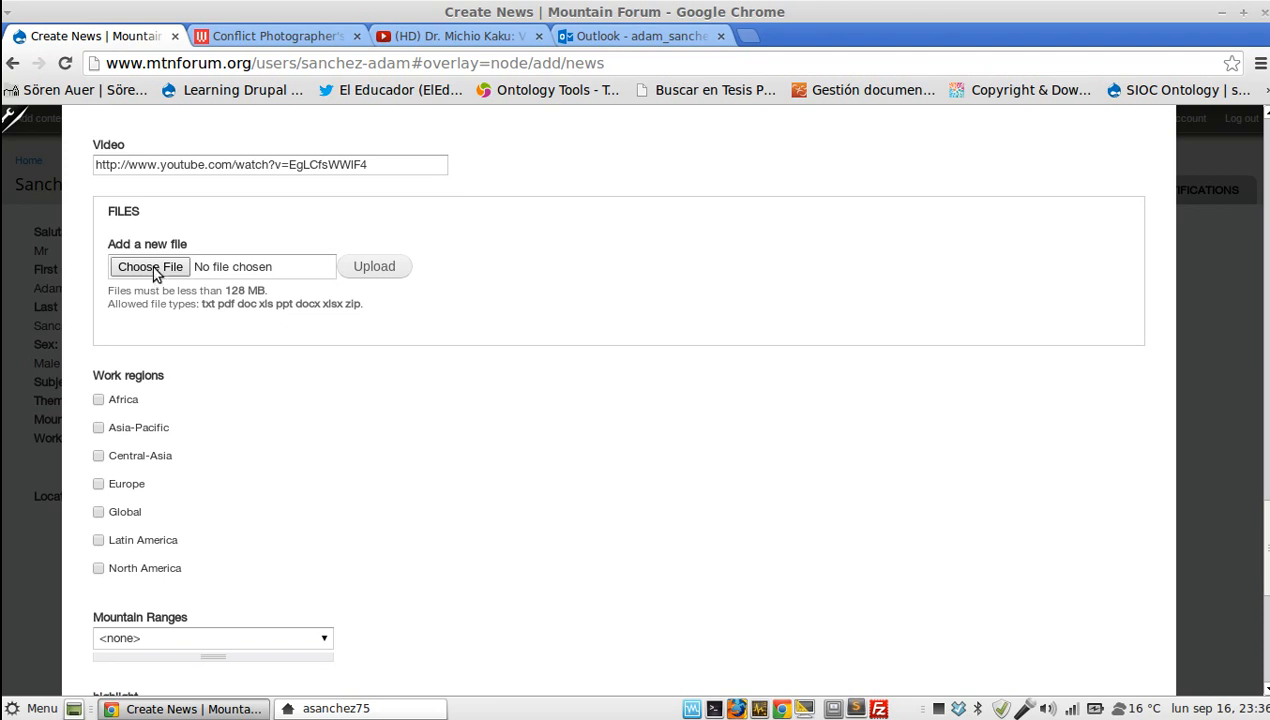
Step: Choose 'Drupal y mongoDB.ppt' from the home folder as the attached file and reach Work regions
left_click(150, 266)
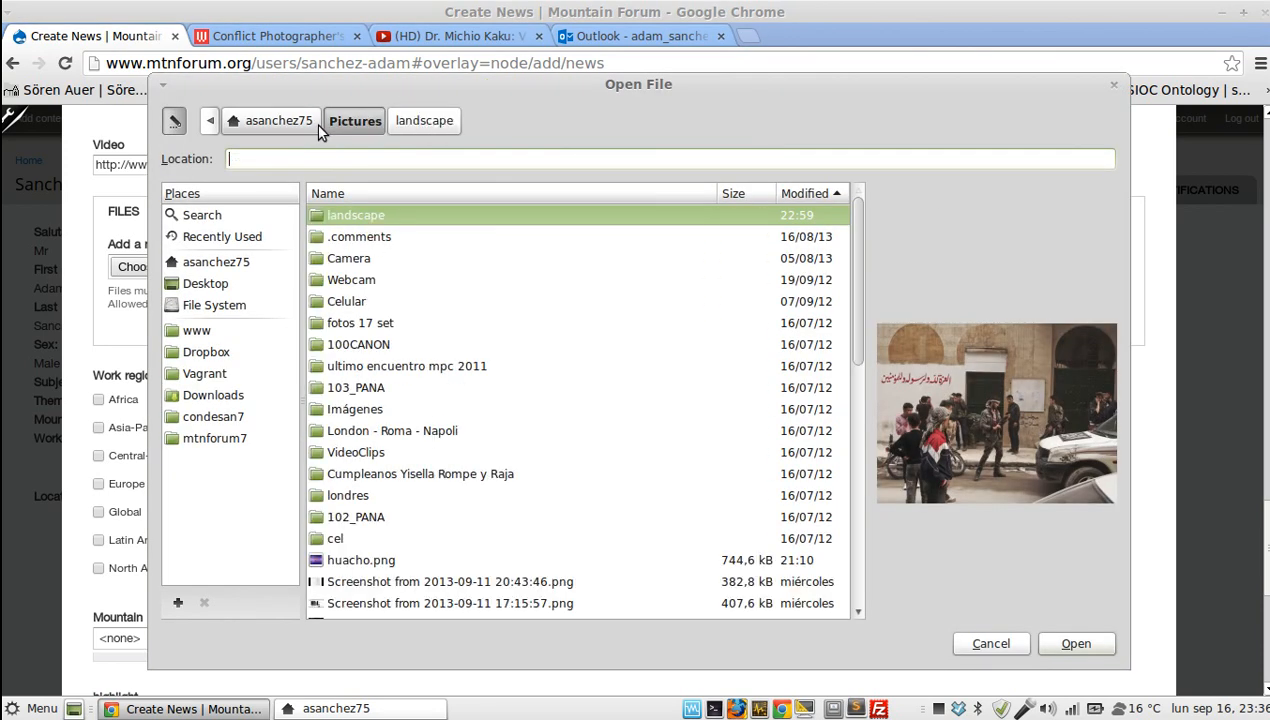
left_click(278, 120)
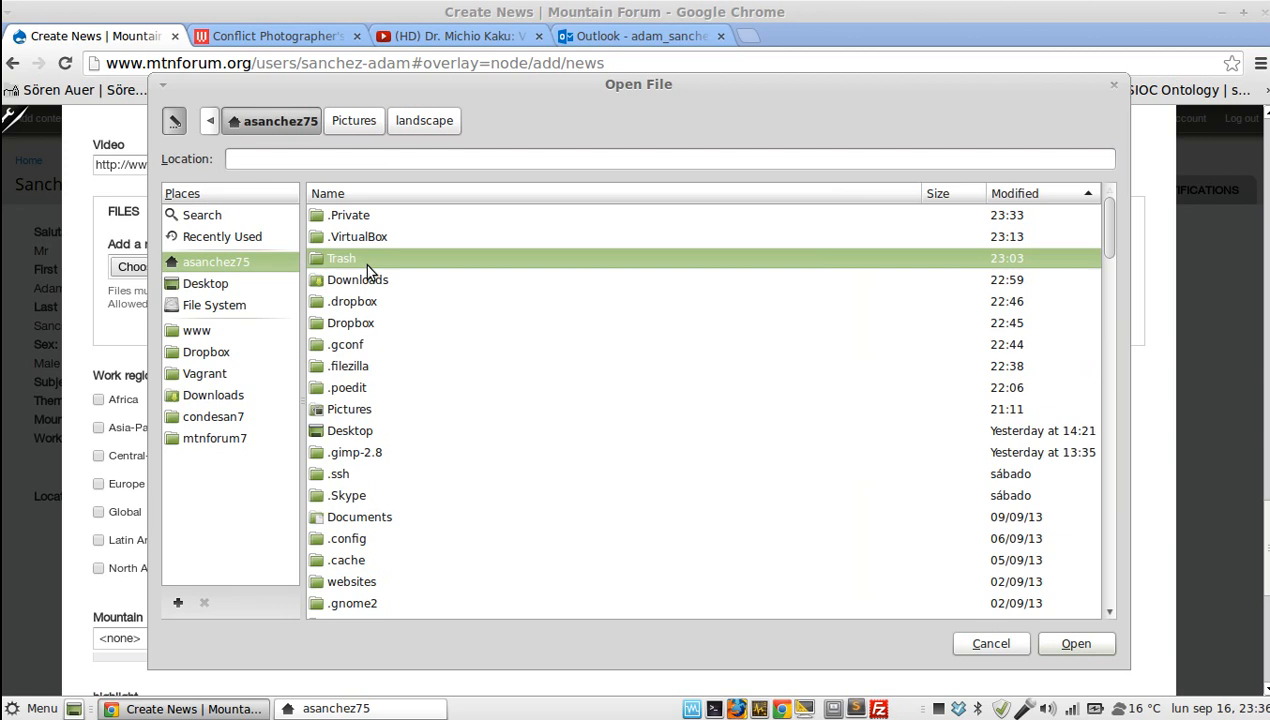
left_click(1076, 644)
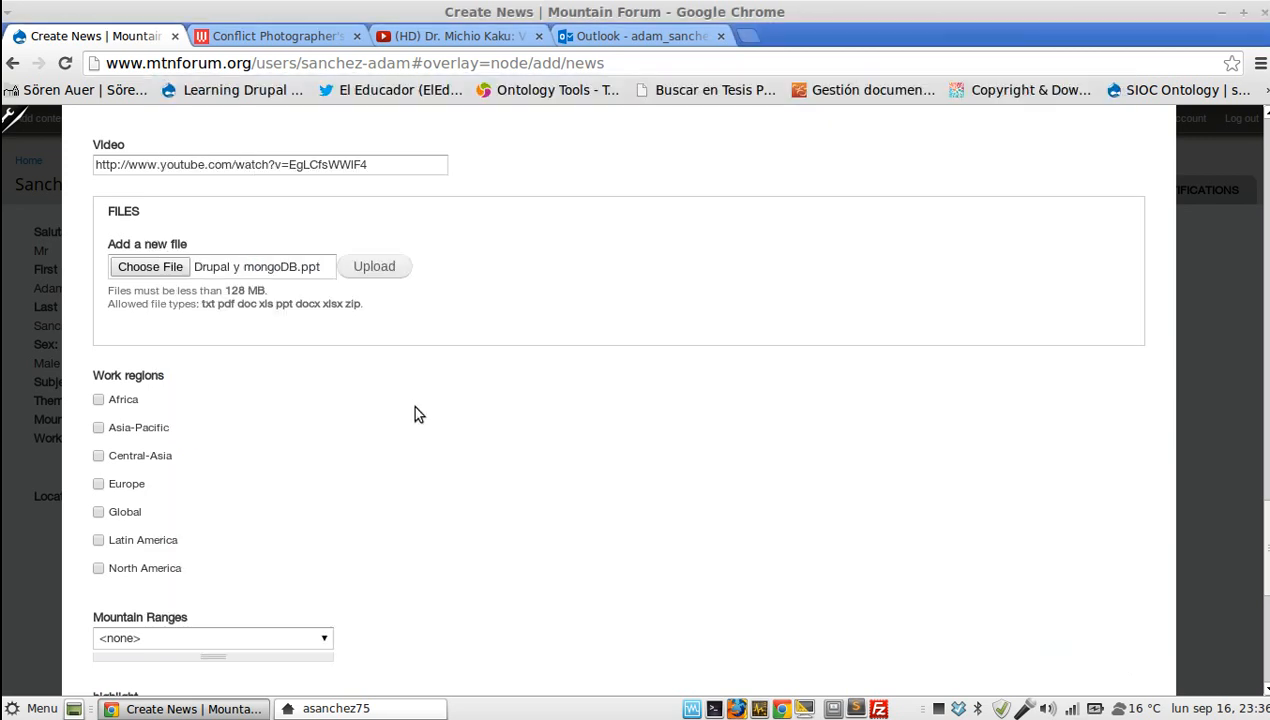
scroll("down", 3)
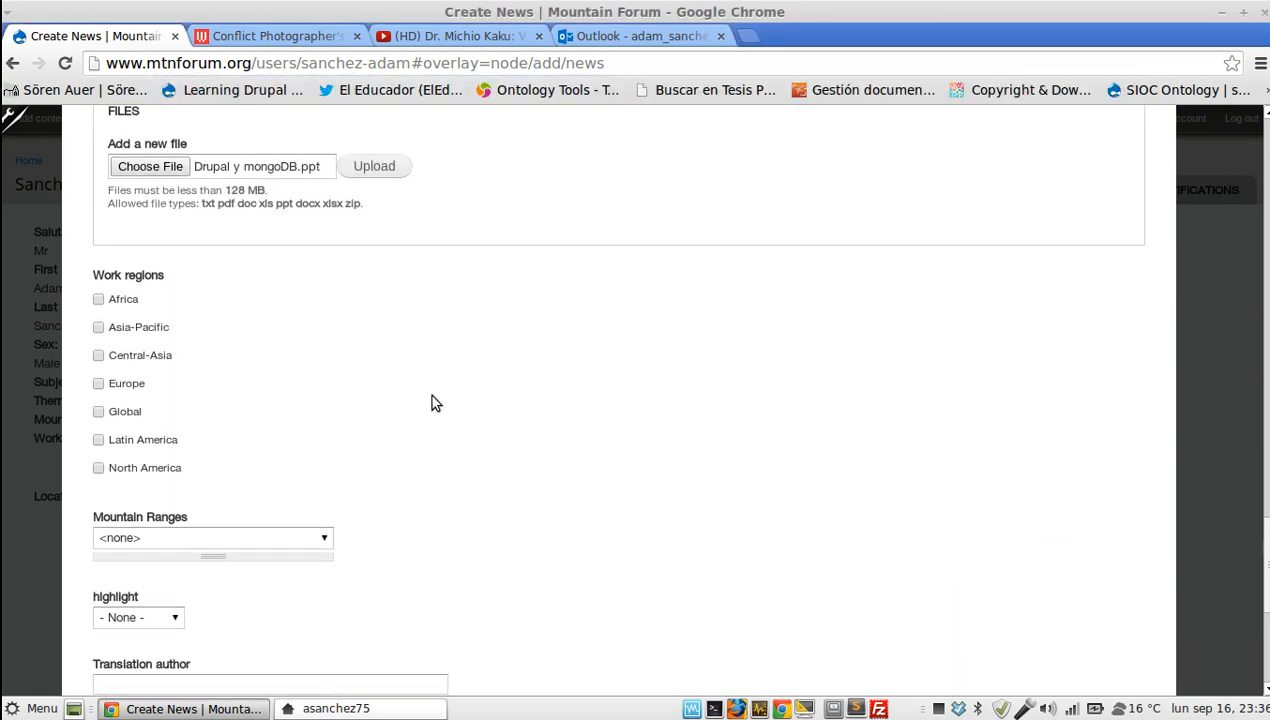
mouse_move(98, 360)
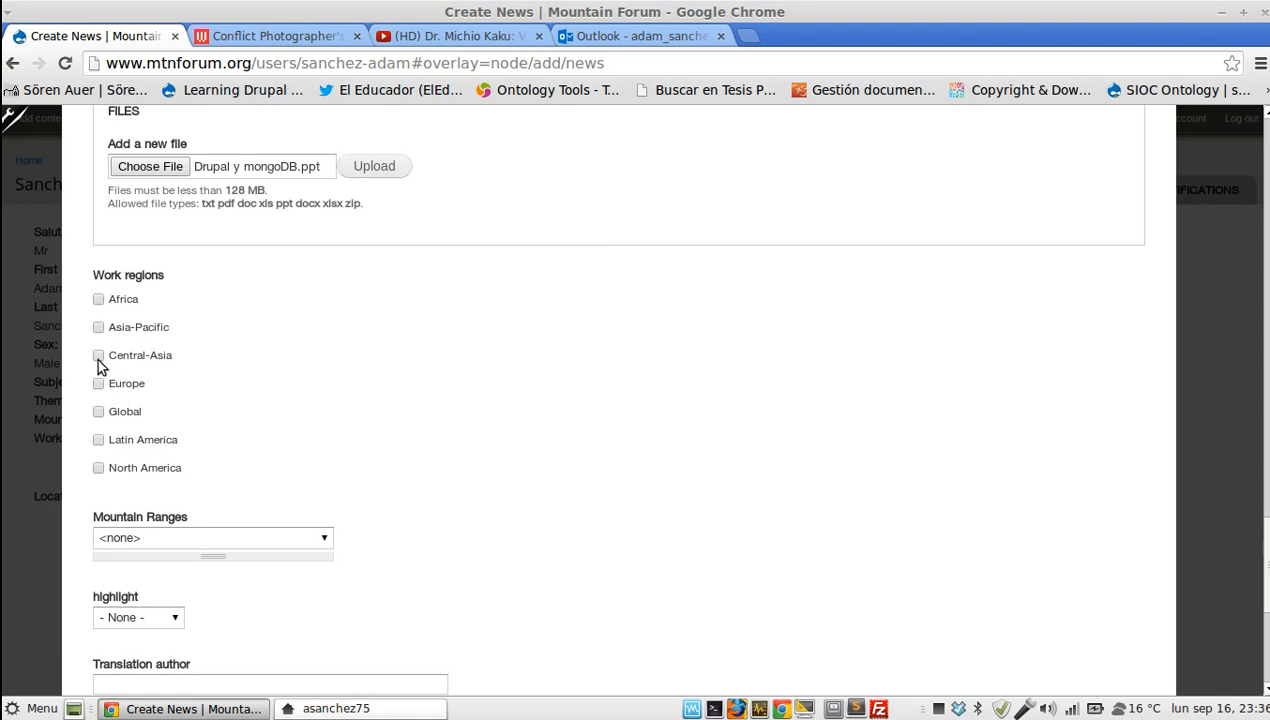
Step: Tick Central-Asia as work region and choose ASIA - PACIFIC, then start picking the Anti-Lebanon range
left_click(98, 356)
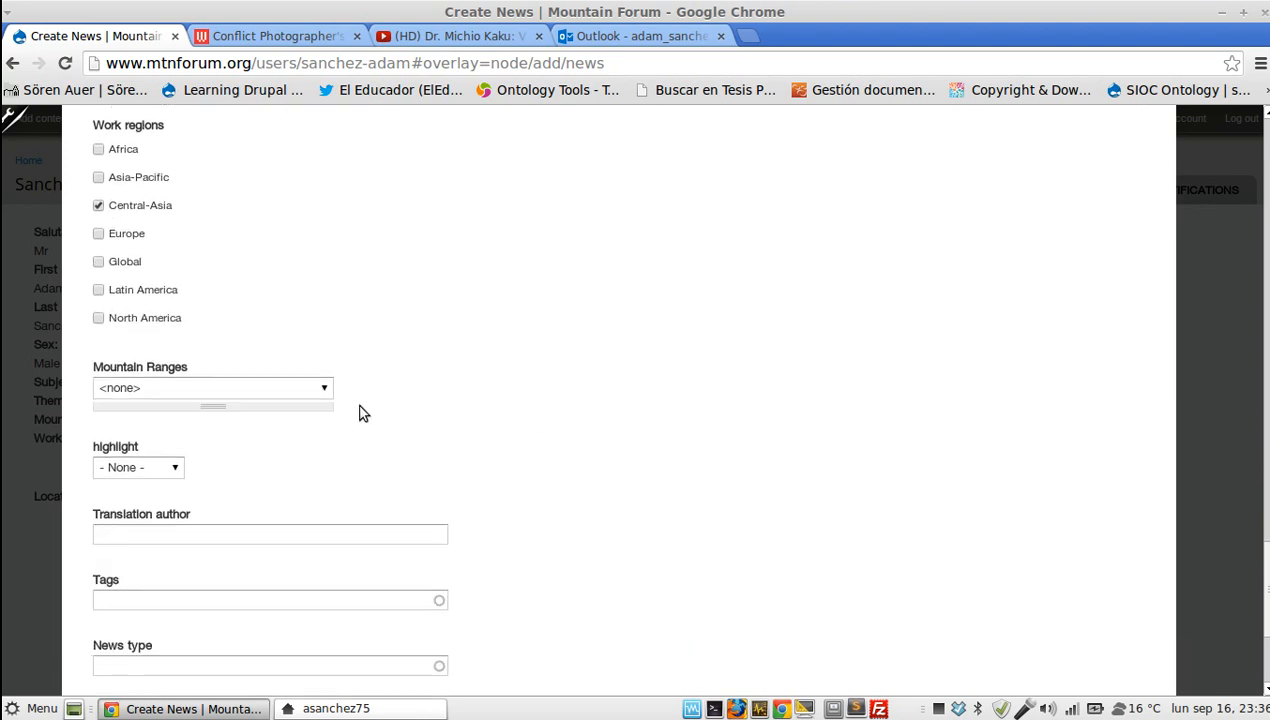
left_click(212, 388)
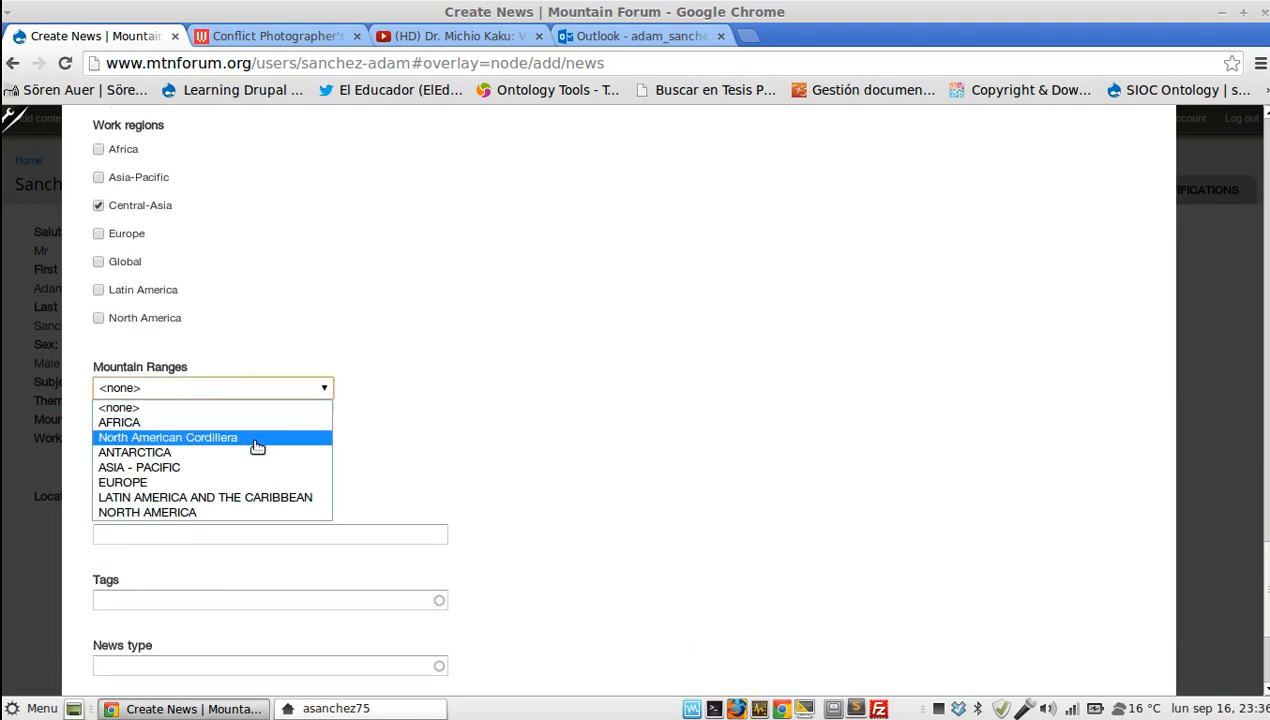
left_click(138, 468)
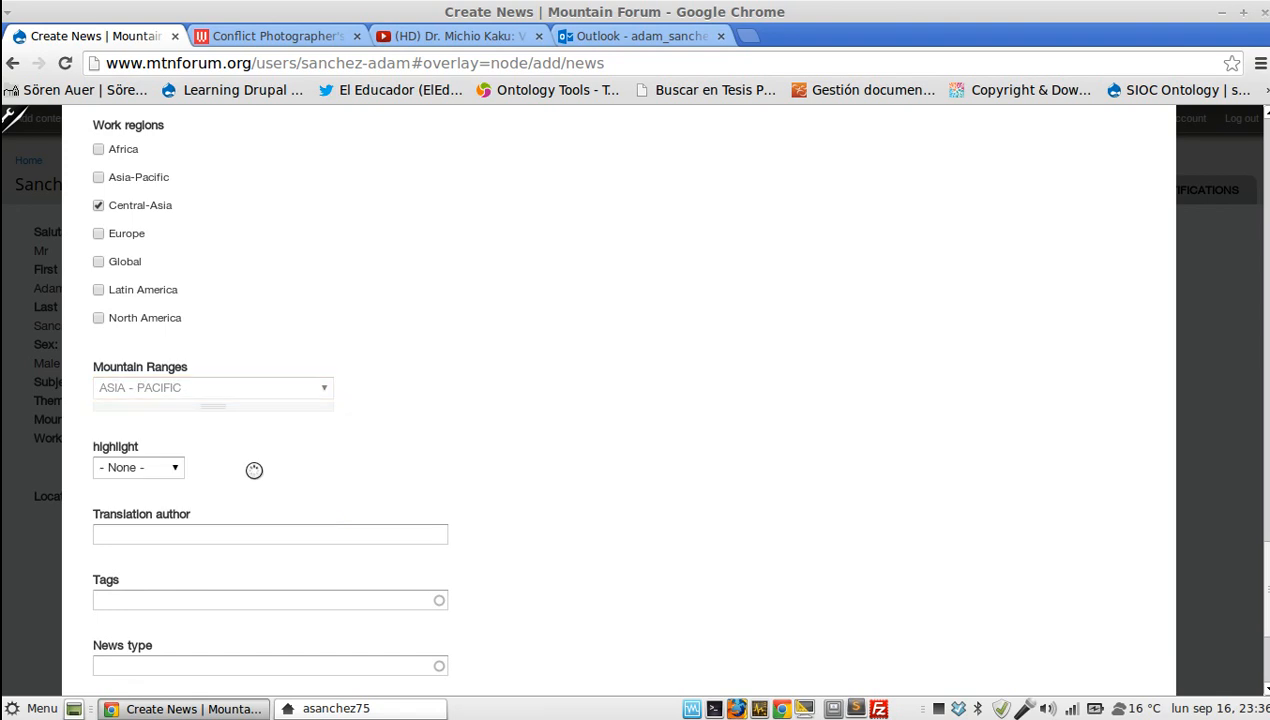
mouse_move(438, 434)
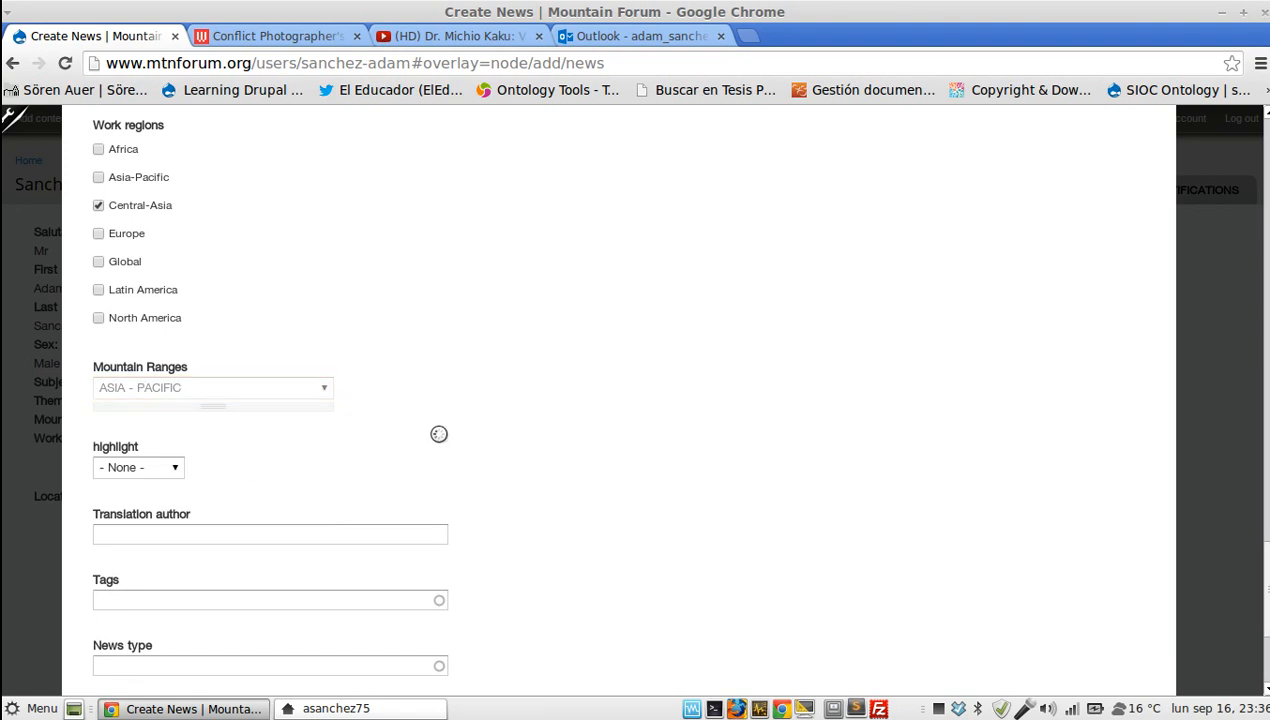
left_click(454, 388)
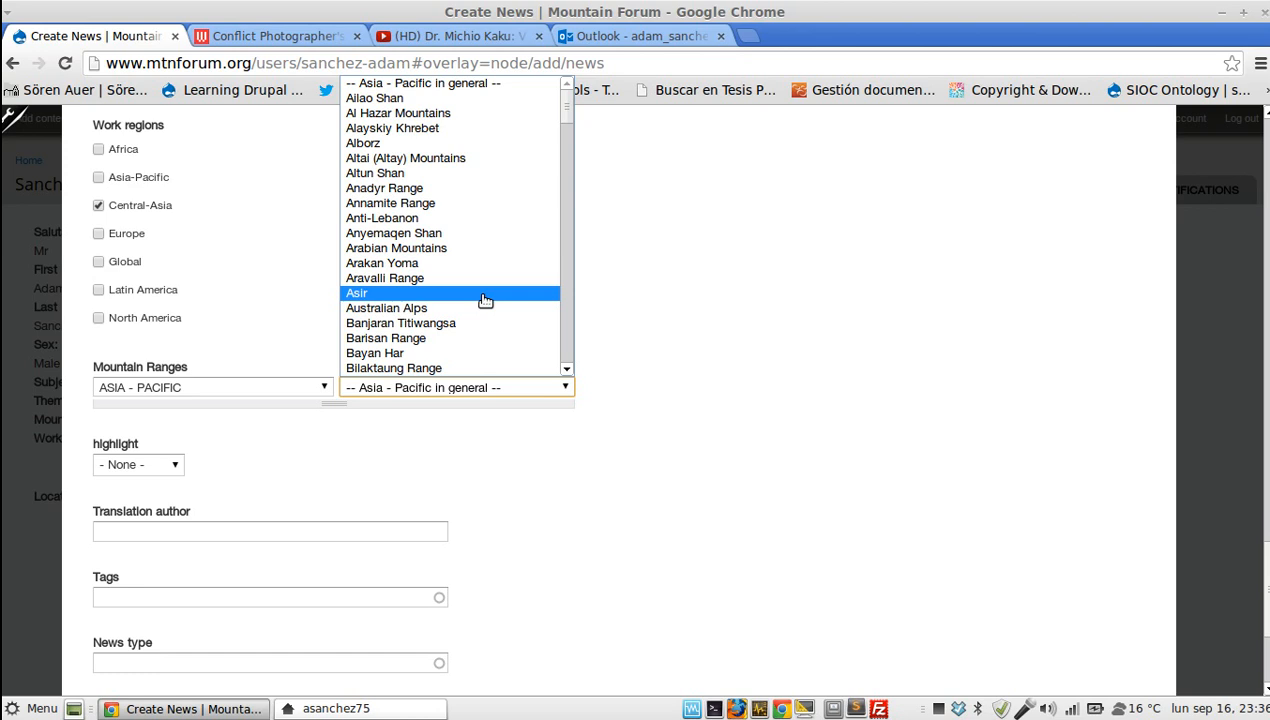
mouse_move(476, 204)
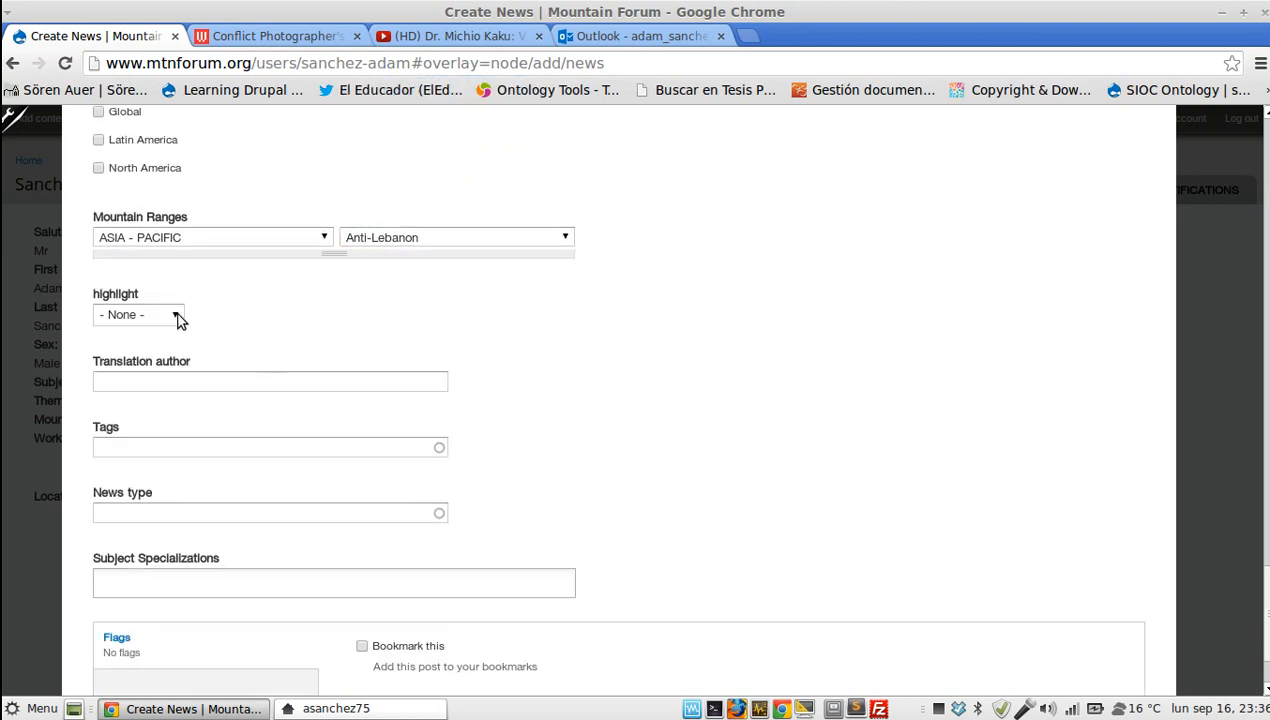
Step: Set the news item's highlight to World news
left_click(138, 314)
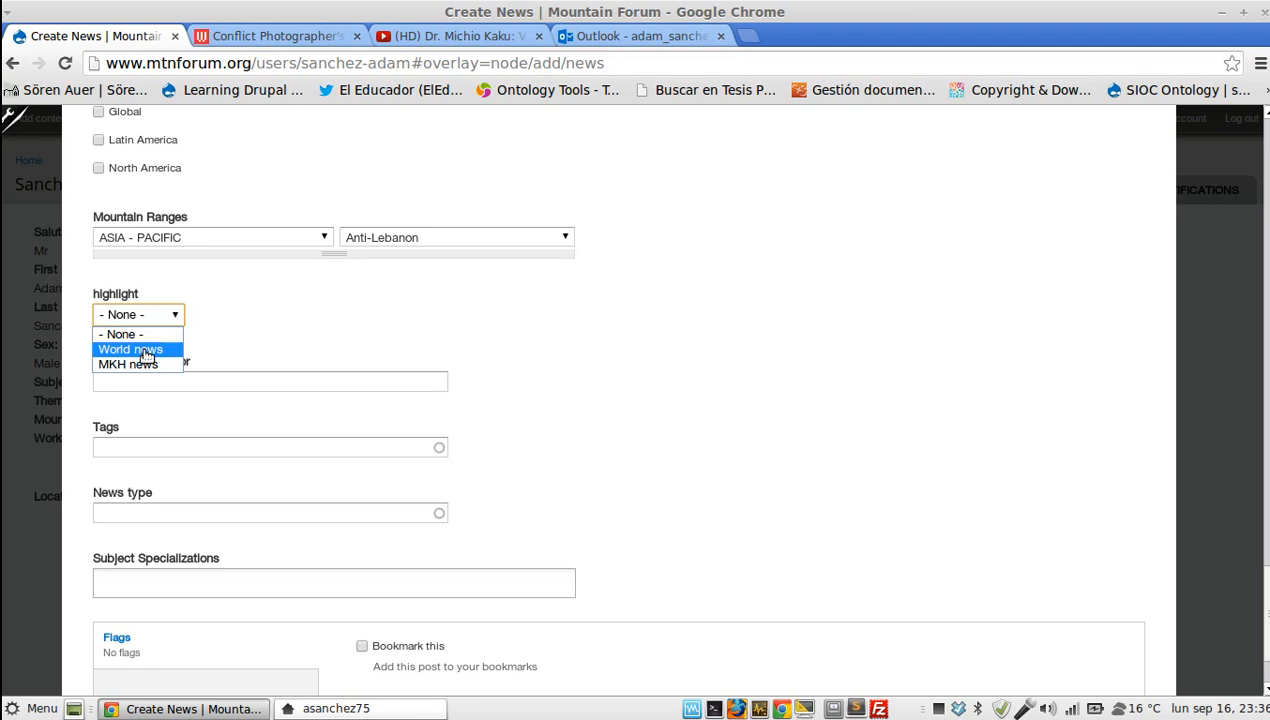
left_click(128, 348)
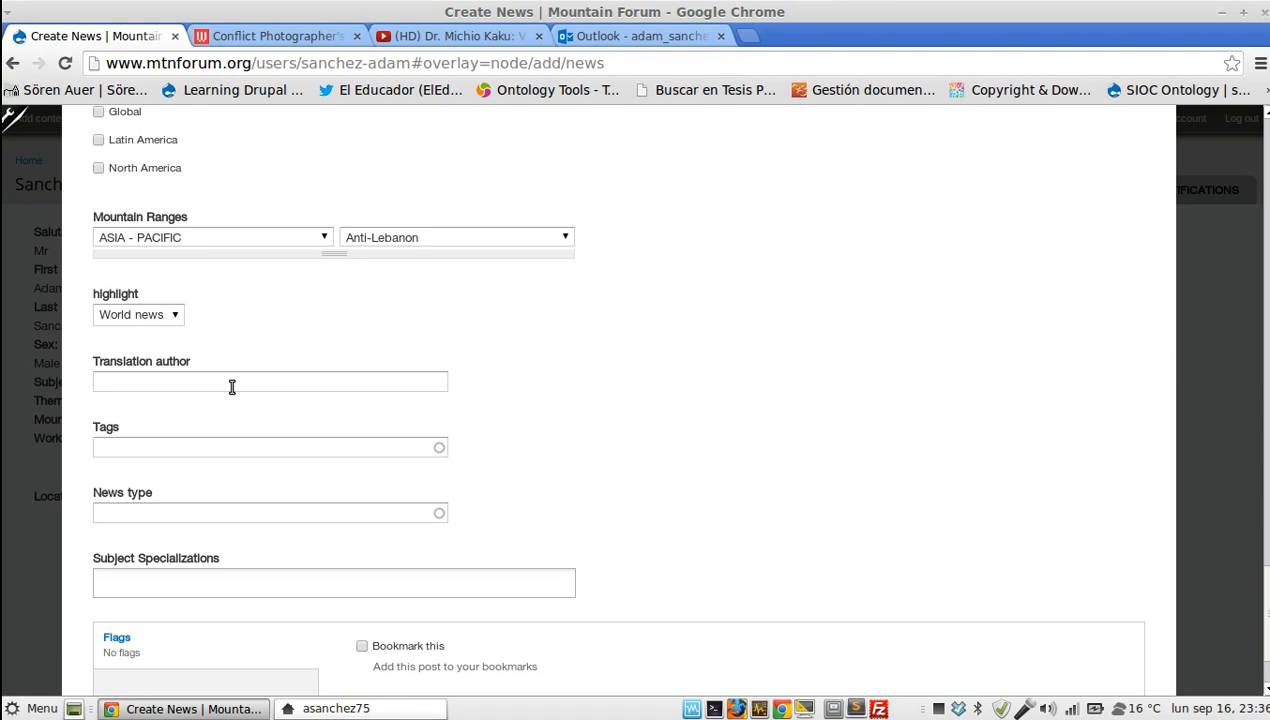
left_click(270, 448)
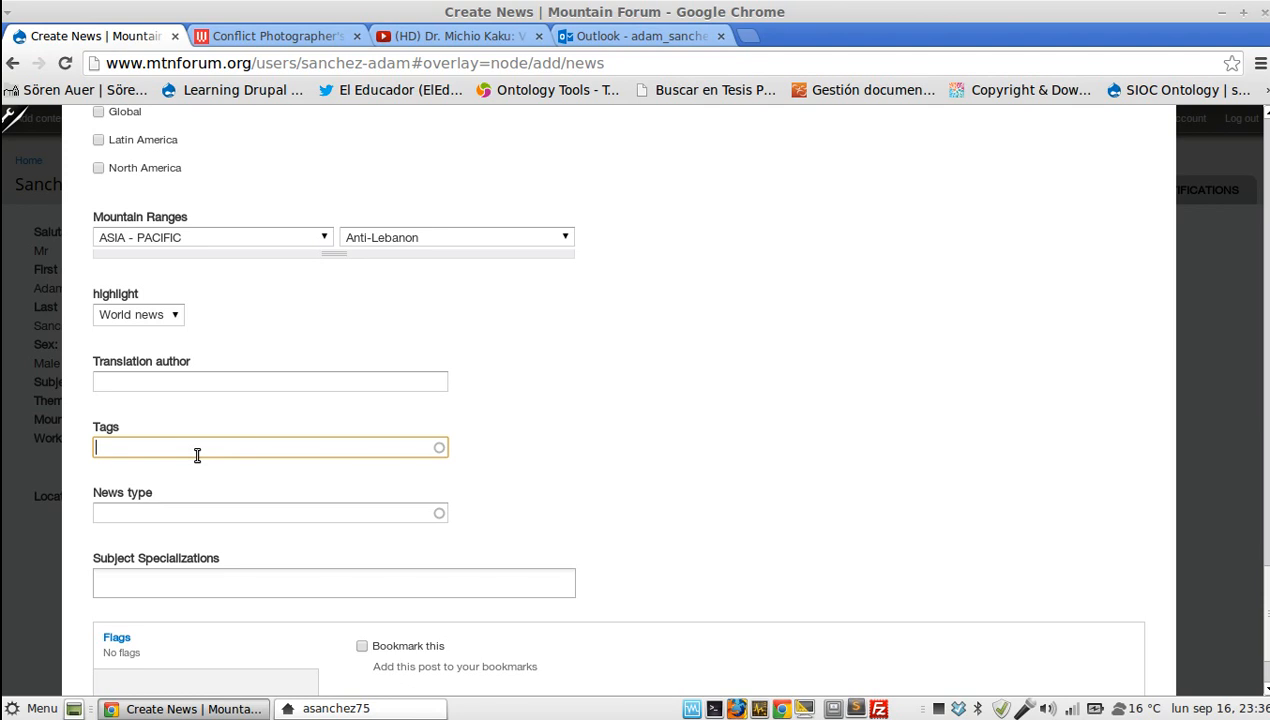
Step: Enter the tags 'war' and 'global change' on the news item
type("war")
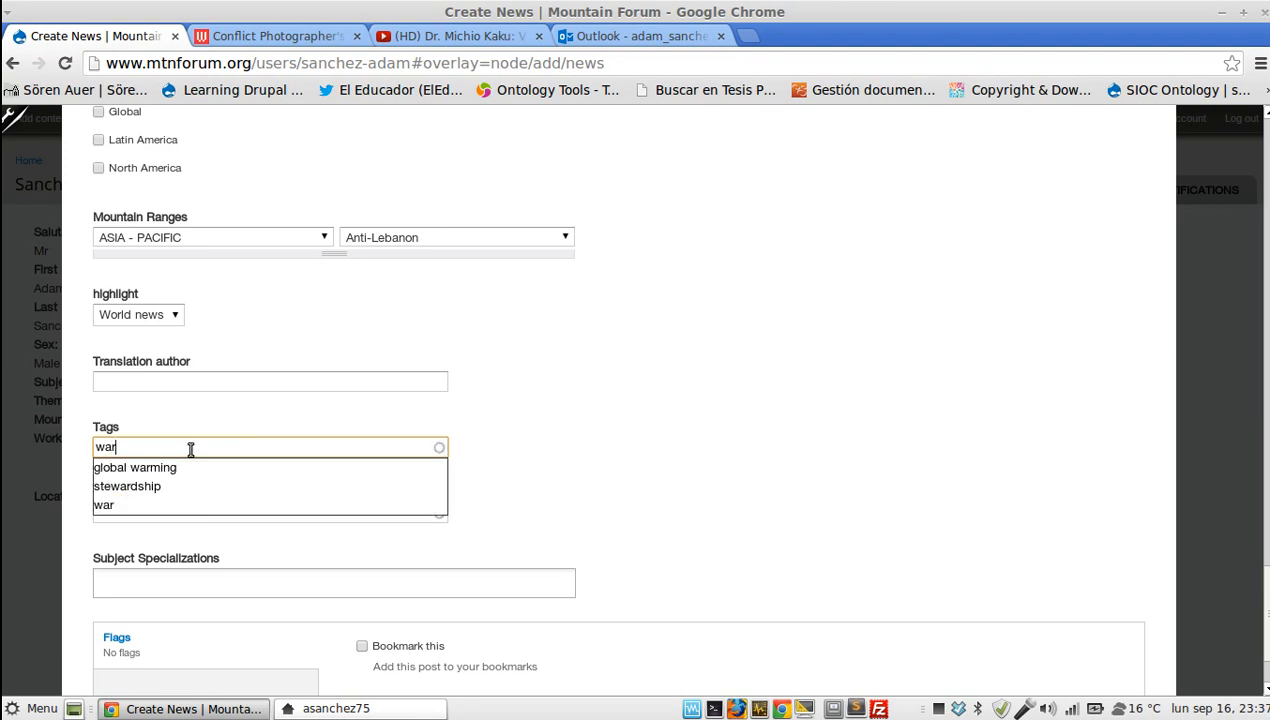
mouse_move(136, 504)
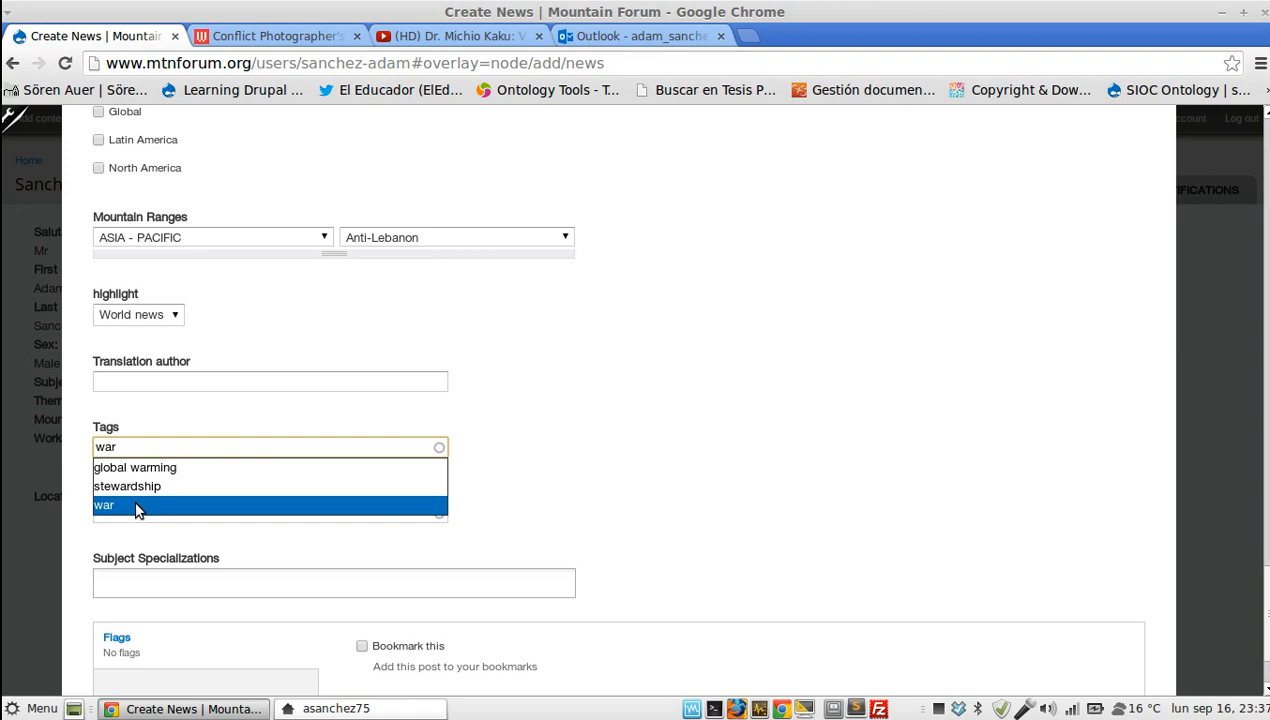
left_click(104, 504)
type(", global change")
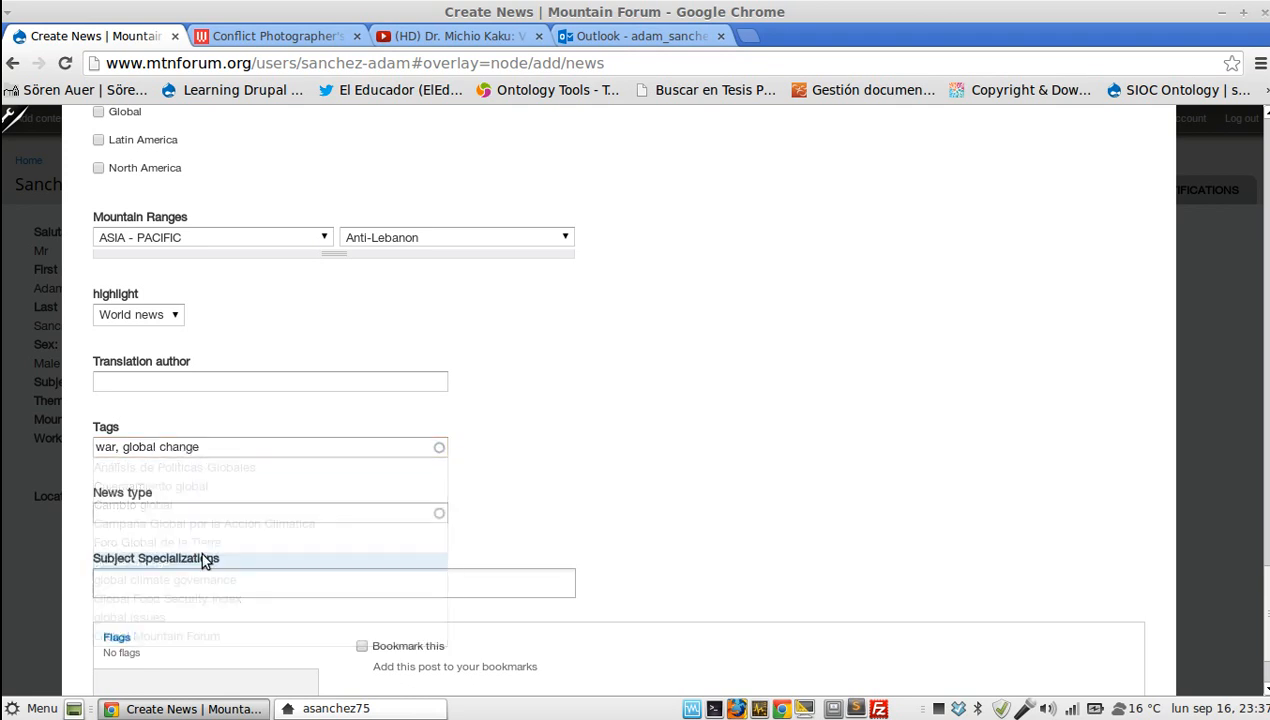
left_click(256, 512)
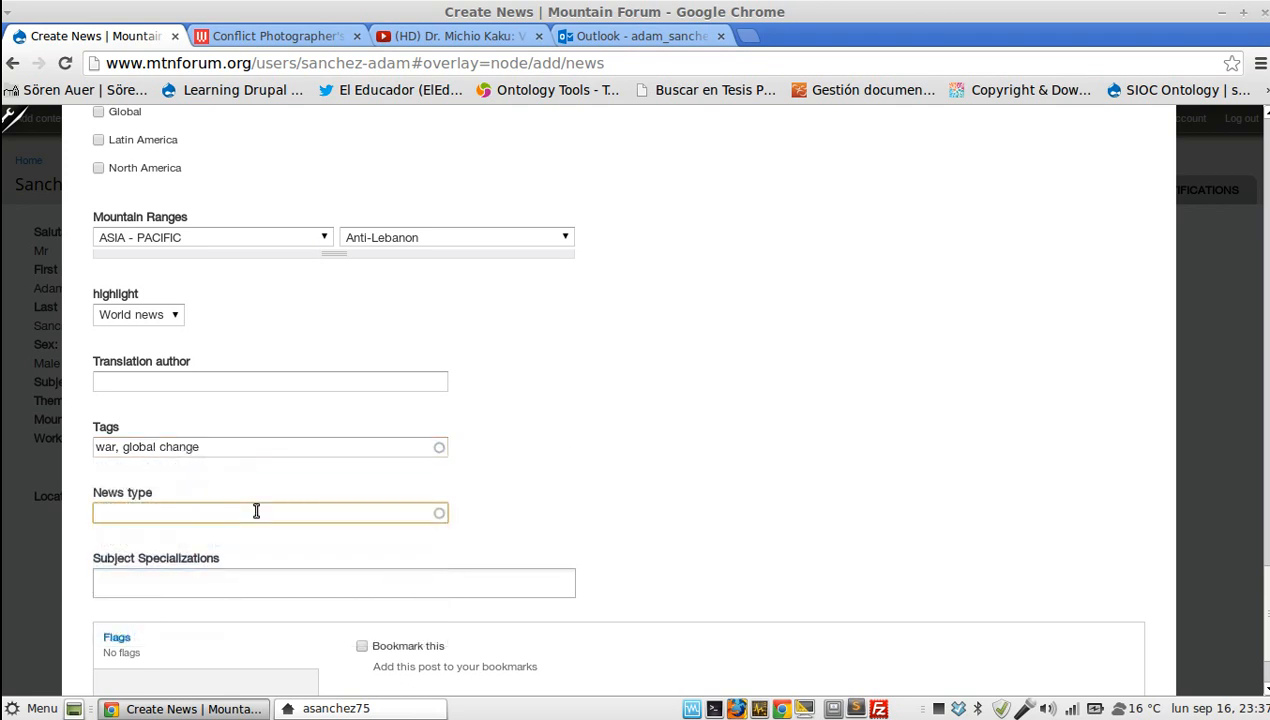
Step: Set the news type to Journalist report from the autocomplete
type("a")
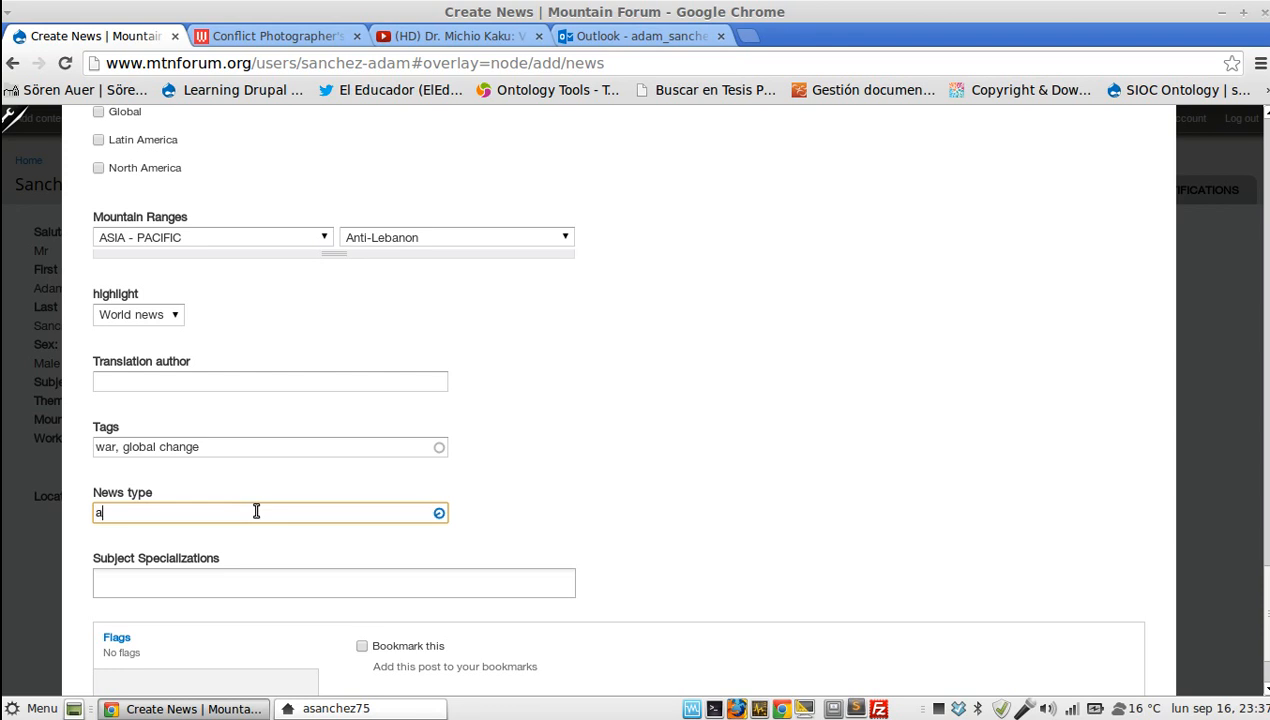
type("a")
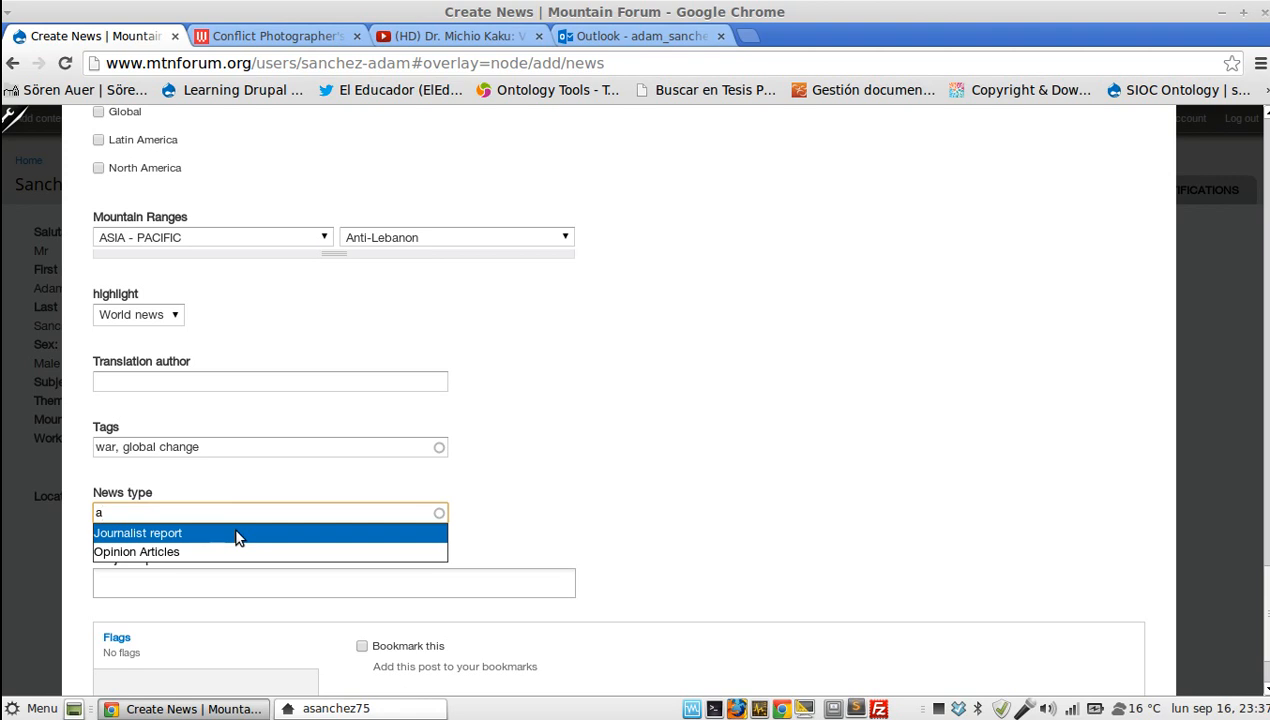
left_click(138, 532)
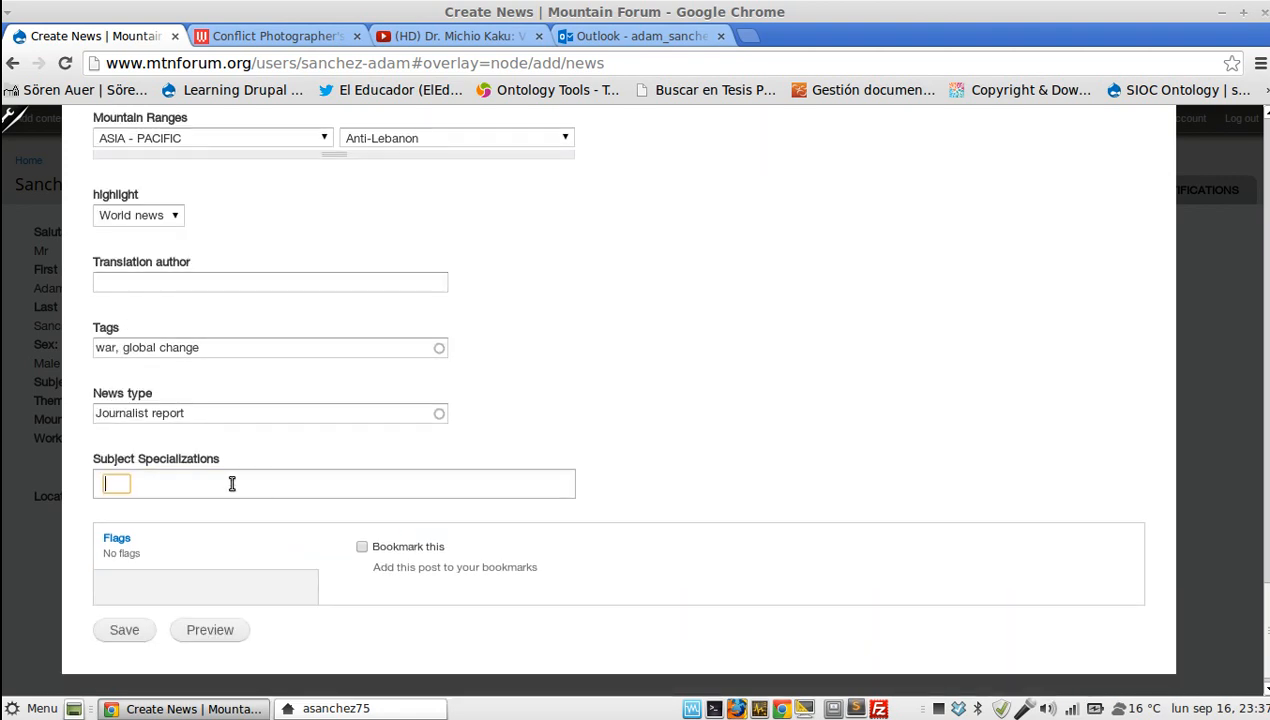
Step: Add Agricultural systems and Agroforestry as subject specializations
type("a")
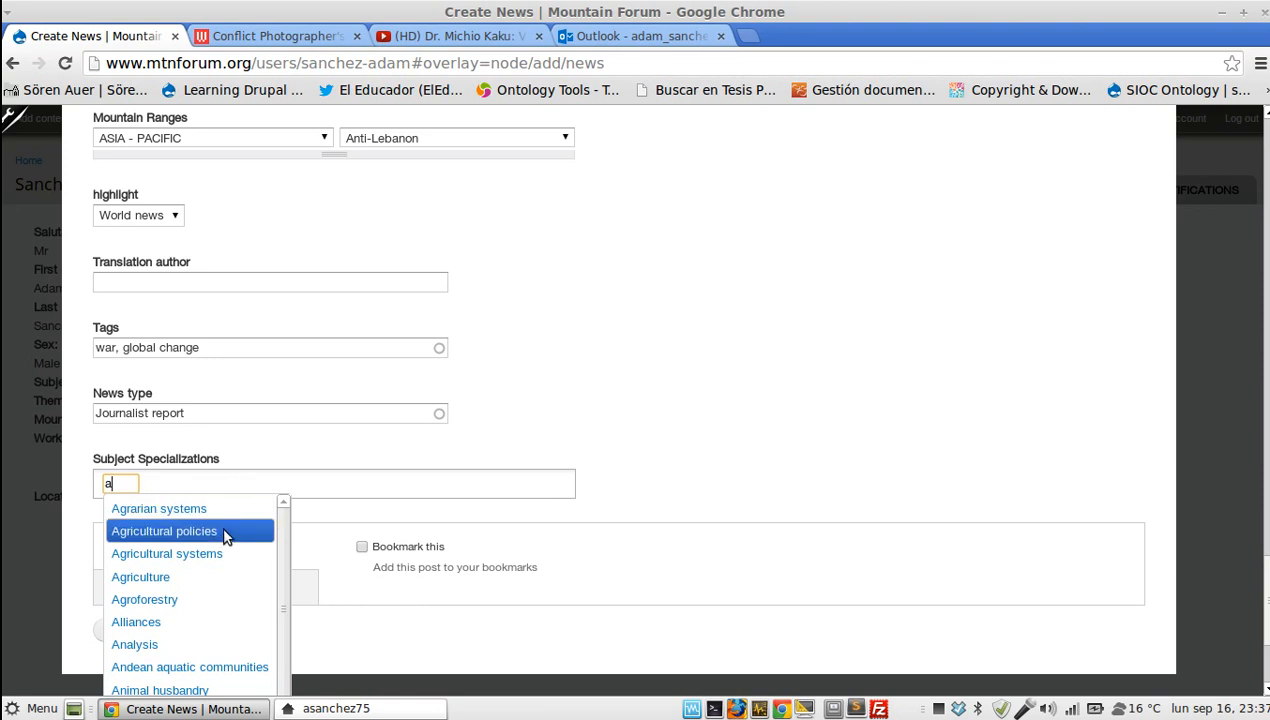
left_click(168, 552)
type("r")
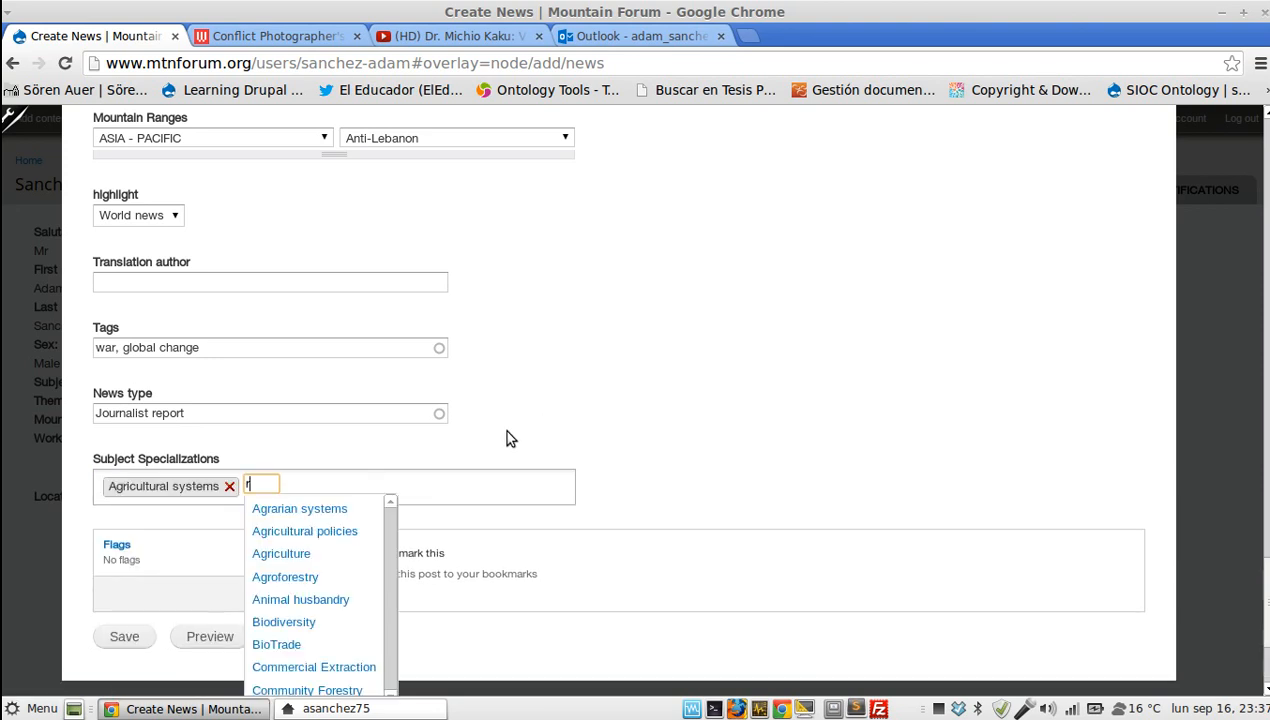
left_click(284, 576)
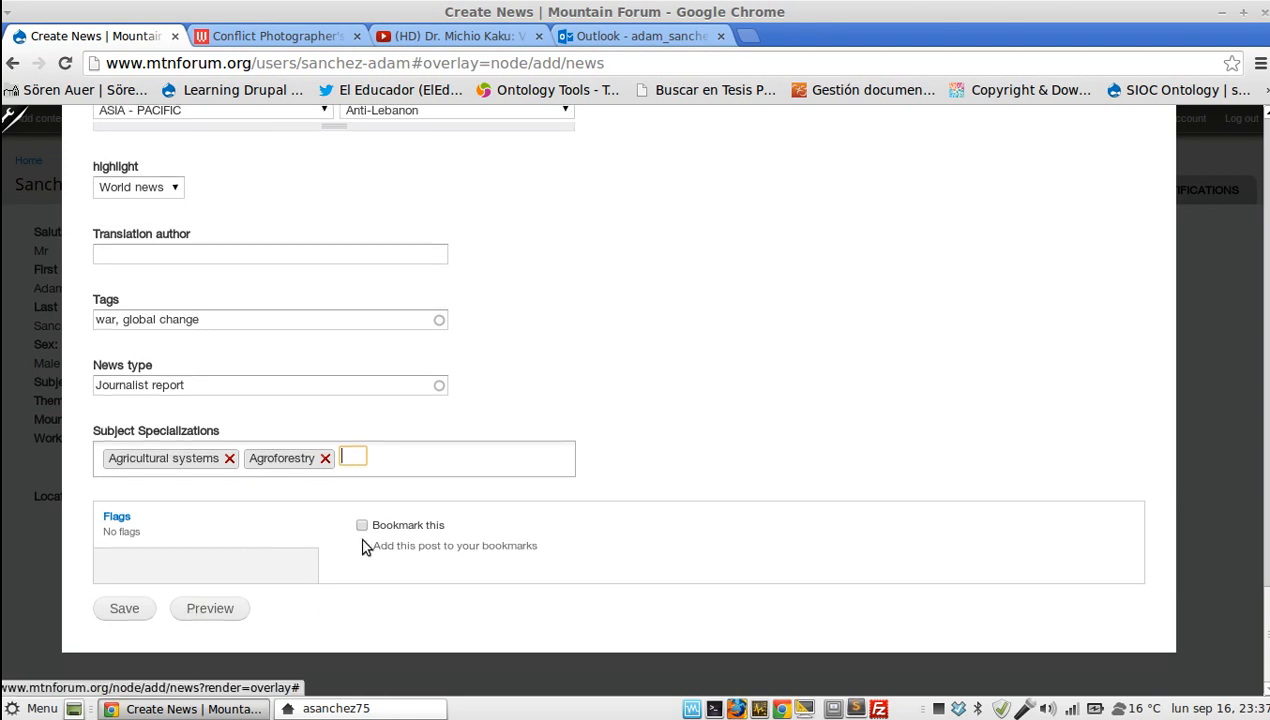
mouse_move(364, 578)
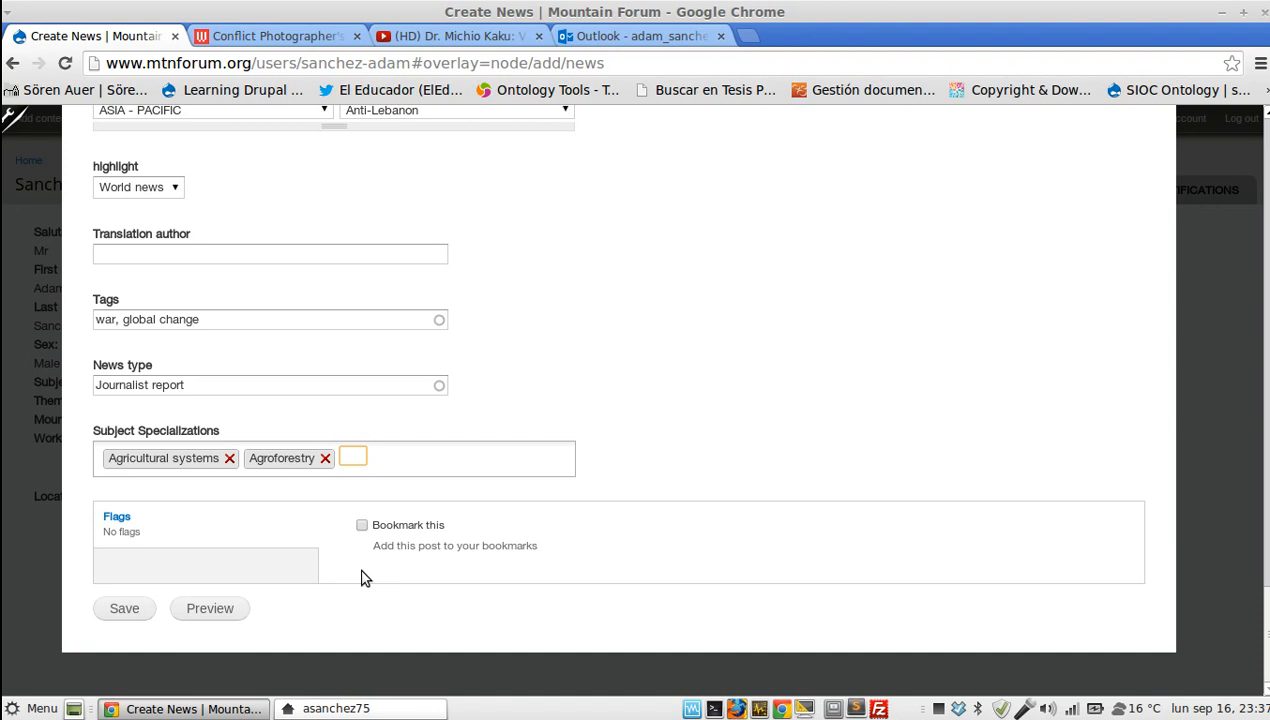
left_click(352, 456)
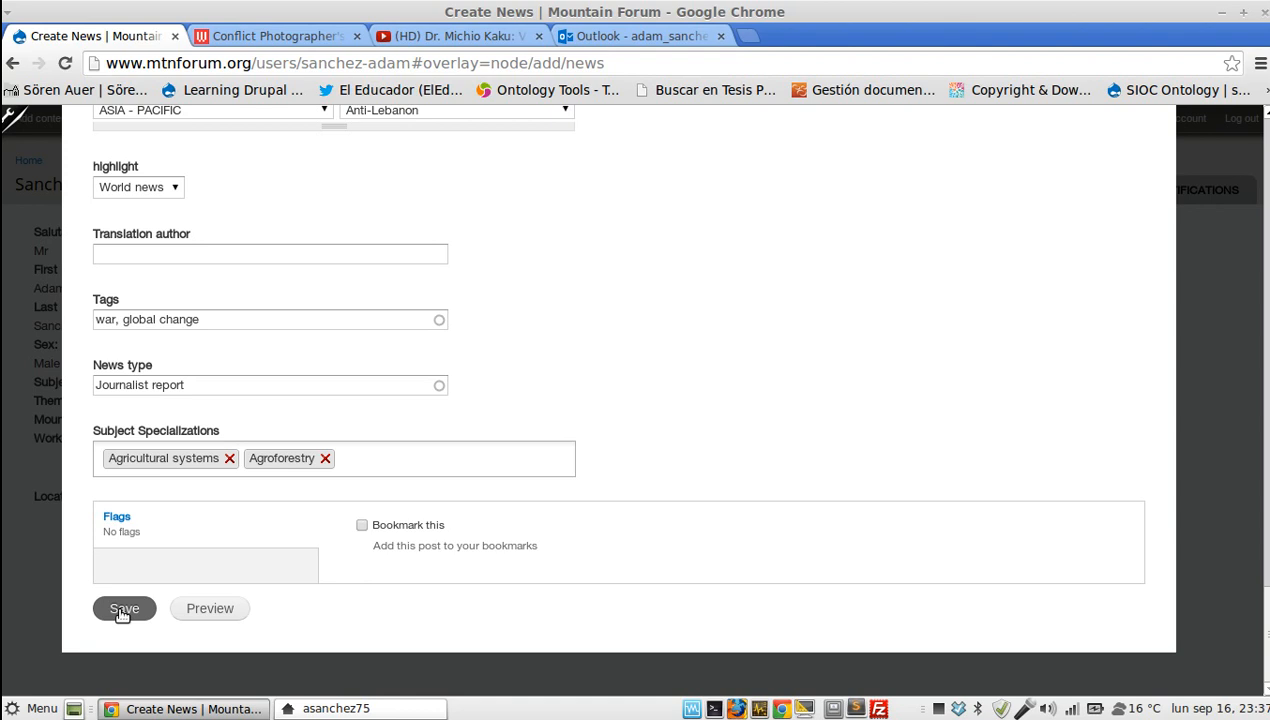
Step: Save the news node and scroll through the created conflict photographer article
left_click(124, 608)
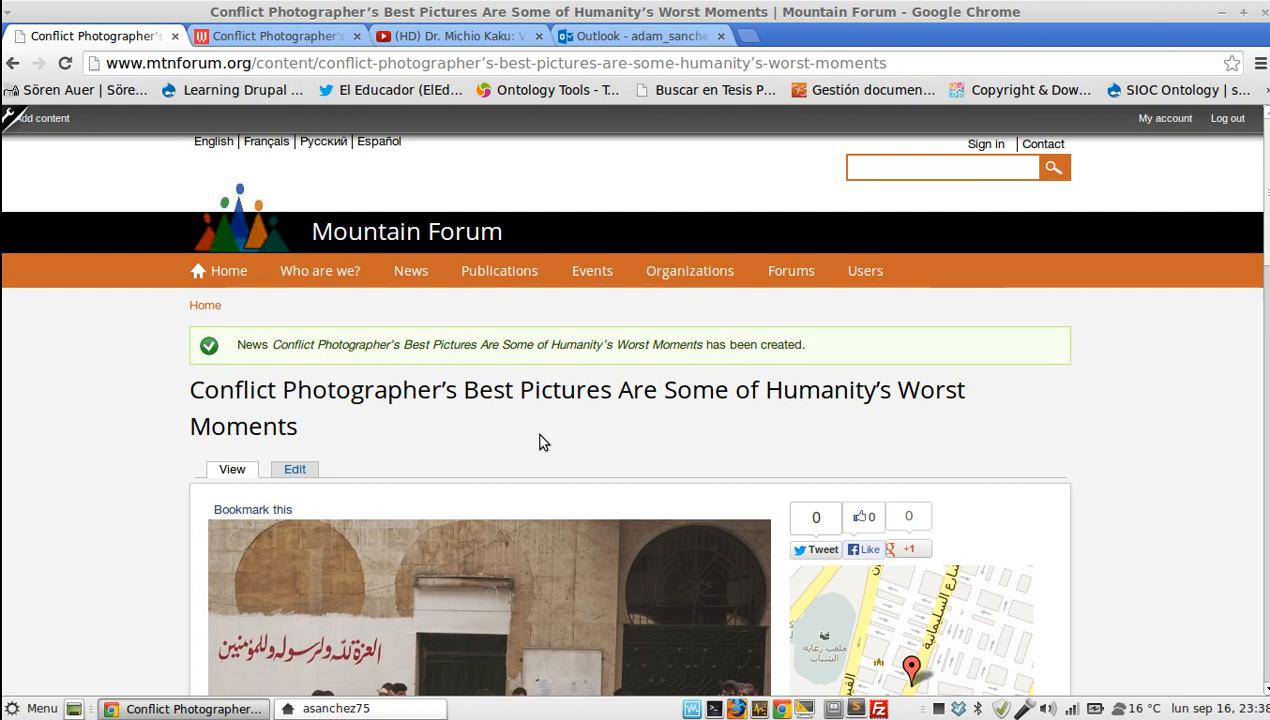
scroll("down", 3)
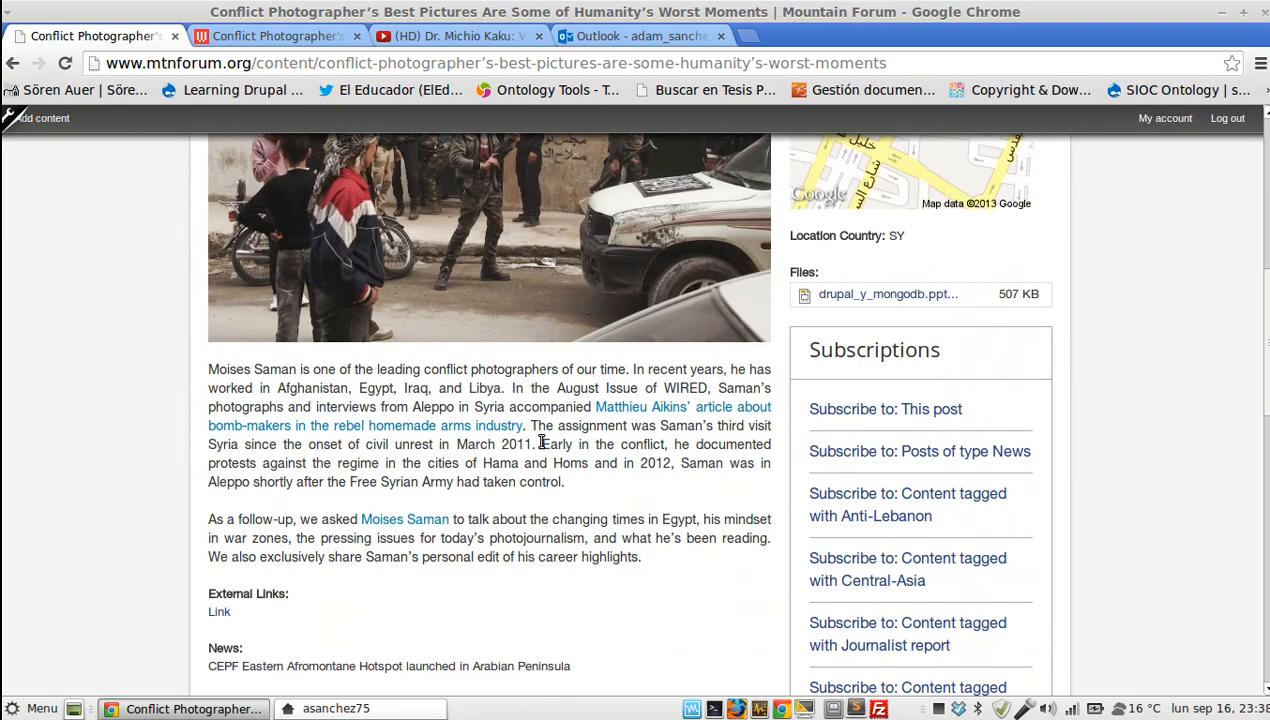
scroll("down", 3)
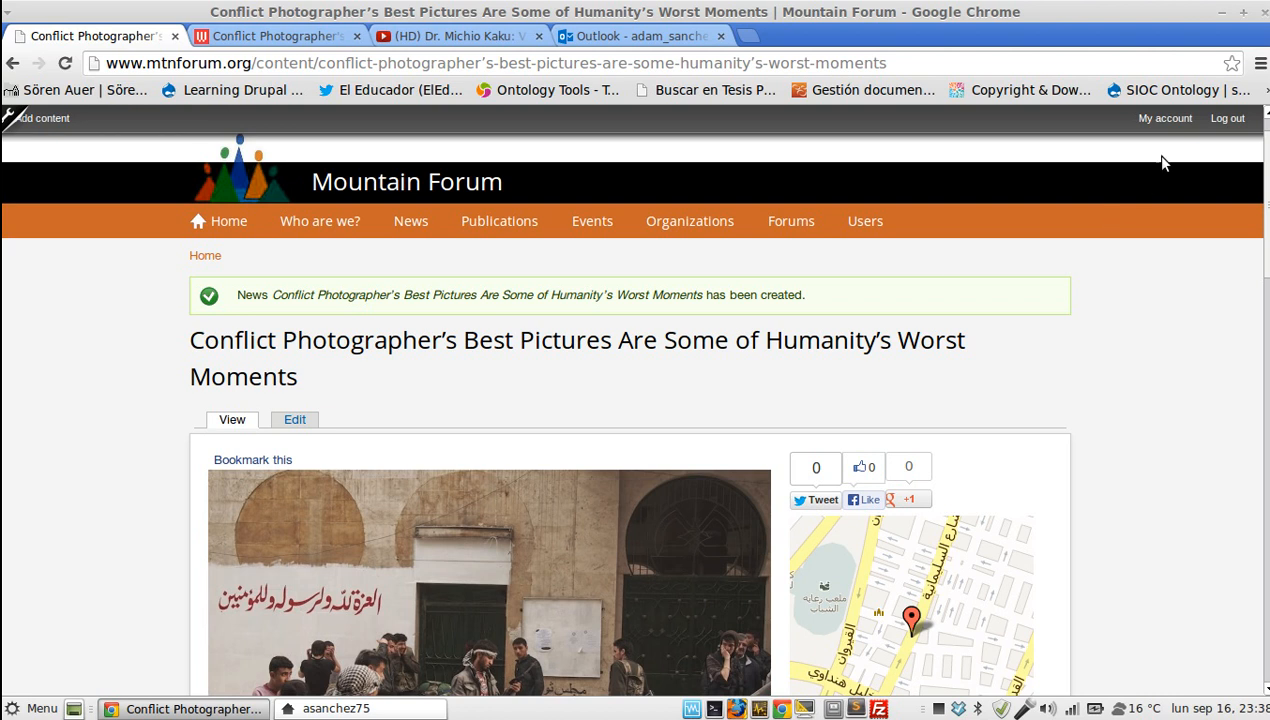
Step: Show My account's Contributions list with the news item awaiting review
left_click(1164, 118)
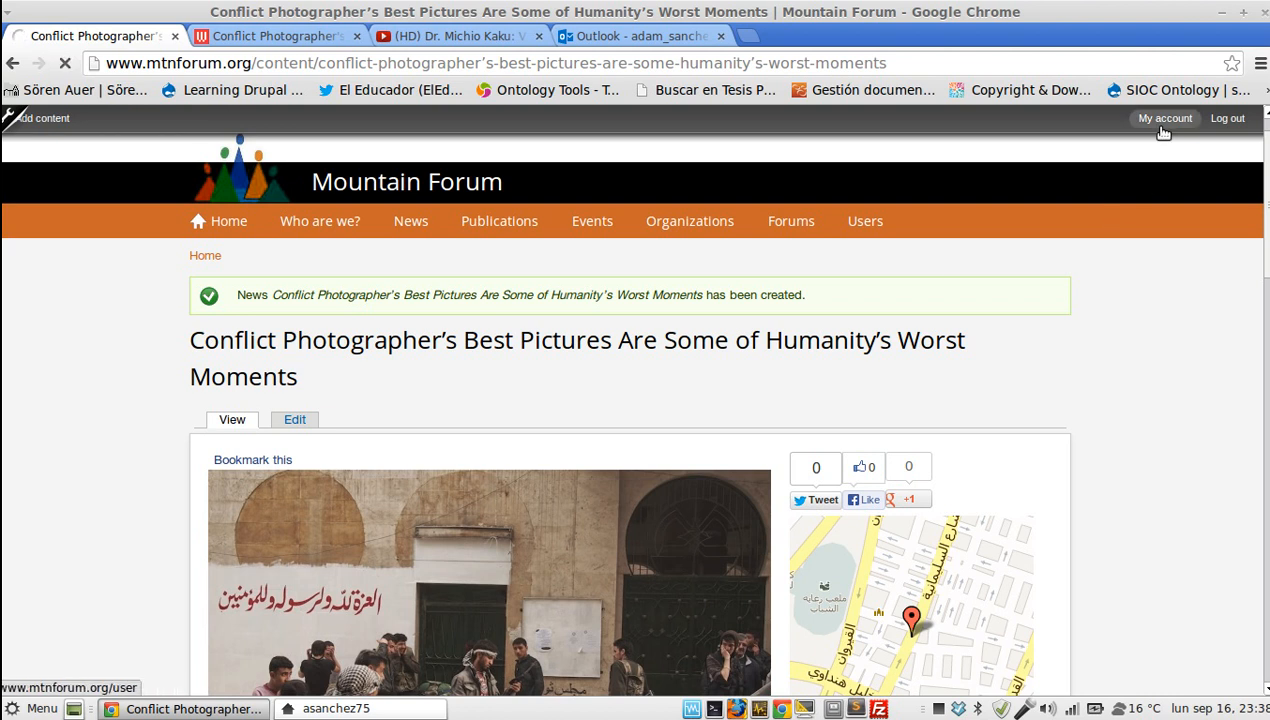
left_click(1164, 118)
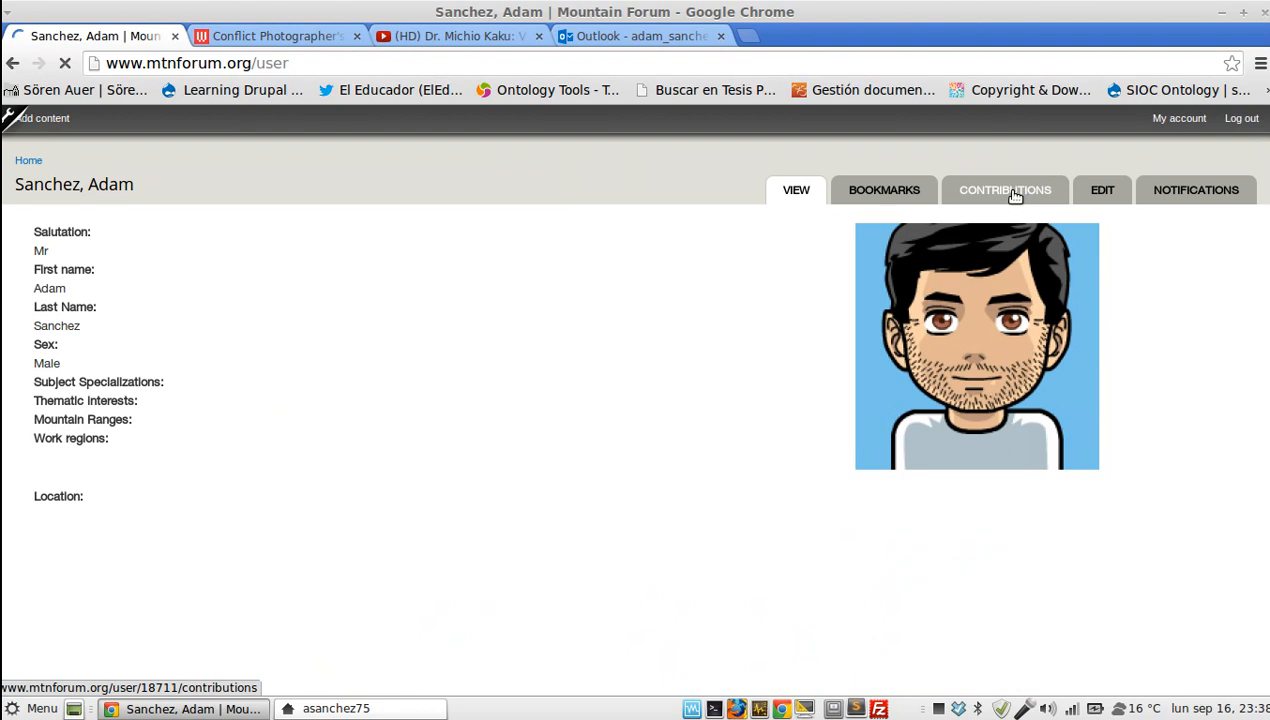
left_click(1004, 190)
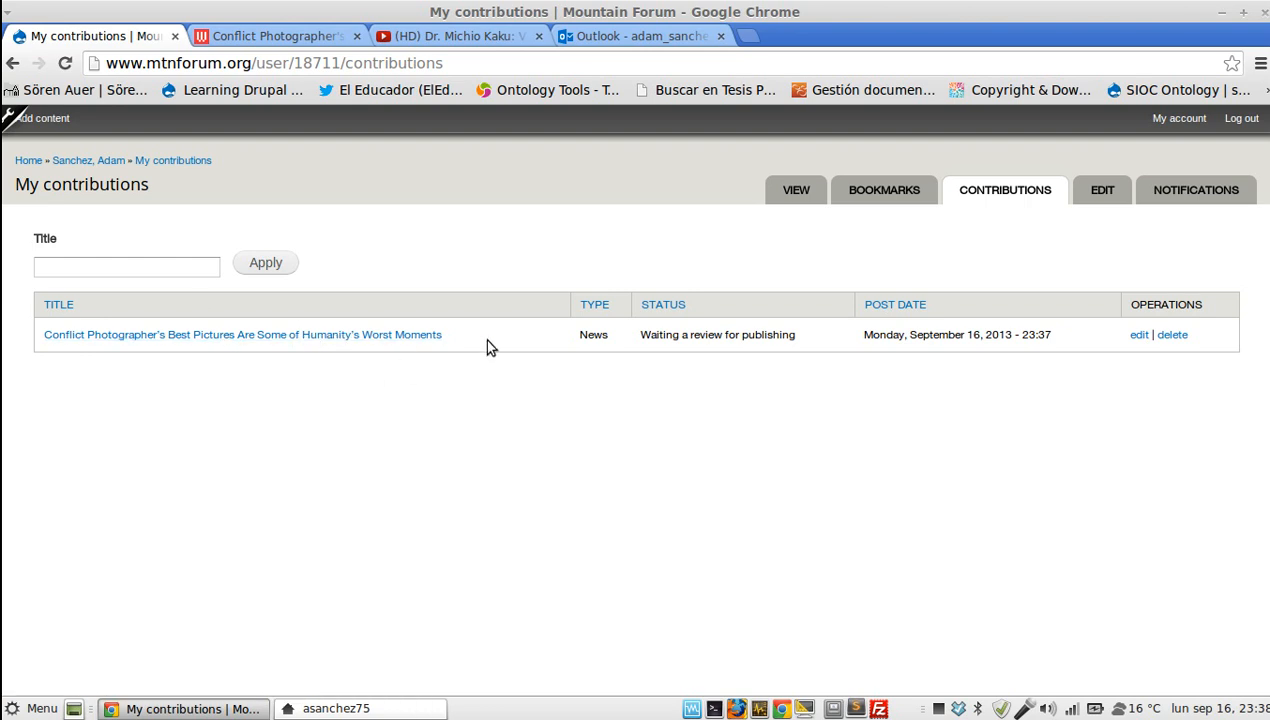
mouse_move(664, 304)
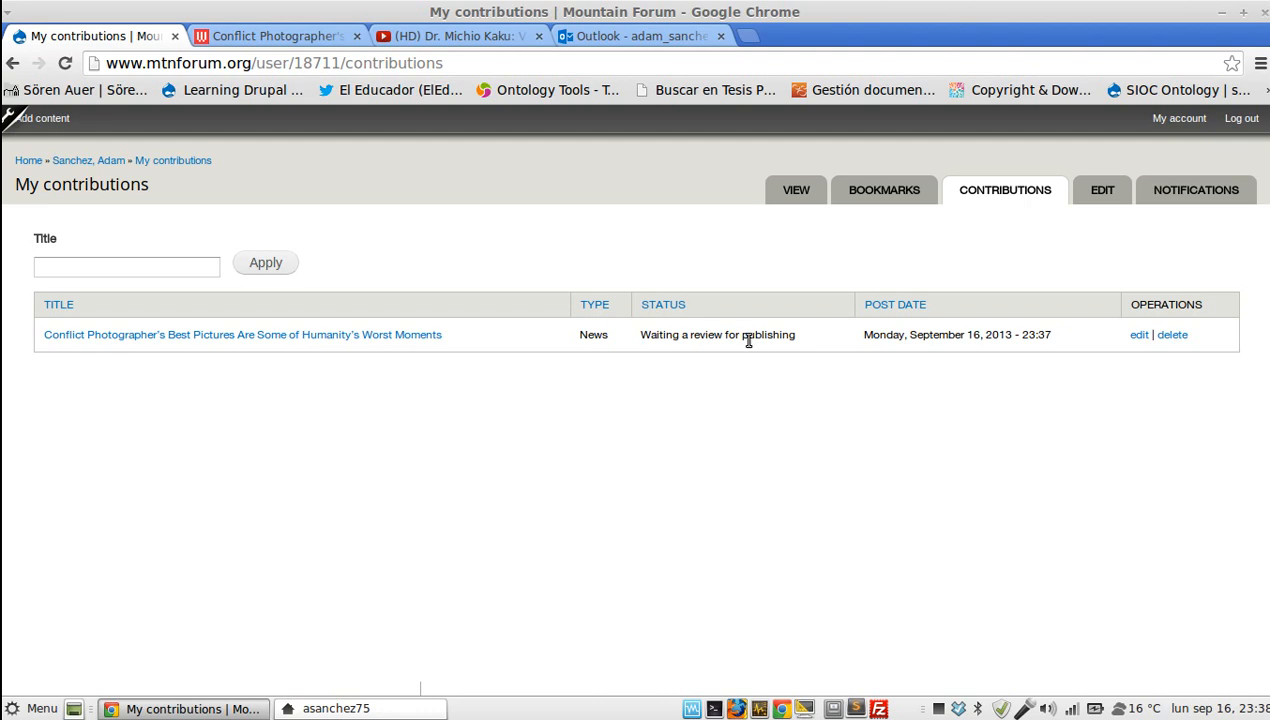
mouse_move(462, 276)
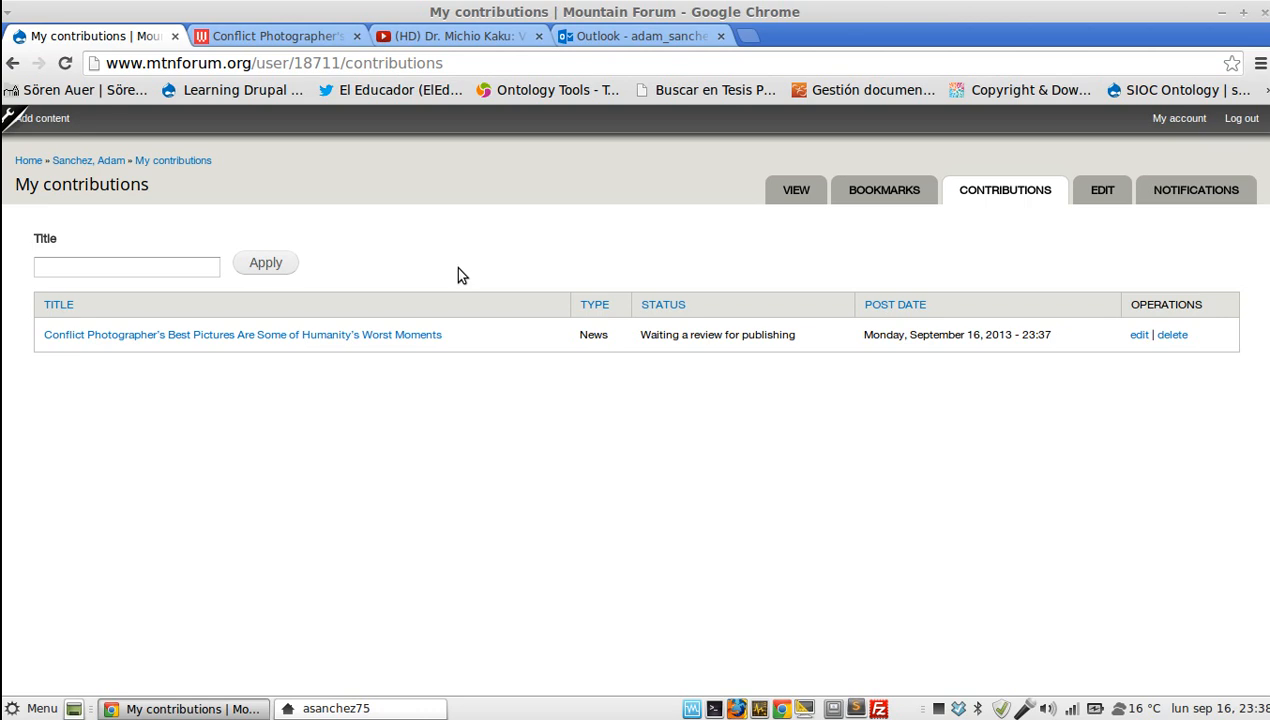
mouse_move(512, 250)
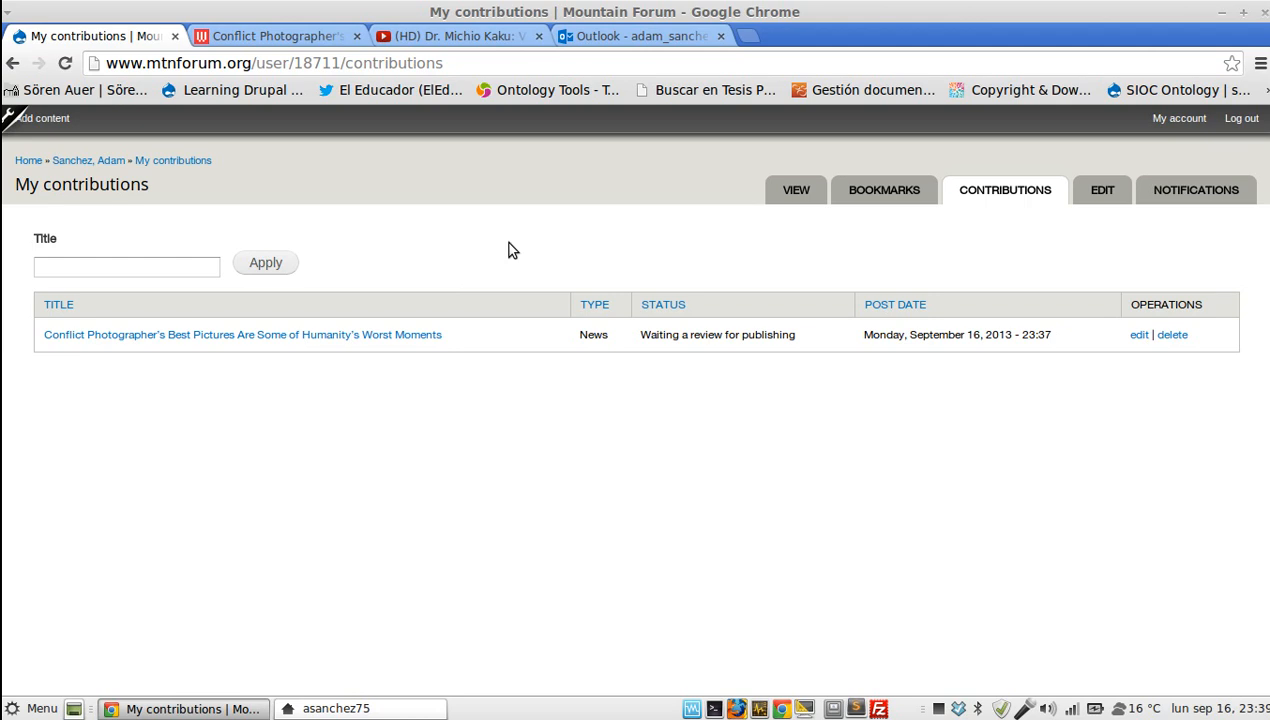
Step: Read the mtnforum.org pending-approval email in Outlook's Correo no deseado folder, then return to contributions
left_click(638, 36)
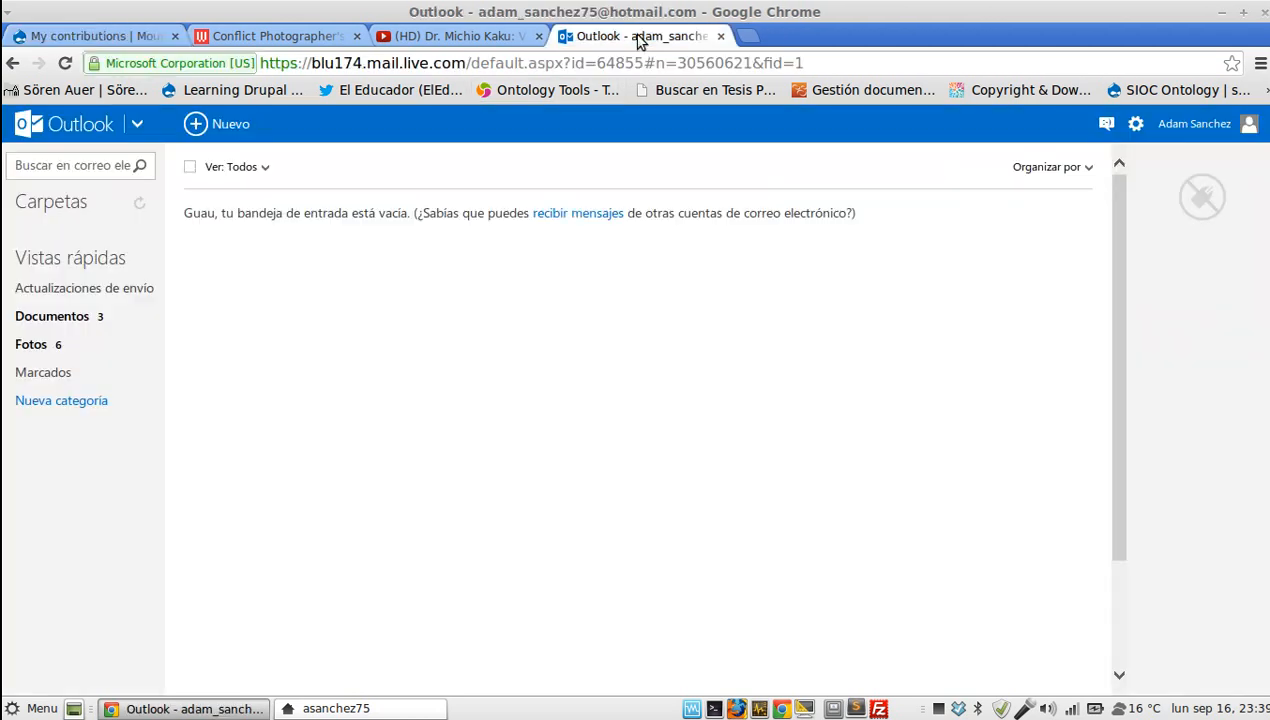
mouse_move(372, 260)
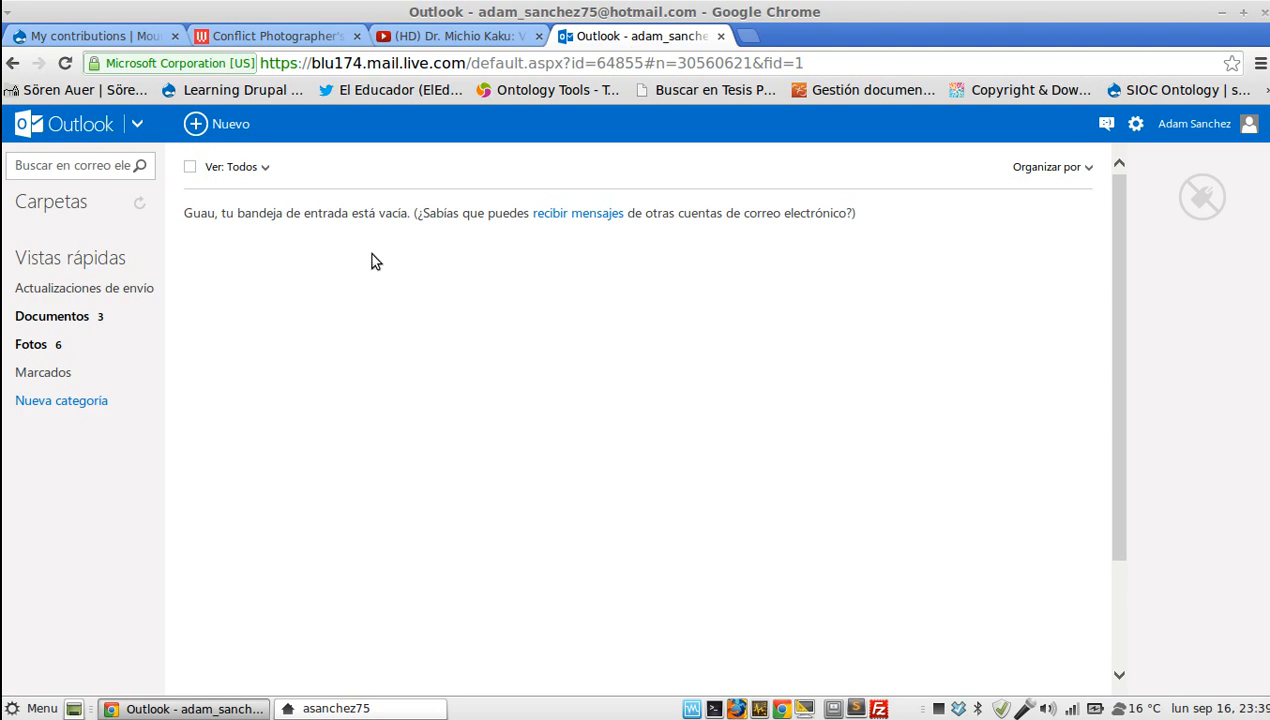
mouse_move(84, 288)
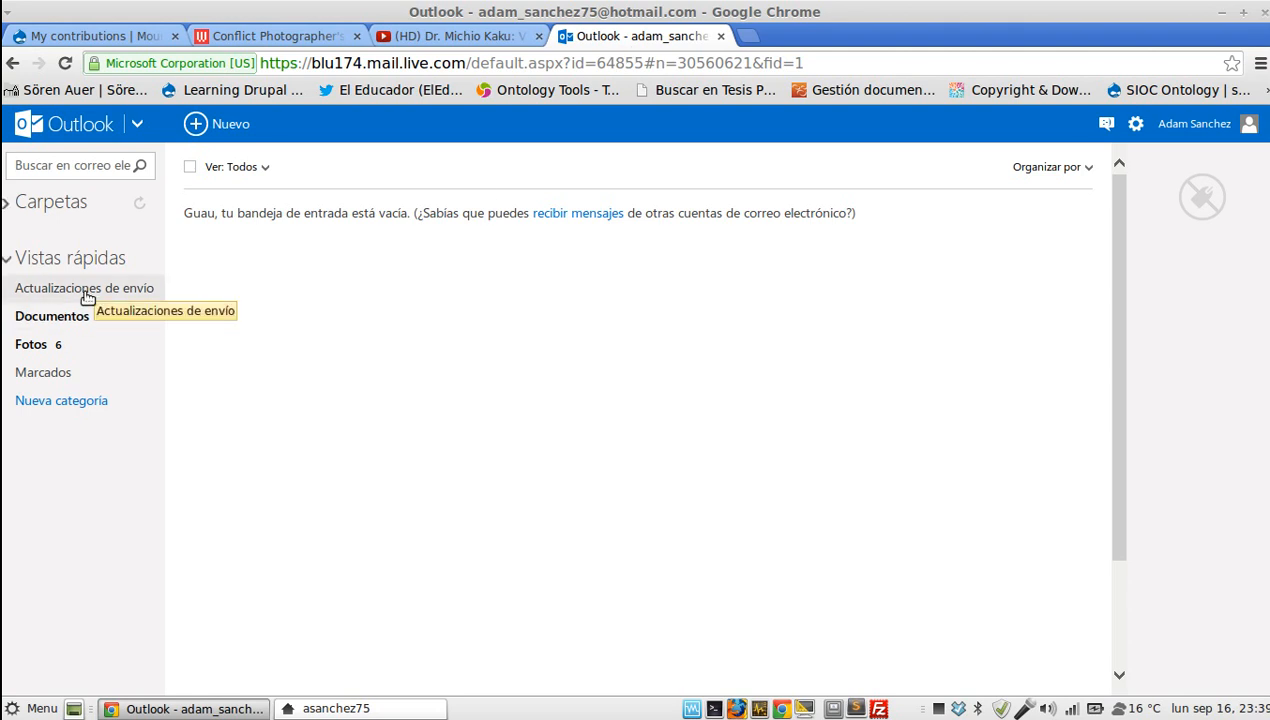
left_click(50, 200)
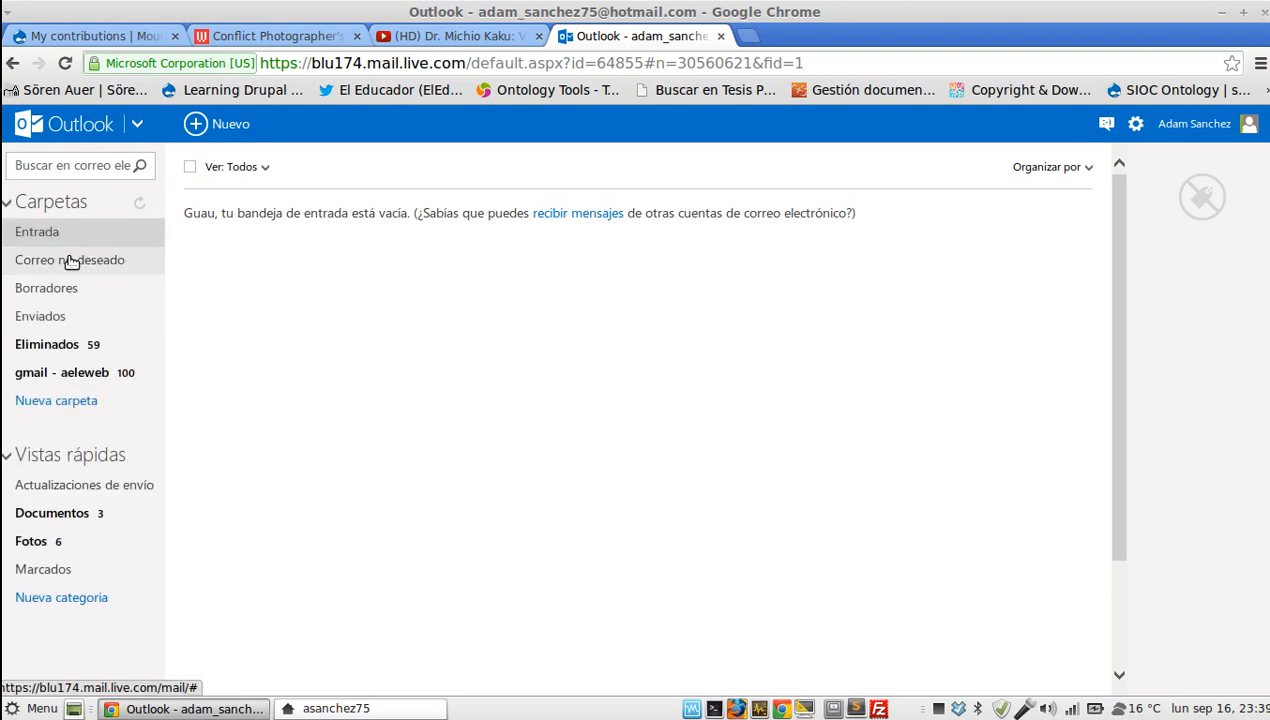
left_click(70, 260)
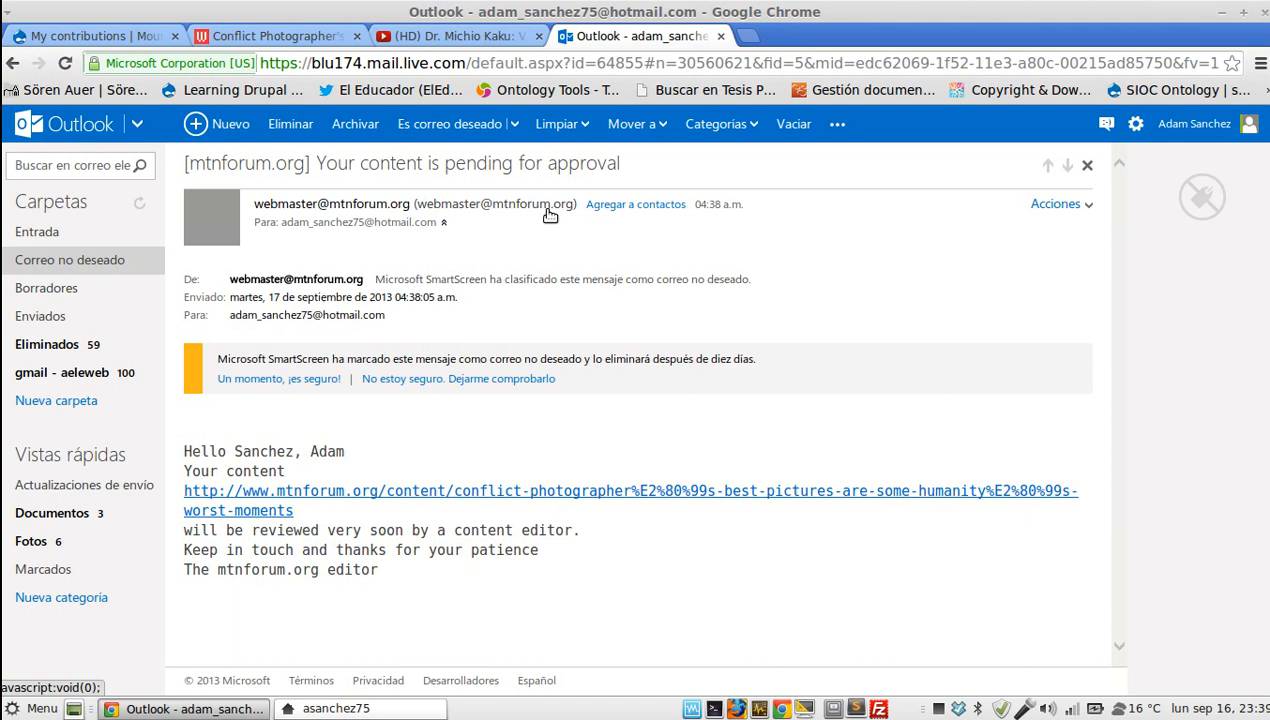
mouse_move(296, 468)
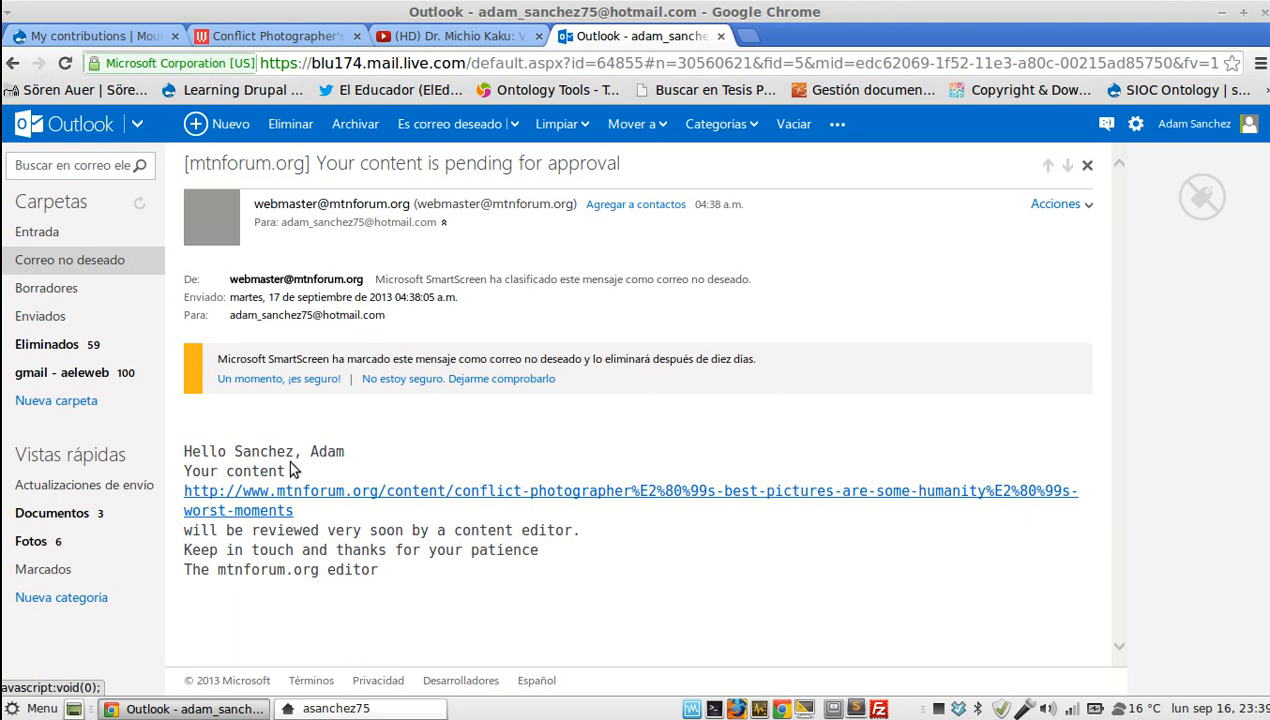
mouse_move(322, 500)
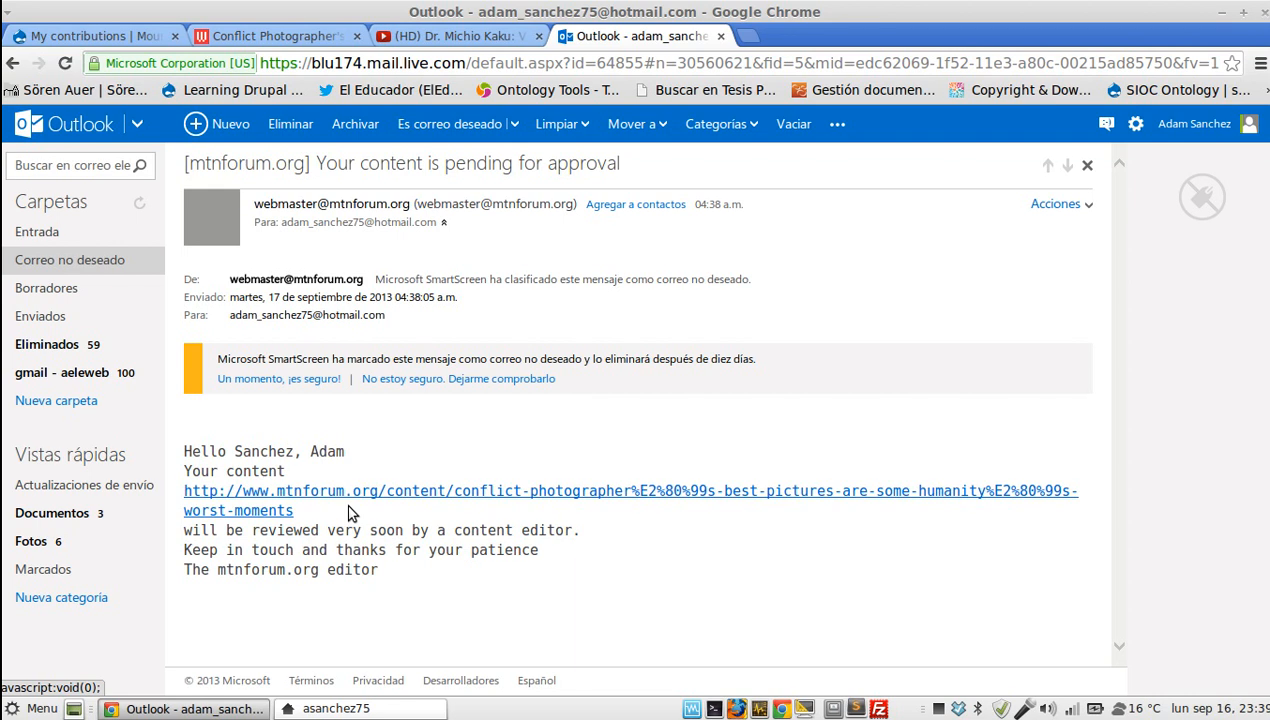
mouse_move(296, 548)
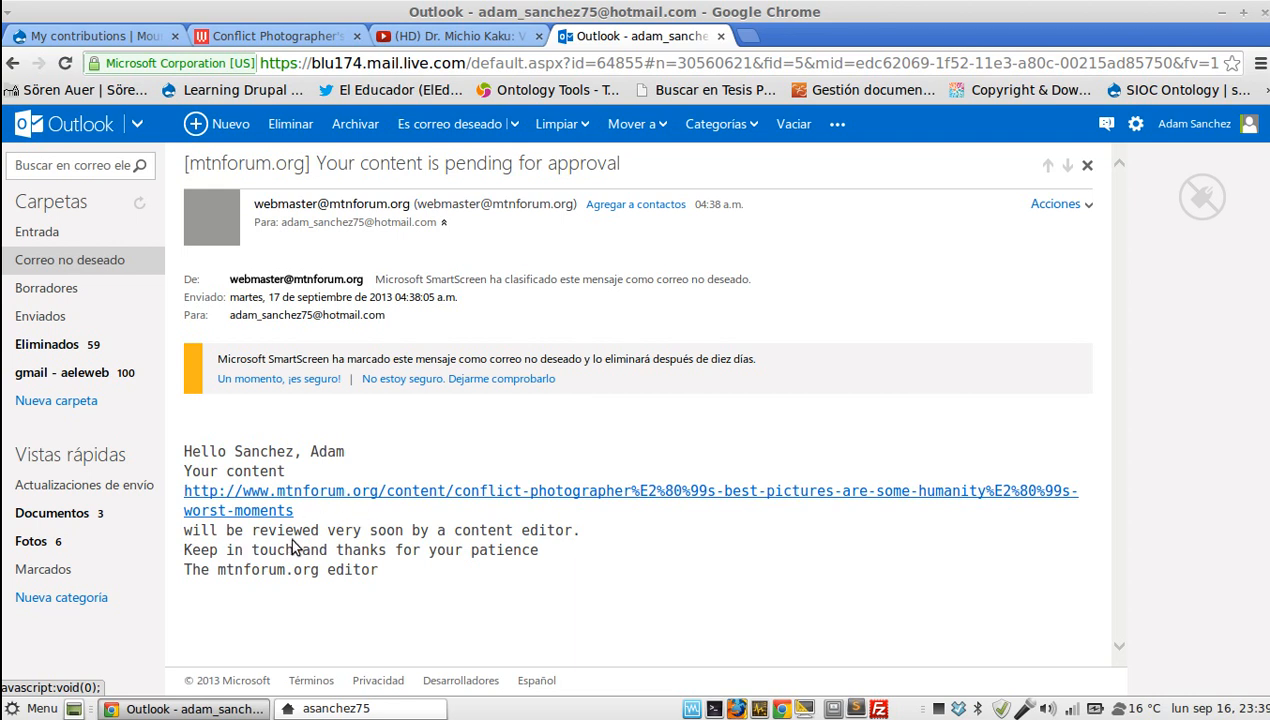
mouse_move(596, 540)
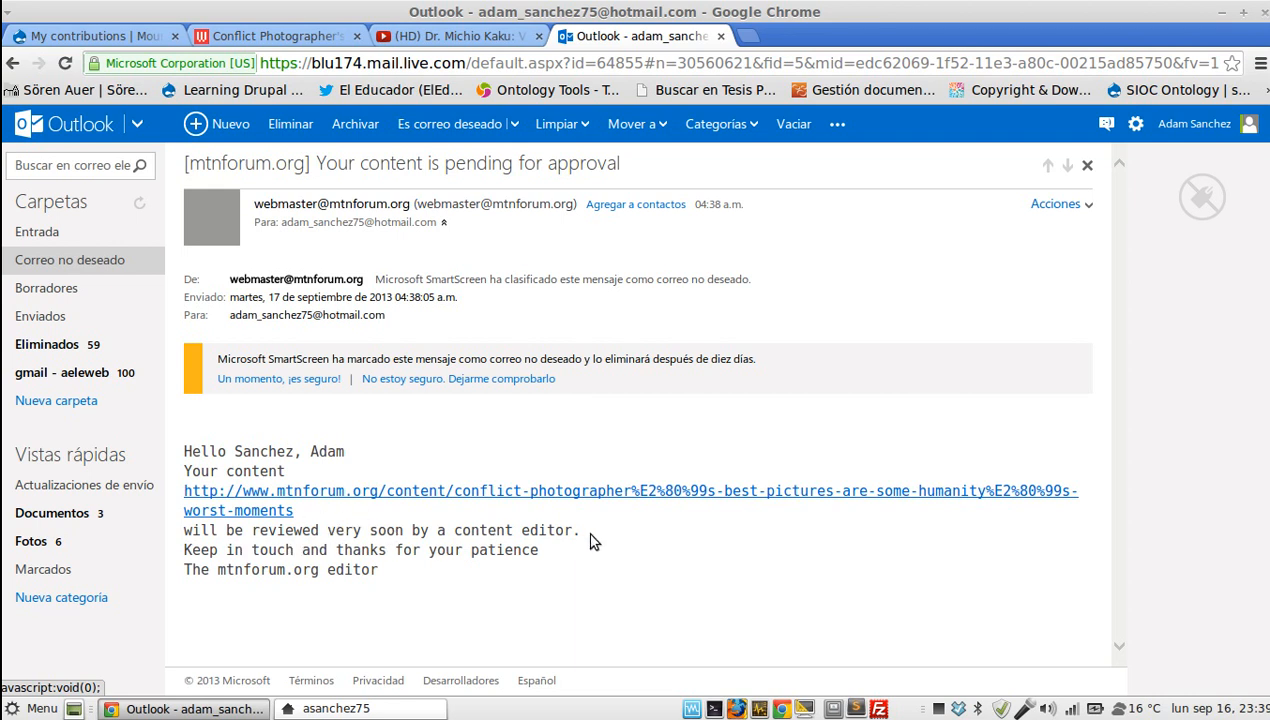
mouse_move(610, 344)
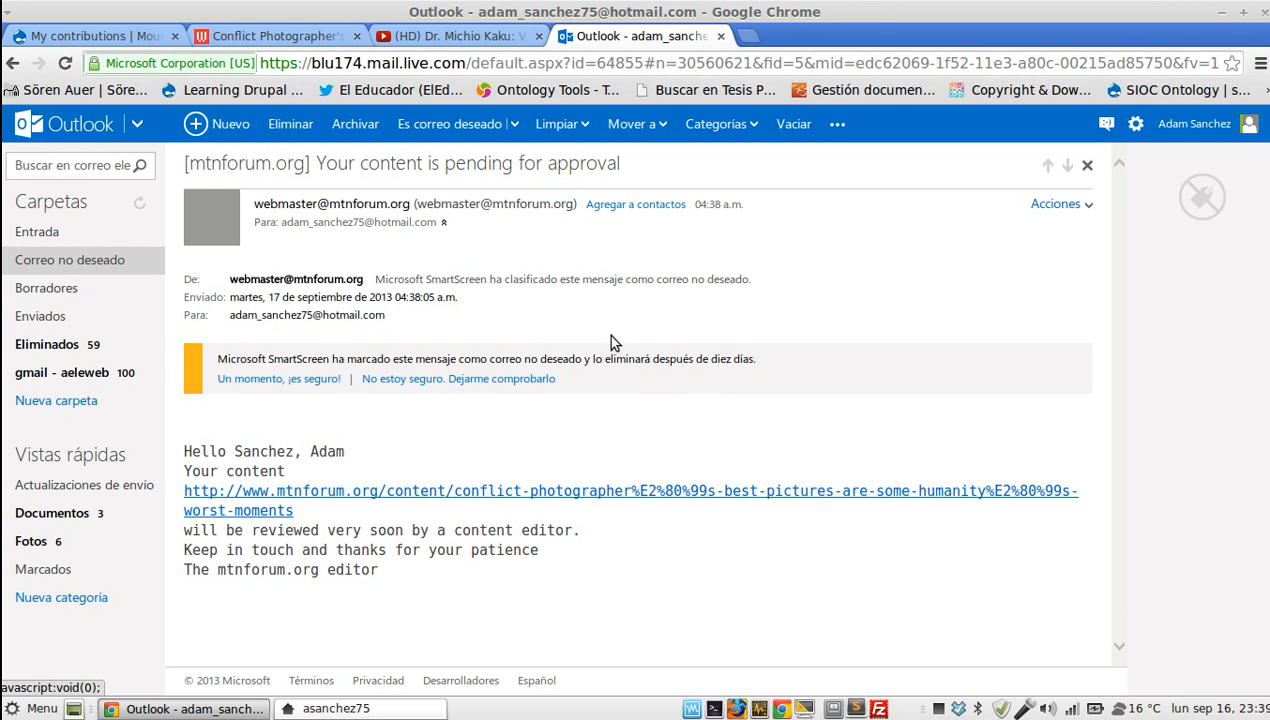
mouse_move(518, 460)
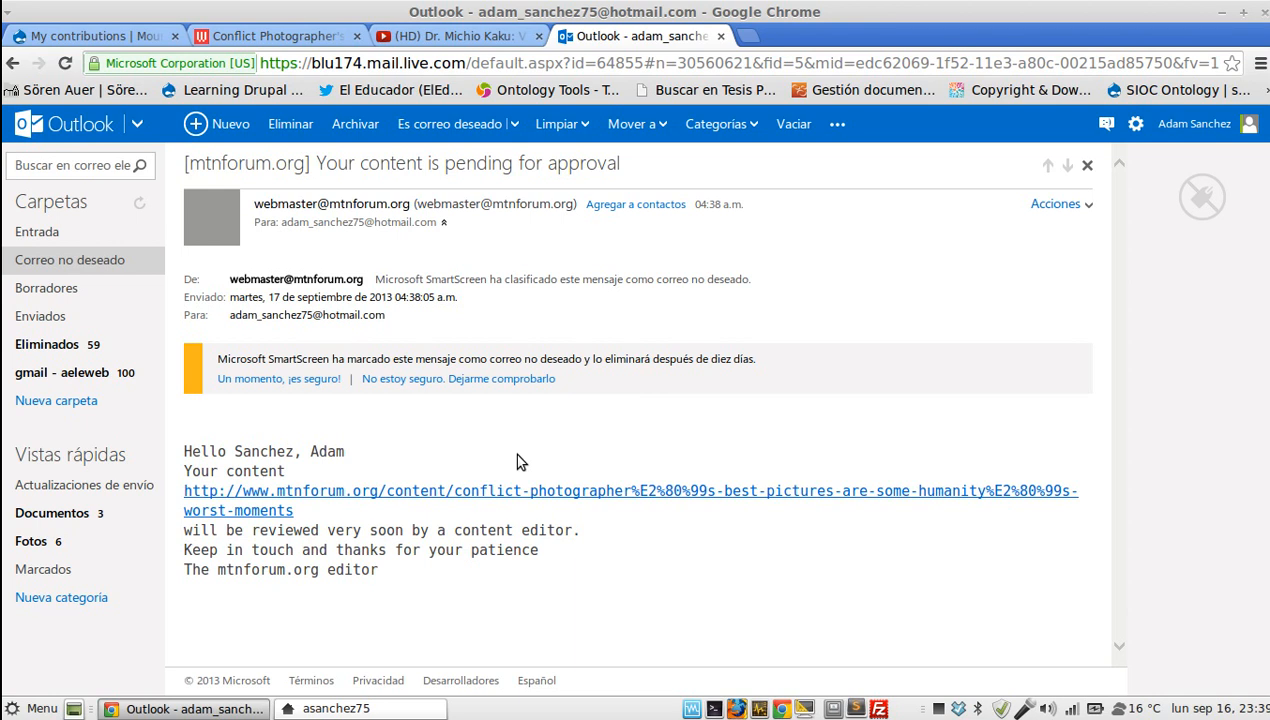
mouse_move(660, 304)
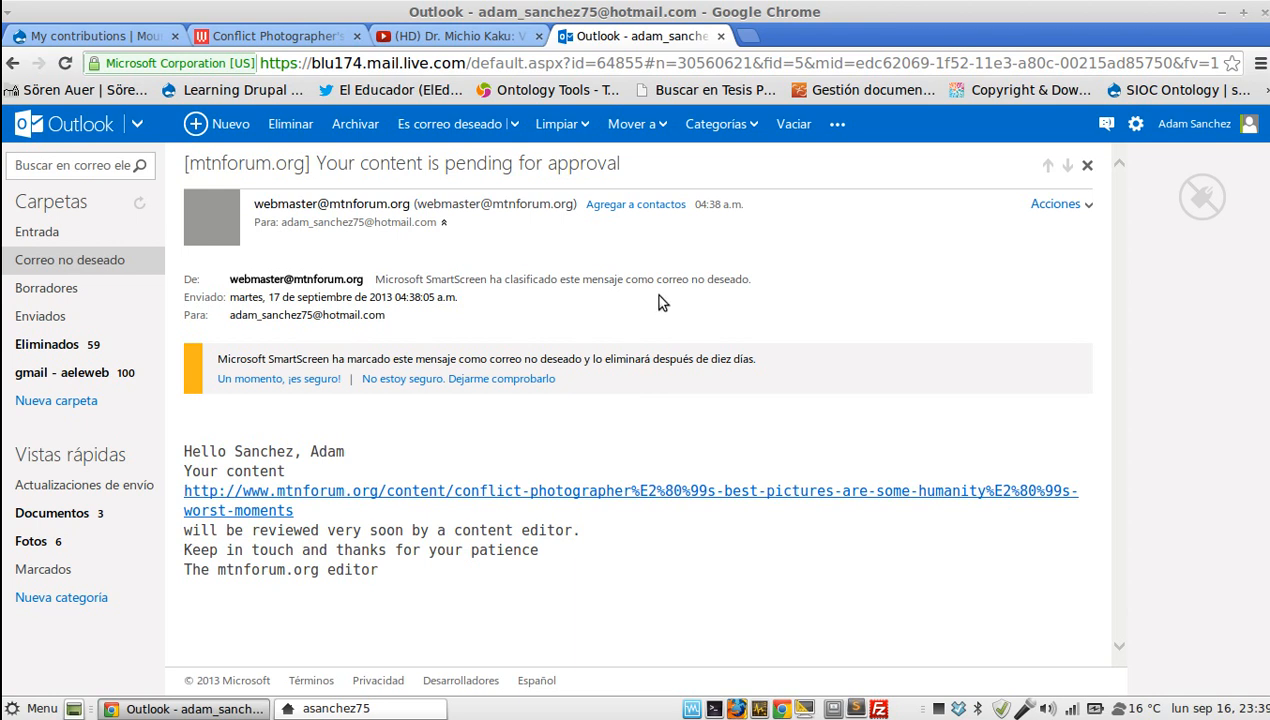
mouse_move(458, 248)
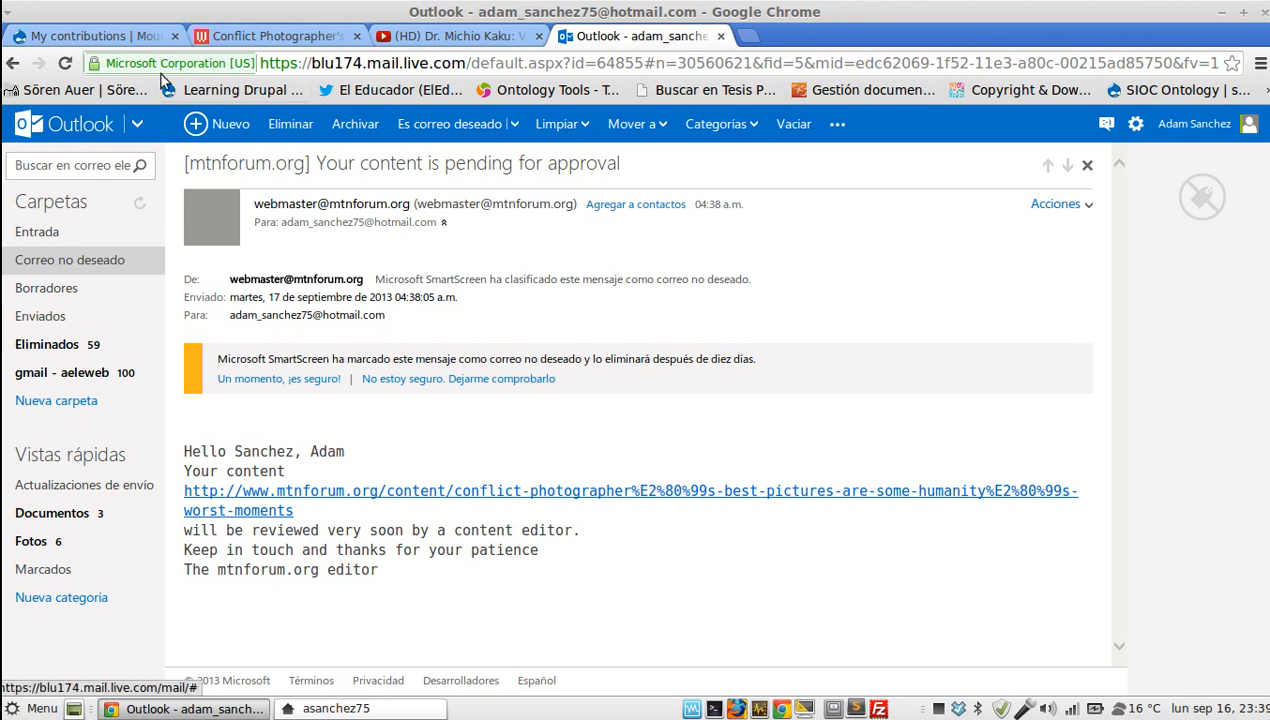
left_click(90, 36)
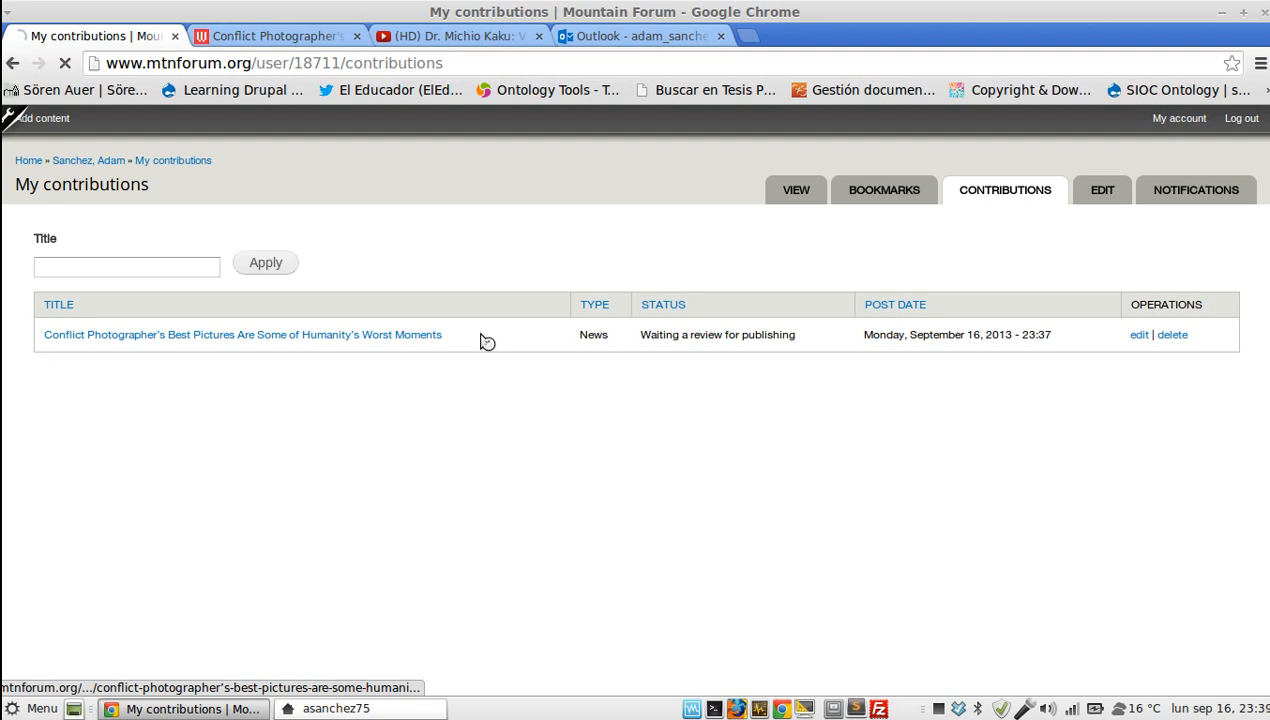
Step: Go to the Mountain Forum home page and switch the featured story in the slideshow
left_click(240, 334)
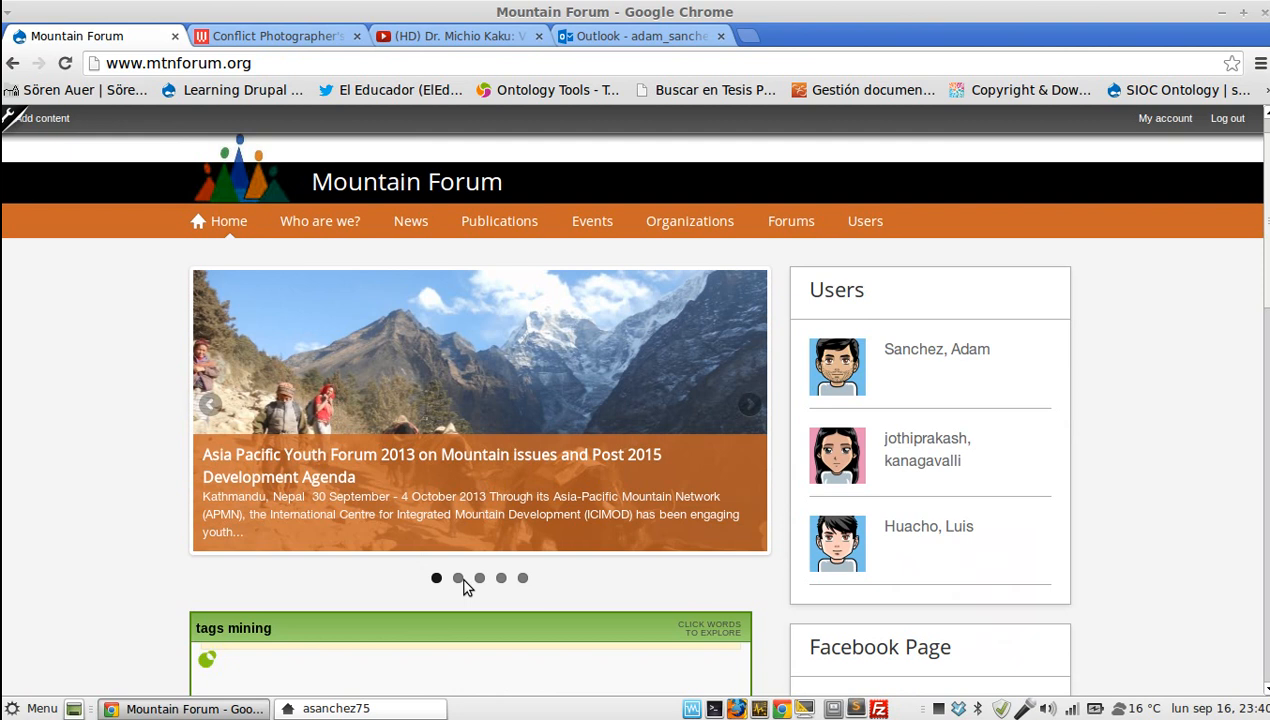
left_click(522, 578)
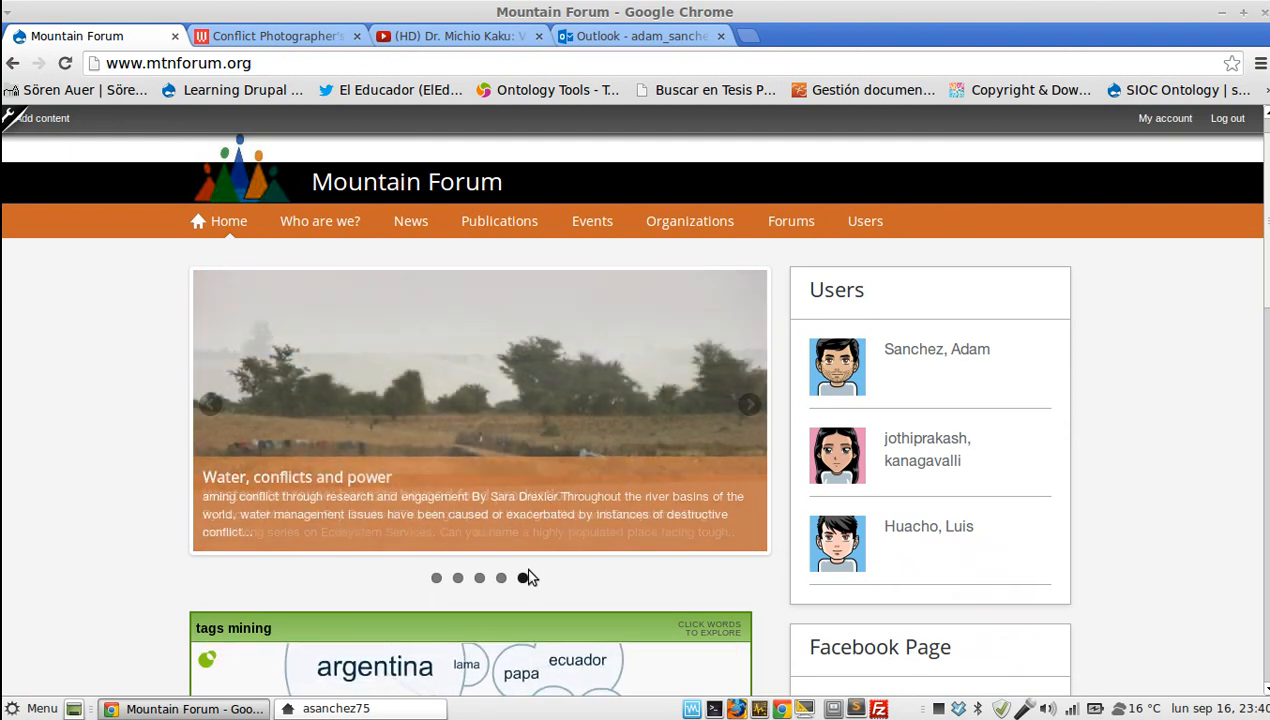